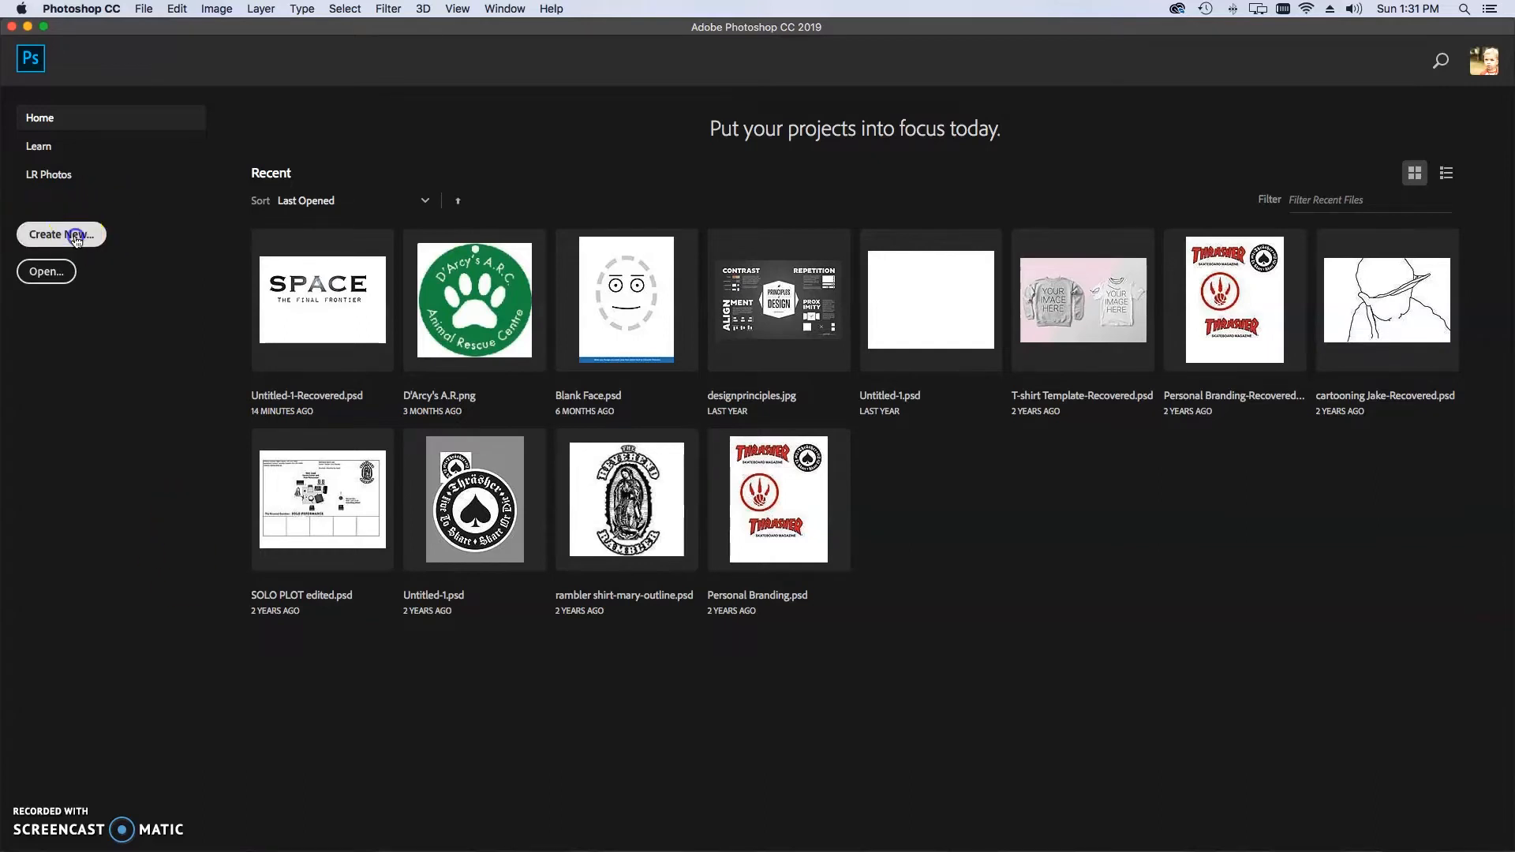
# - Start a new Print document named TYPOBilly
pyautogui.click(60, 234)
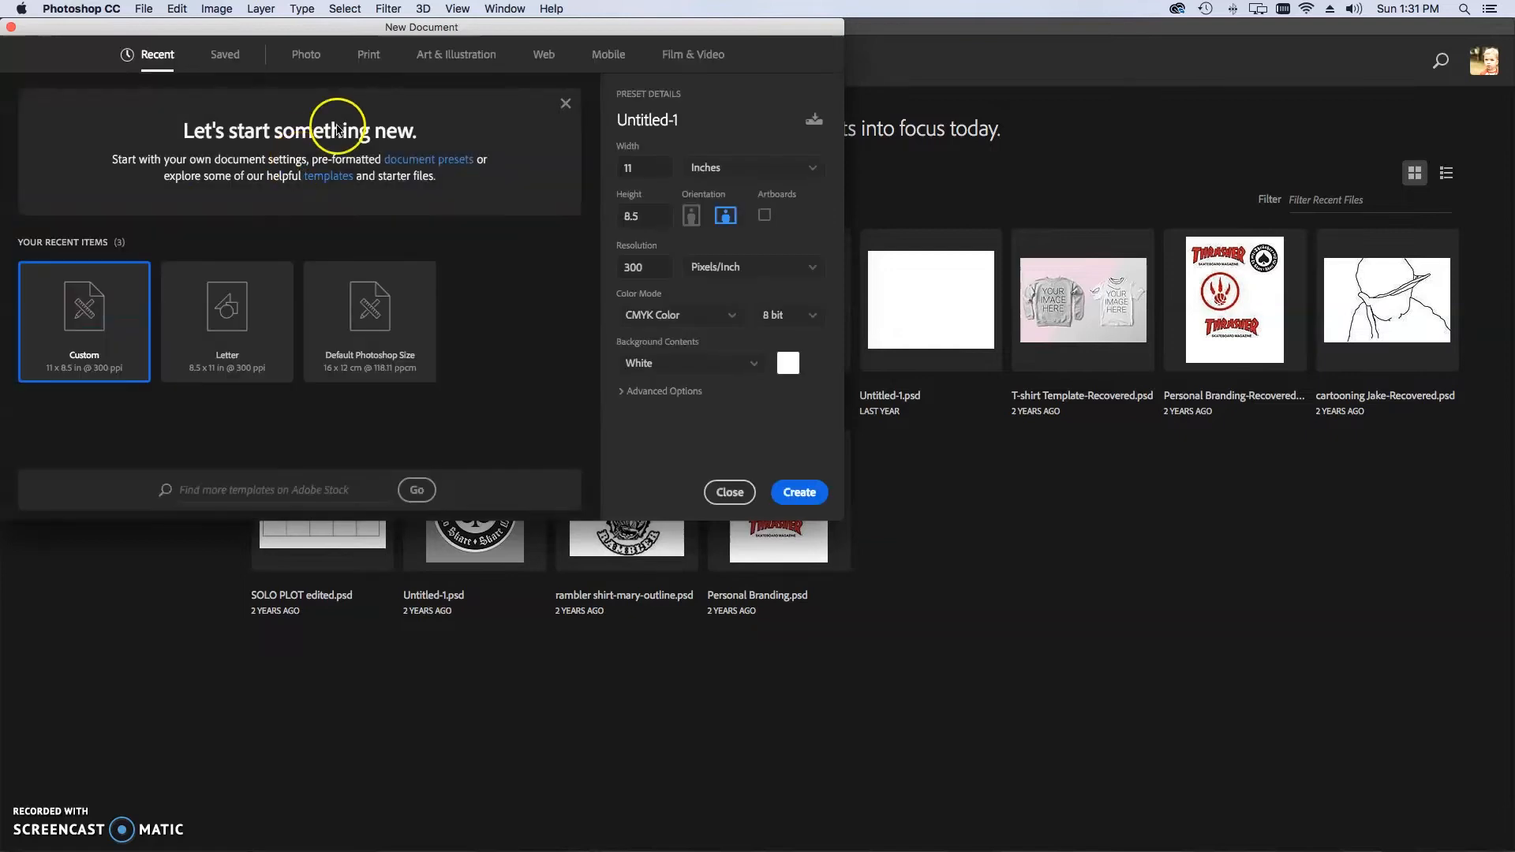
pyautogui.click(368, 54)
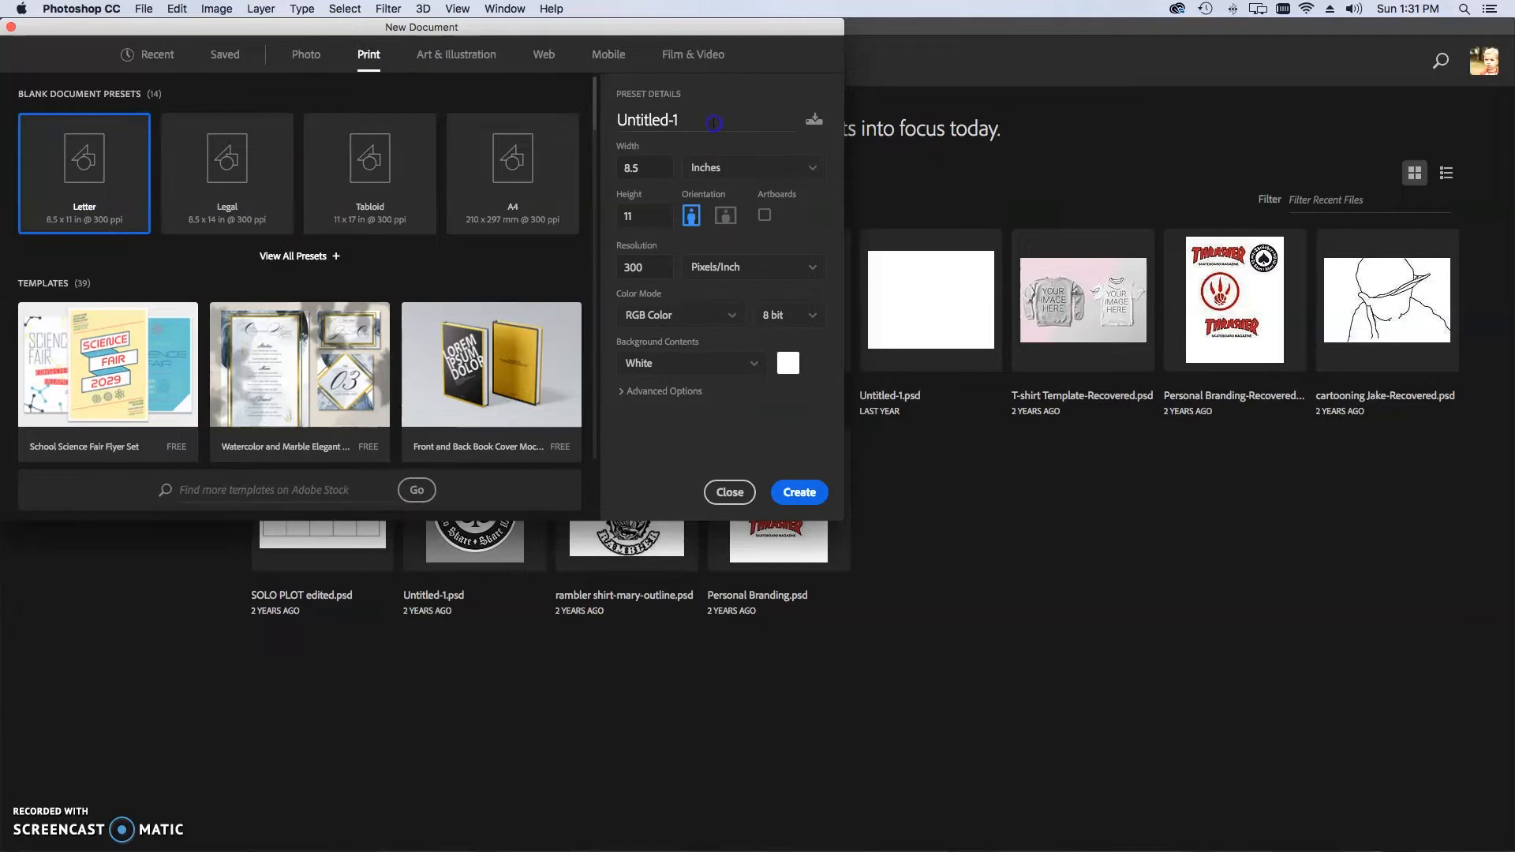
pyautogui.write('TY')
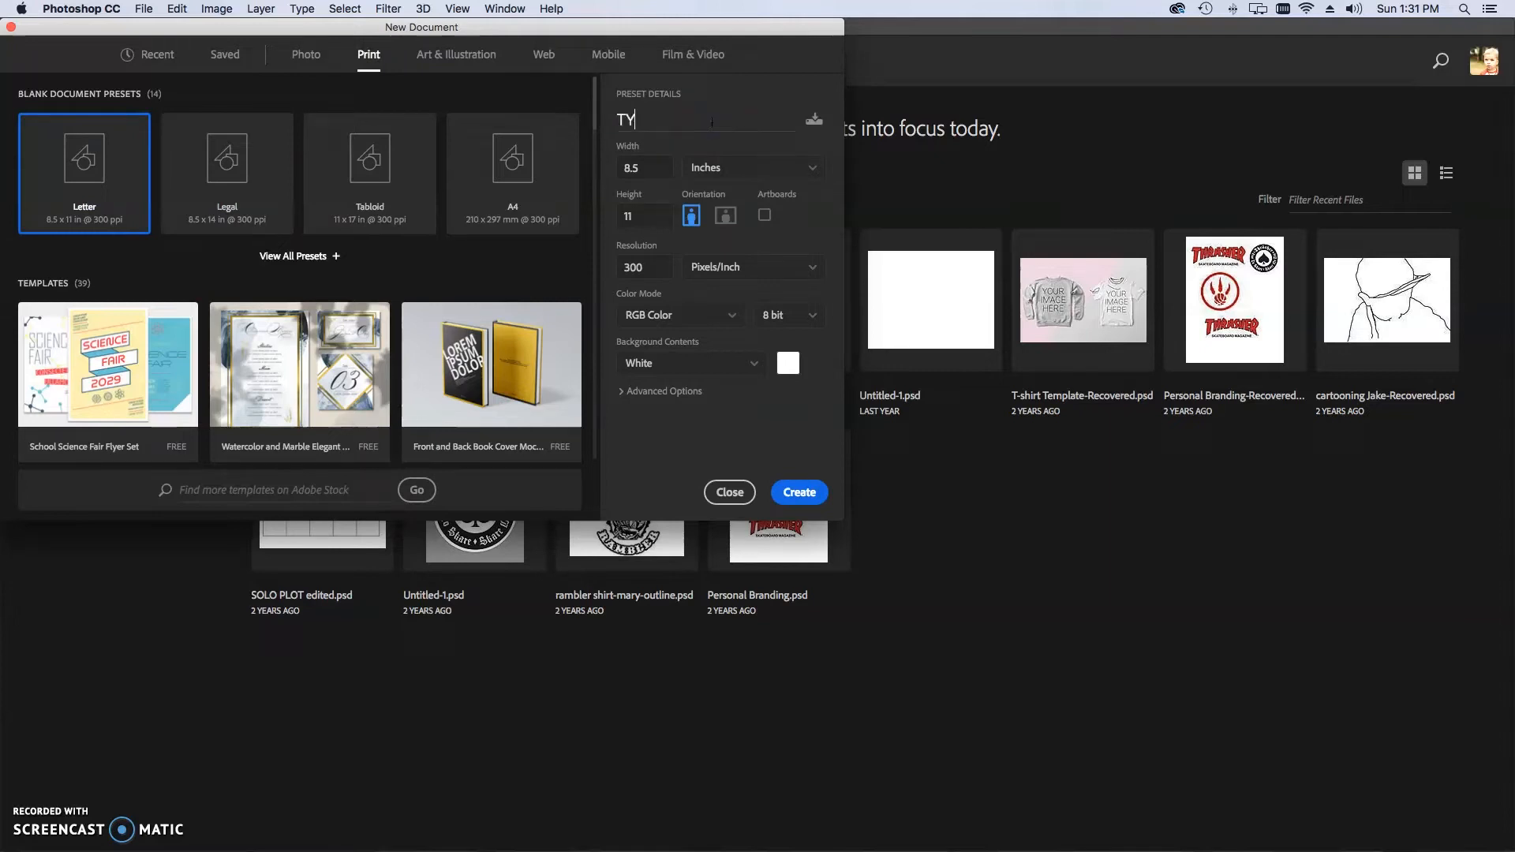
pyautogui.write('PO')
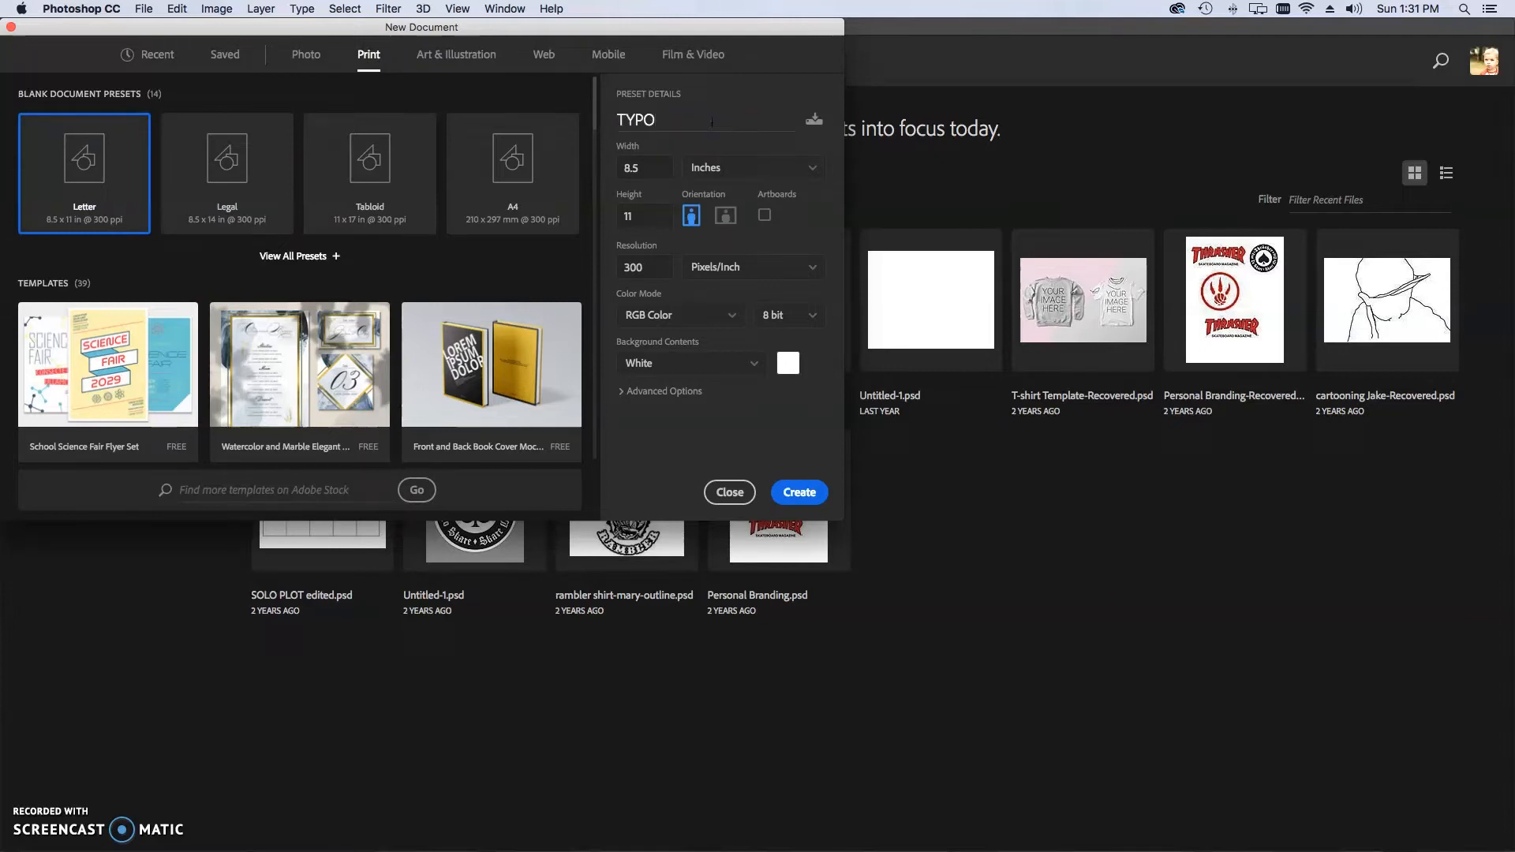
pyautogui.write('Billy')
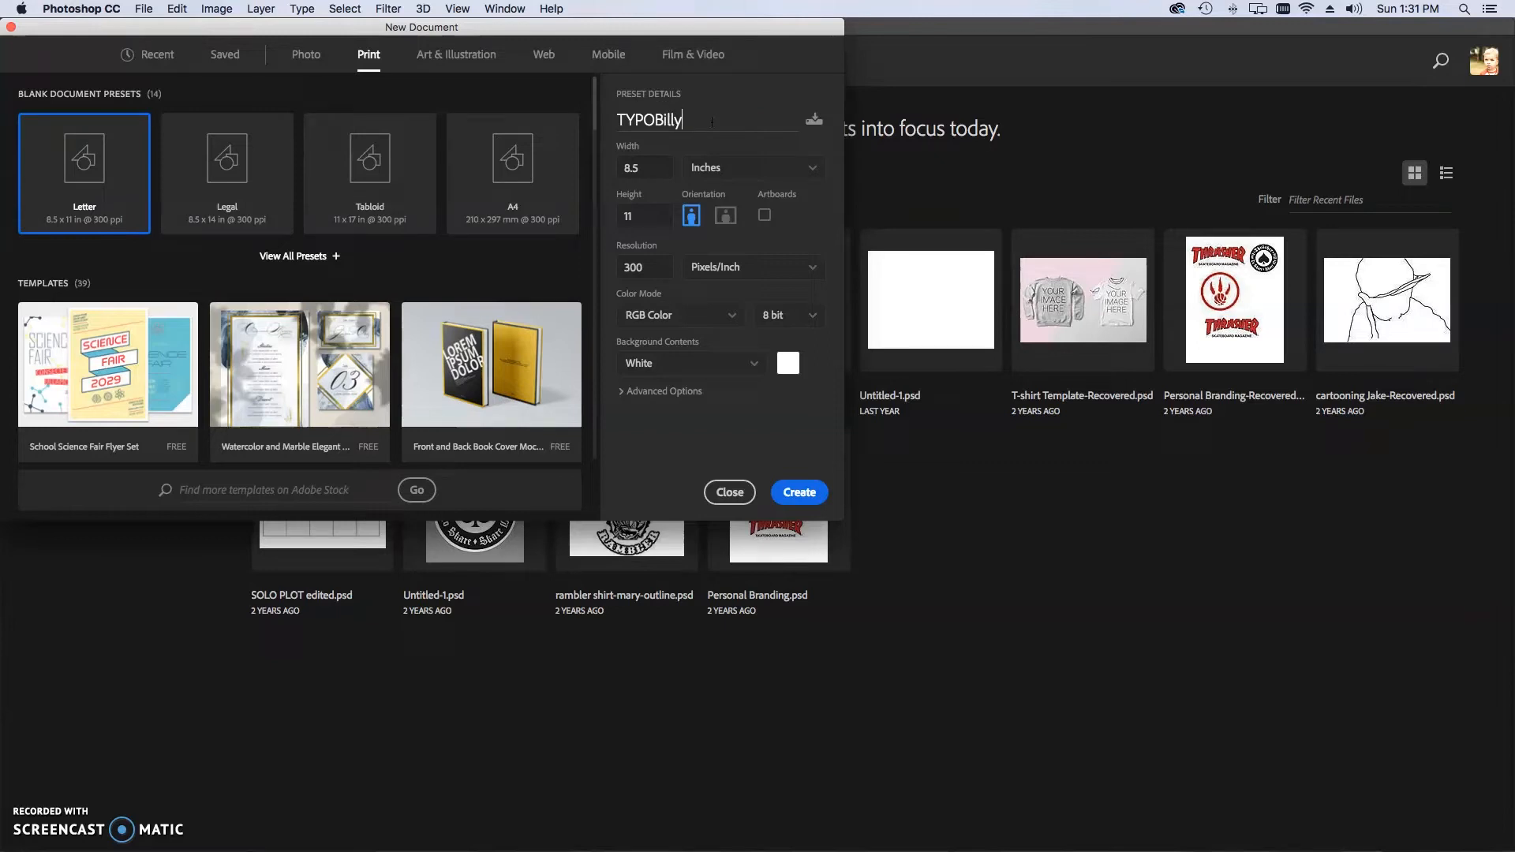
# - Set landscape orientation and CMYK Color mode, then create the document
pyautogui.click(725, 215)
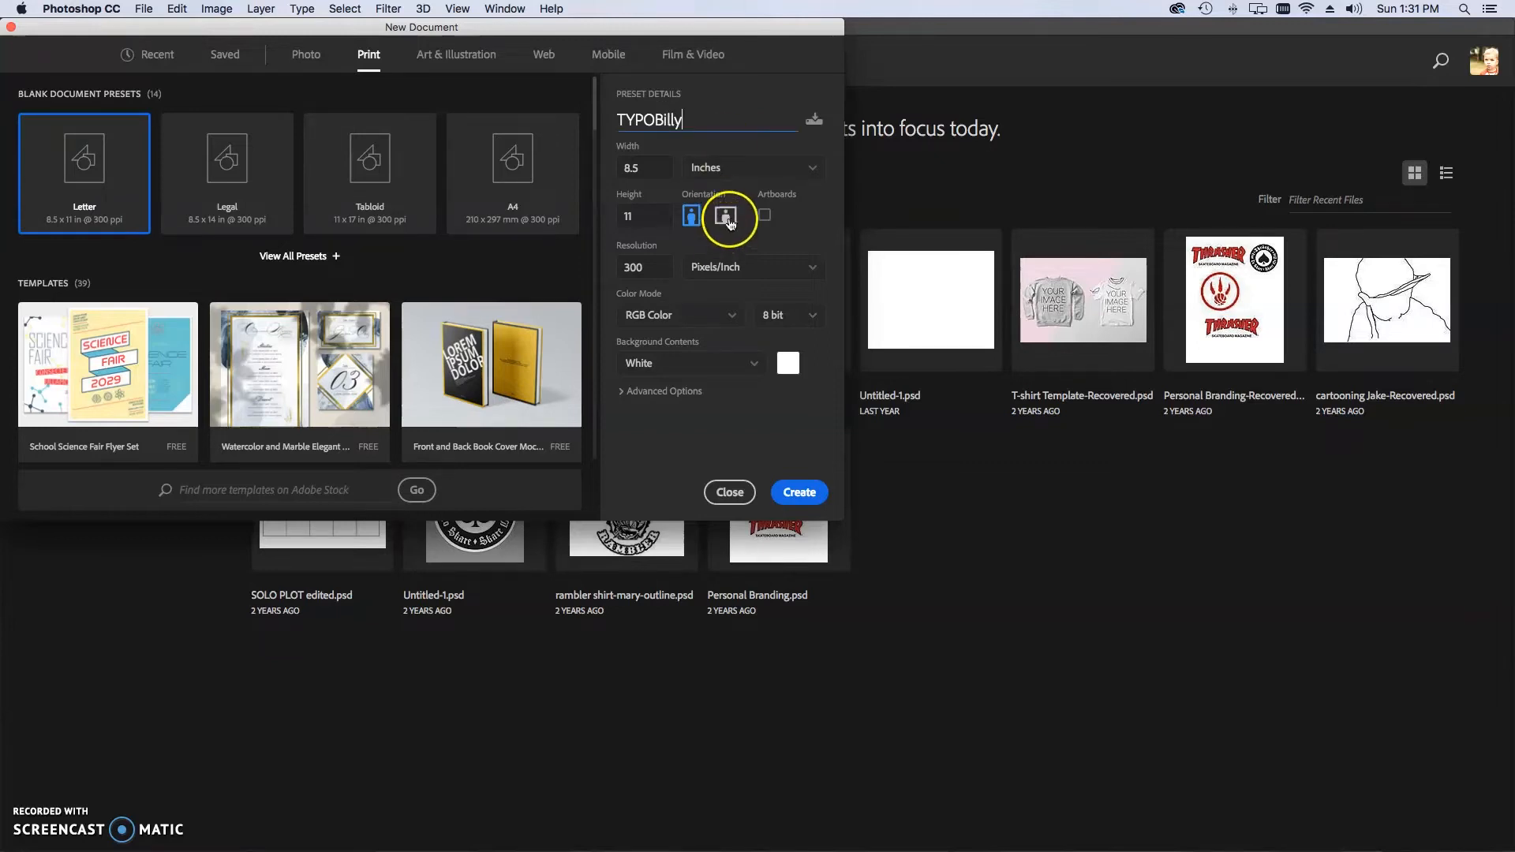
pyautogui.click(725, 215)
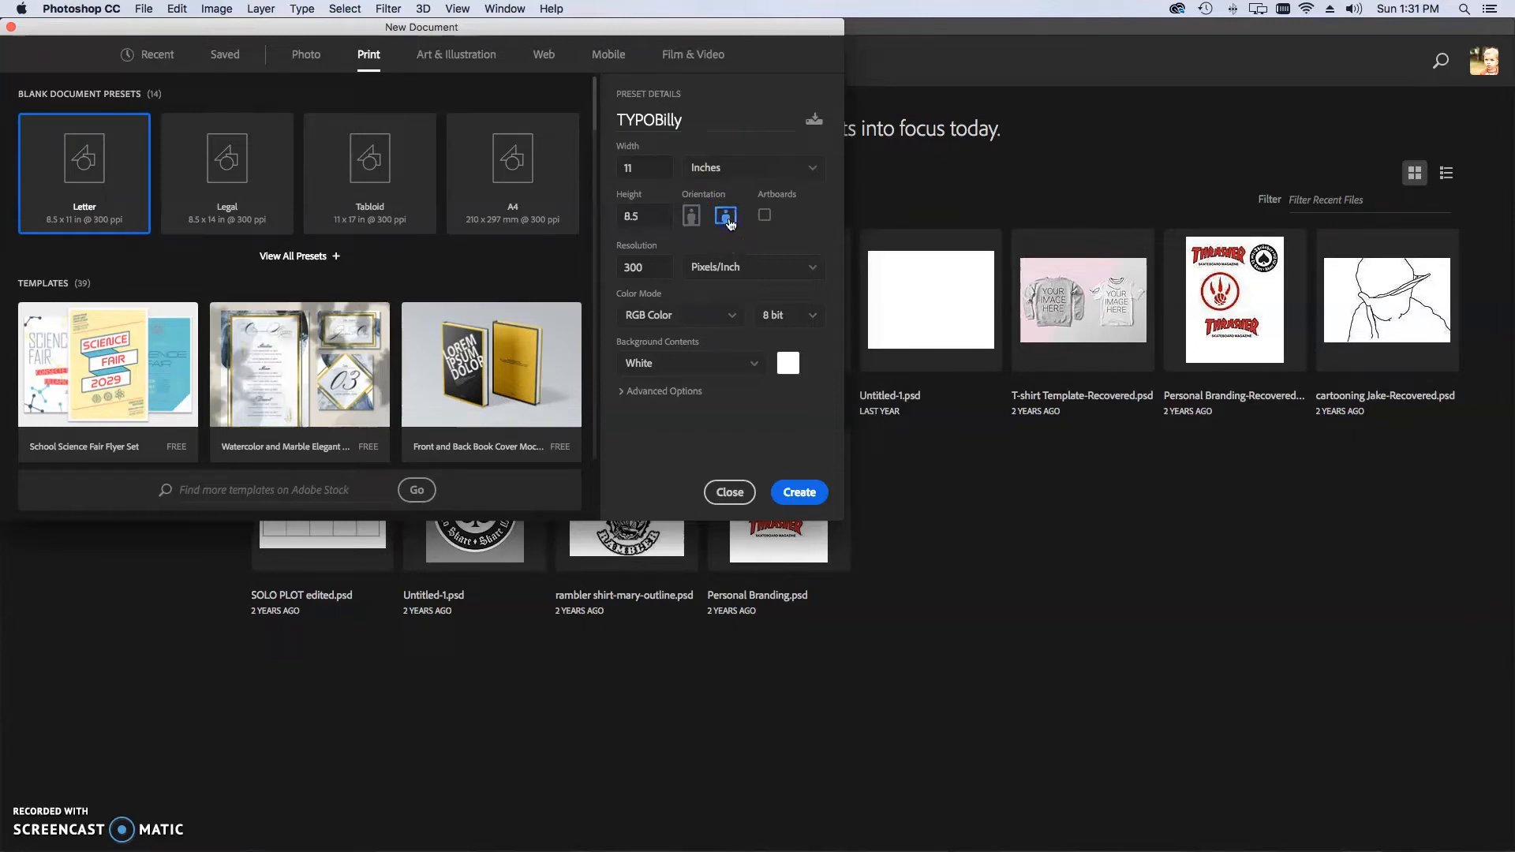
pyautogui.moveTo(732, 319)
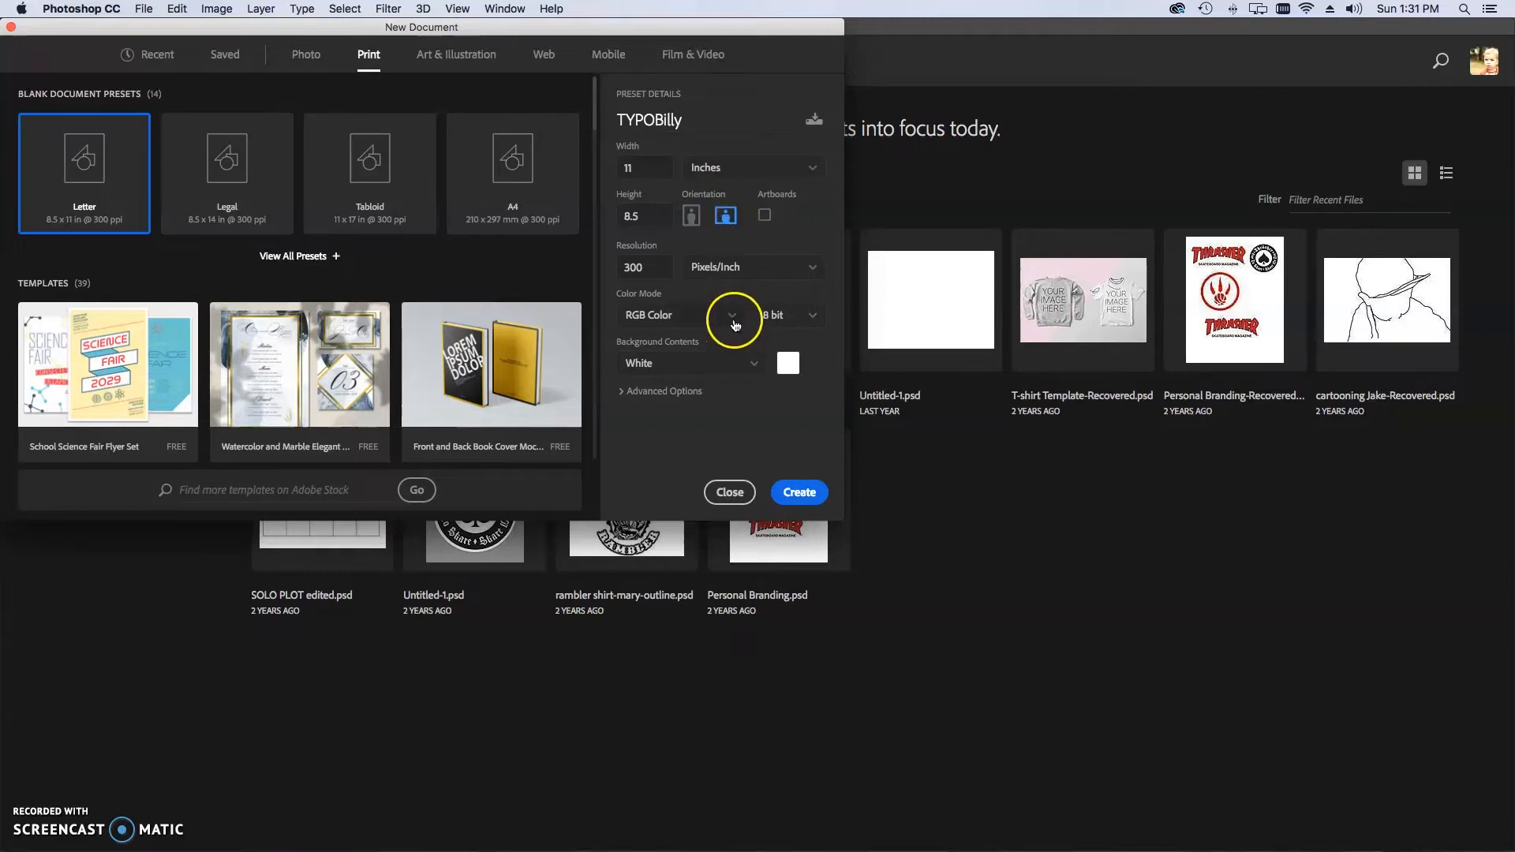
pyautogui.click(732, 316)
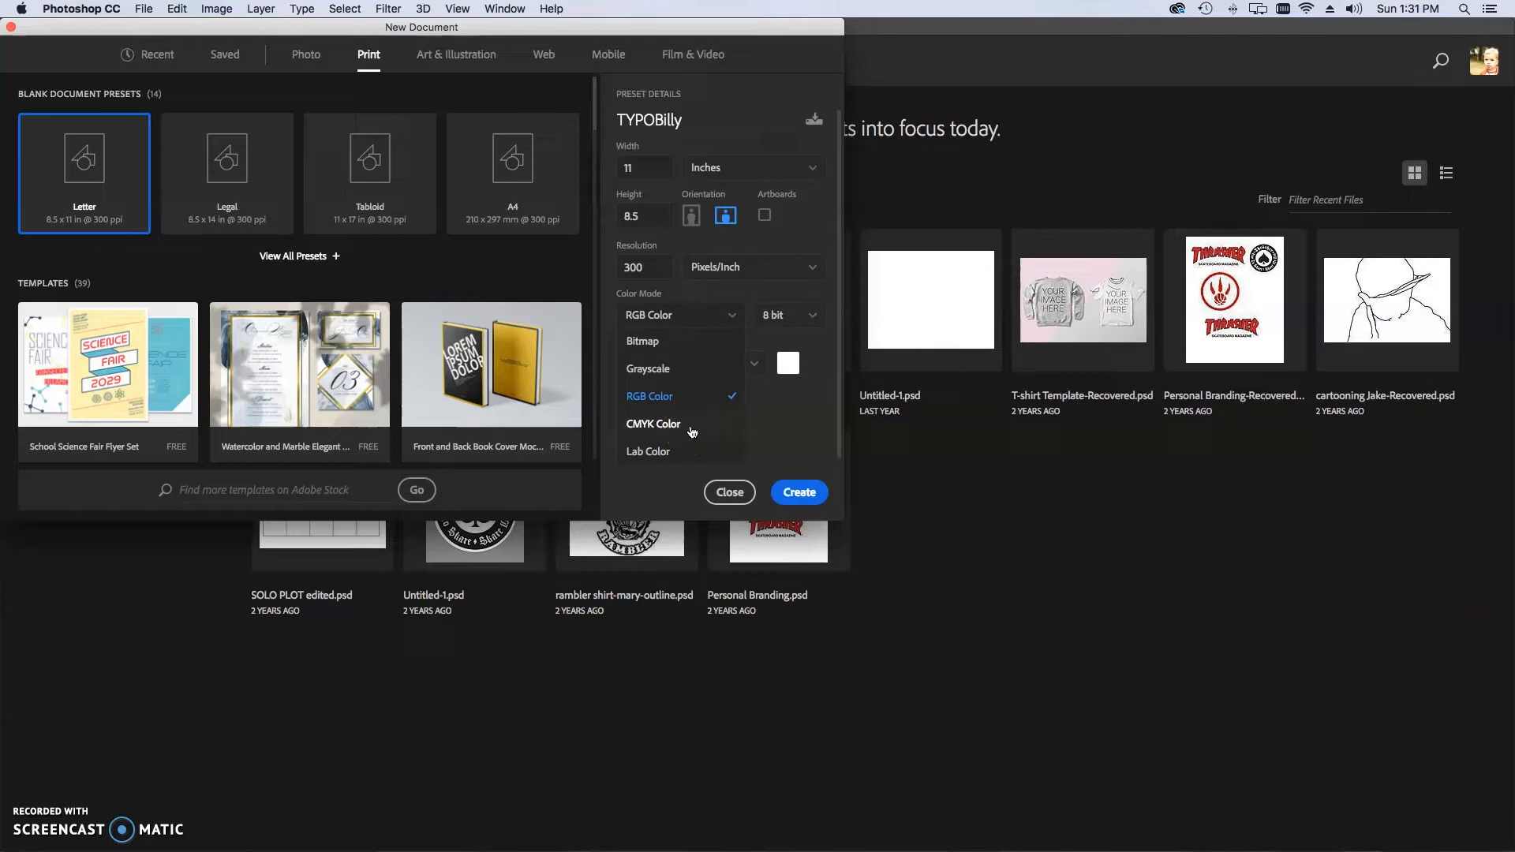
pyautogui.click(653, 423)
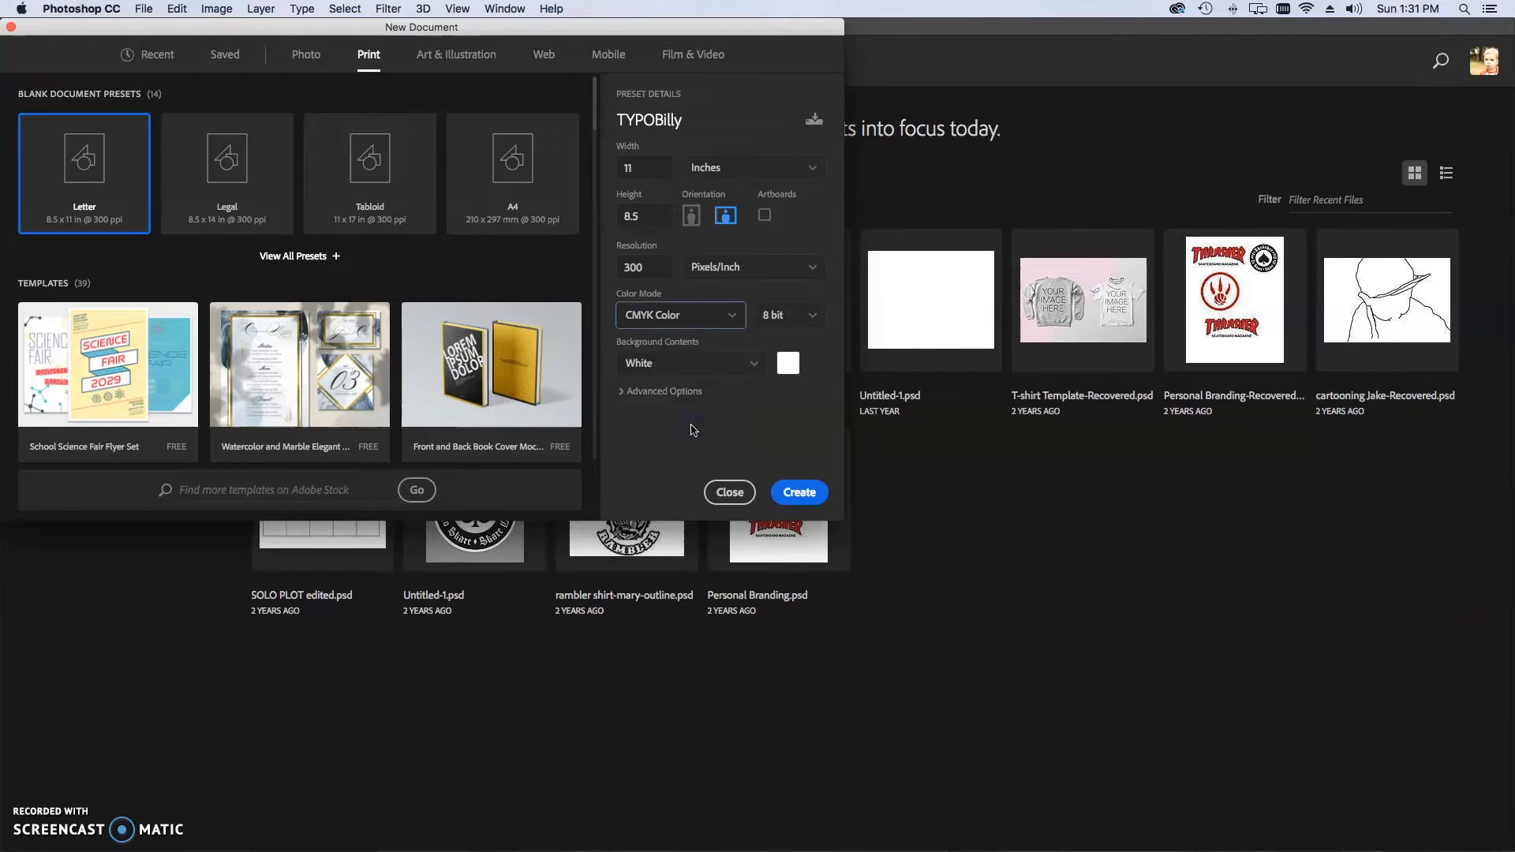
pyautogui.click(798, 492)
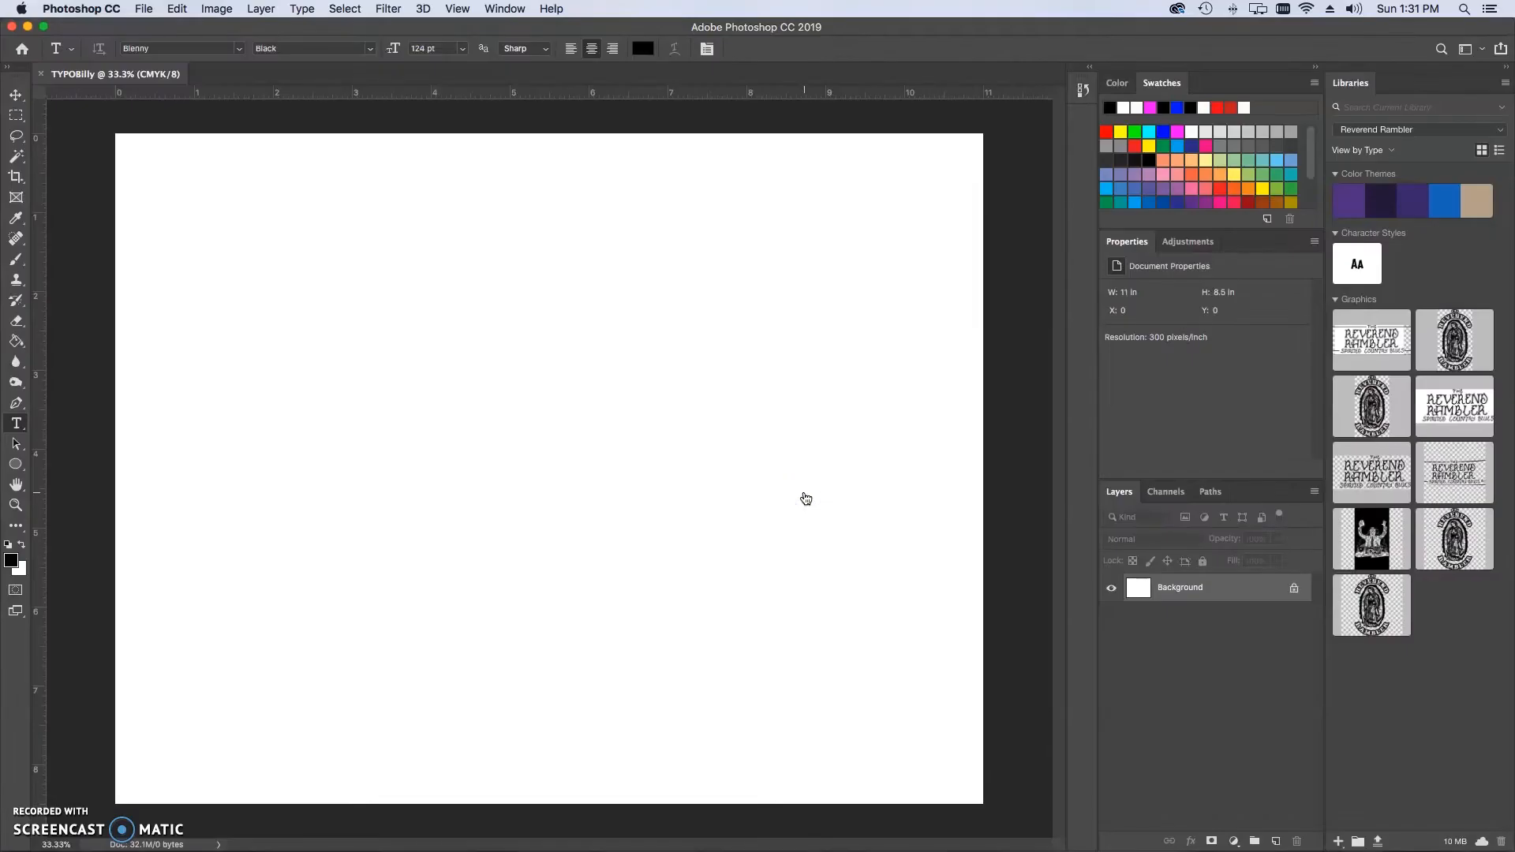
pyautogui.click(16, 96)
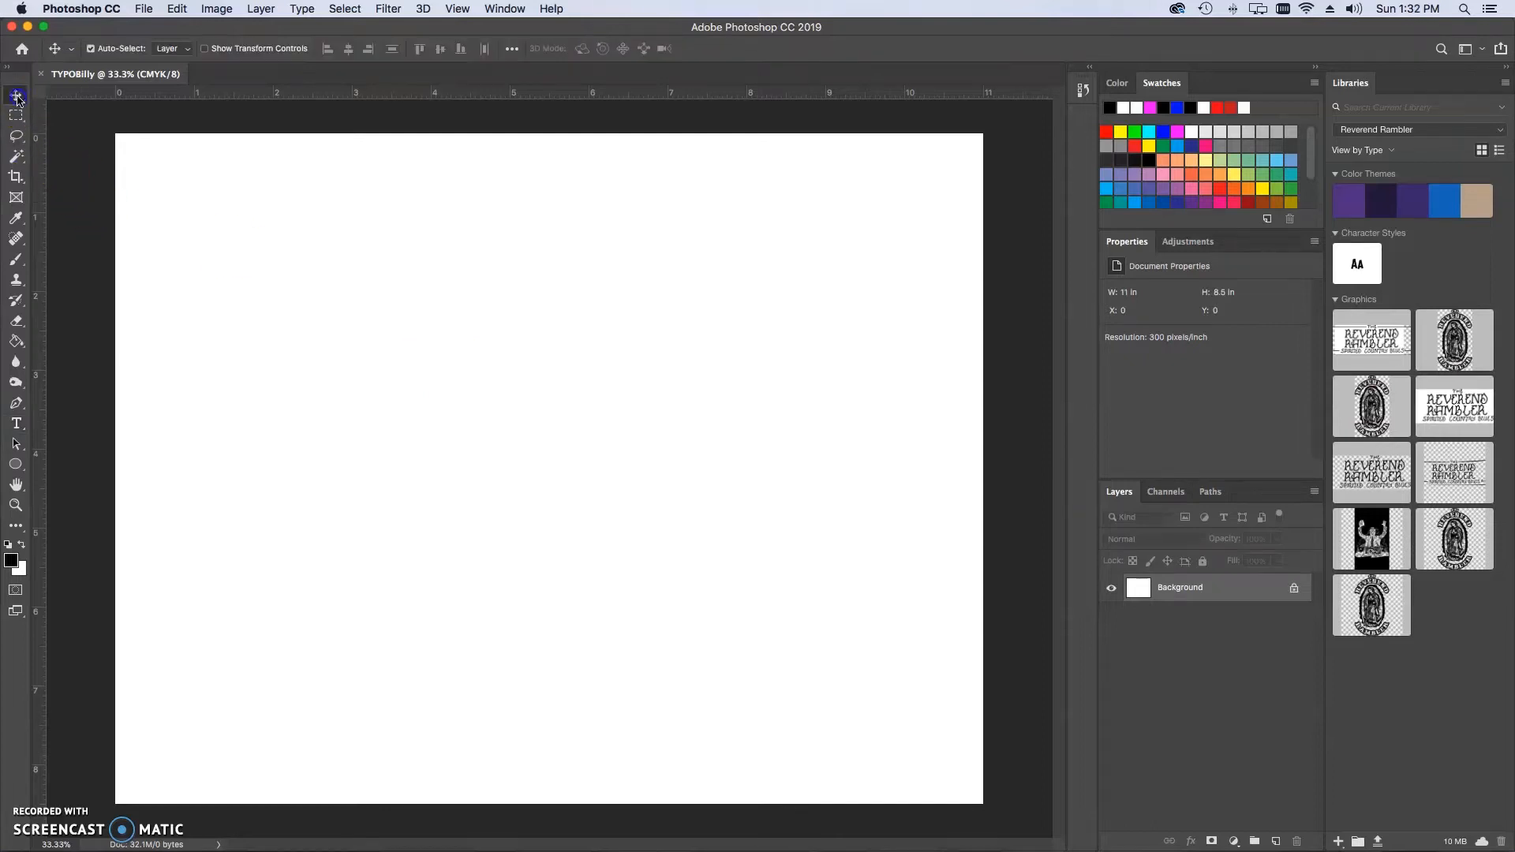
pyautogui.moveTo(72, 203)
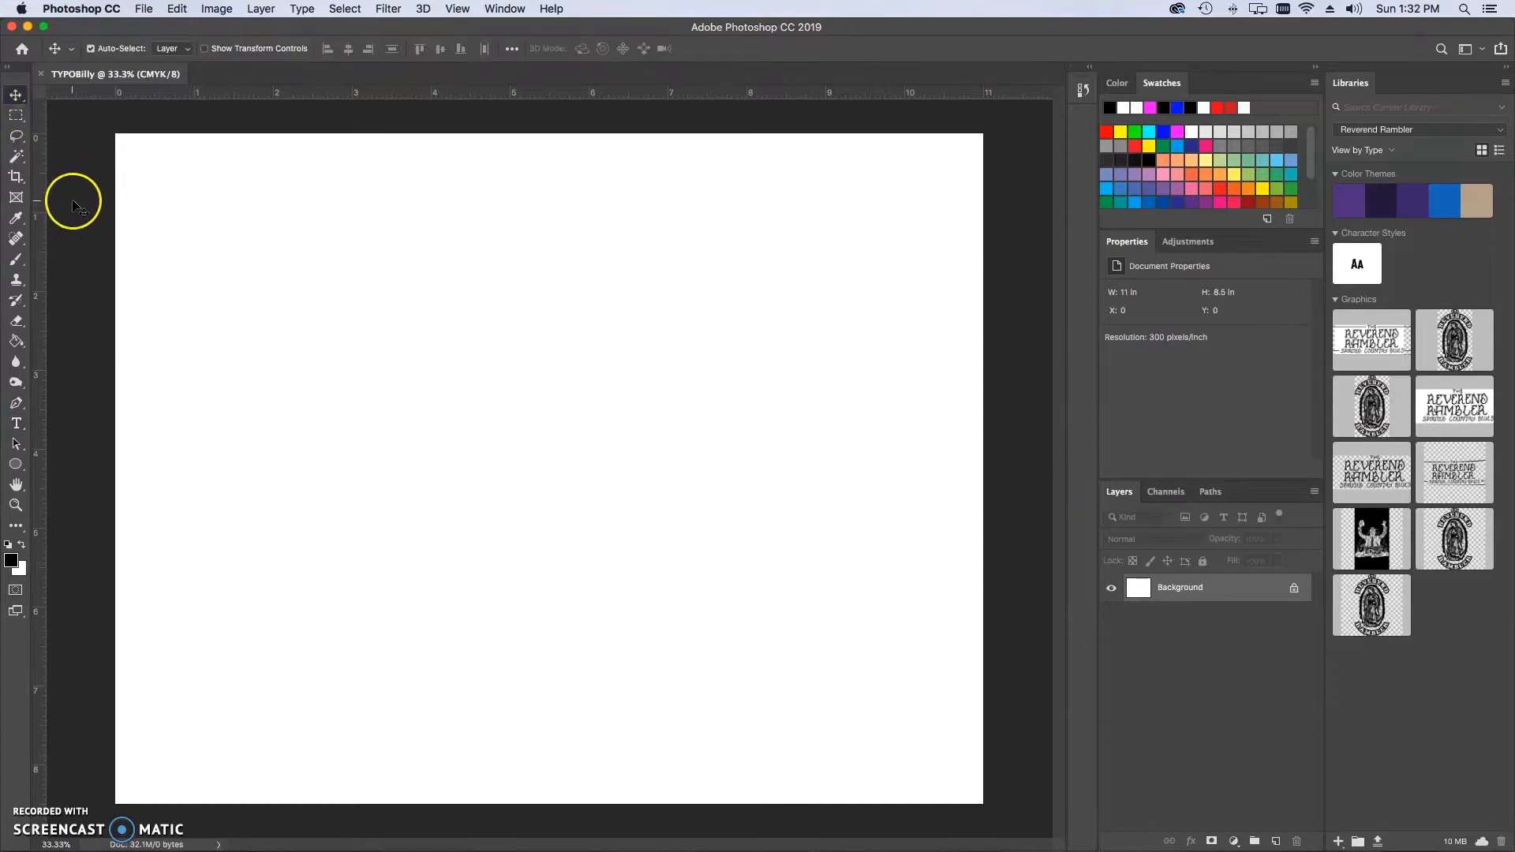
pyautogui.moveTo(16, 423)
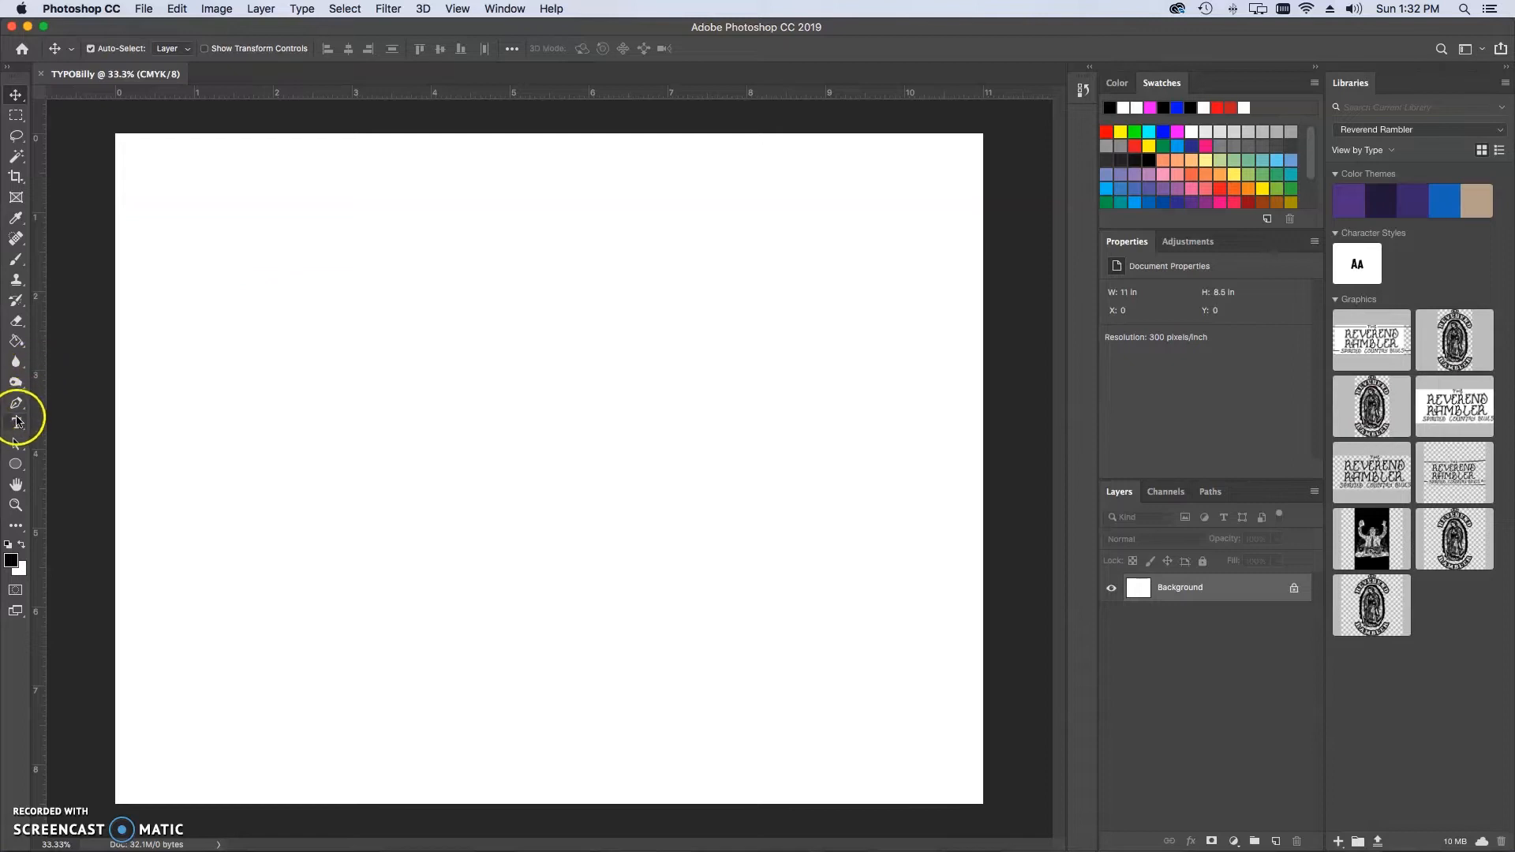
pyautogui.moveTo(16, 424)
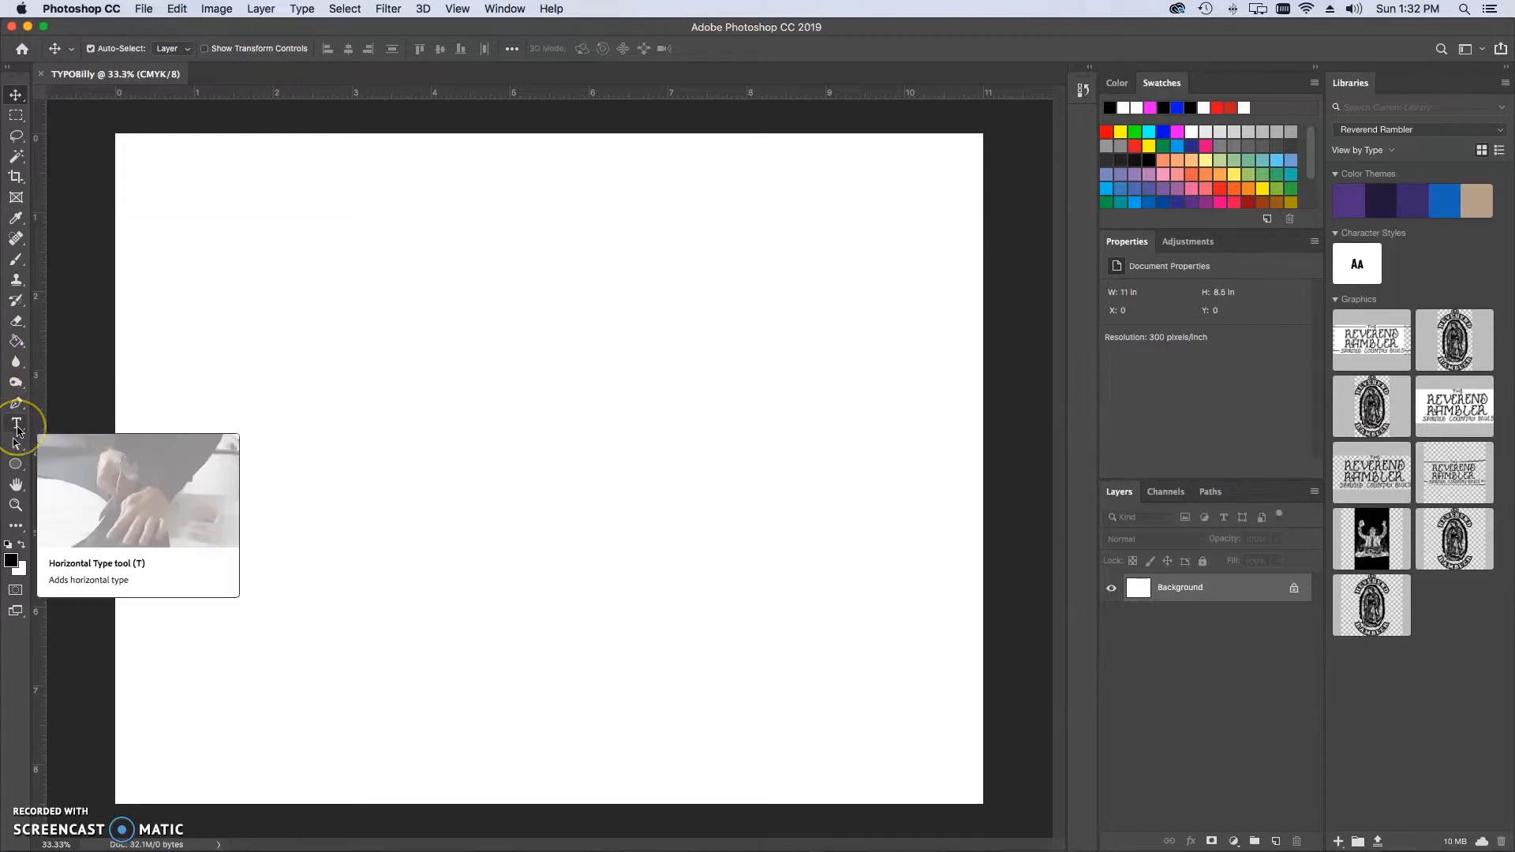
pyautogui.moveTo(15, 428)
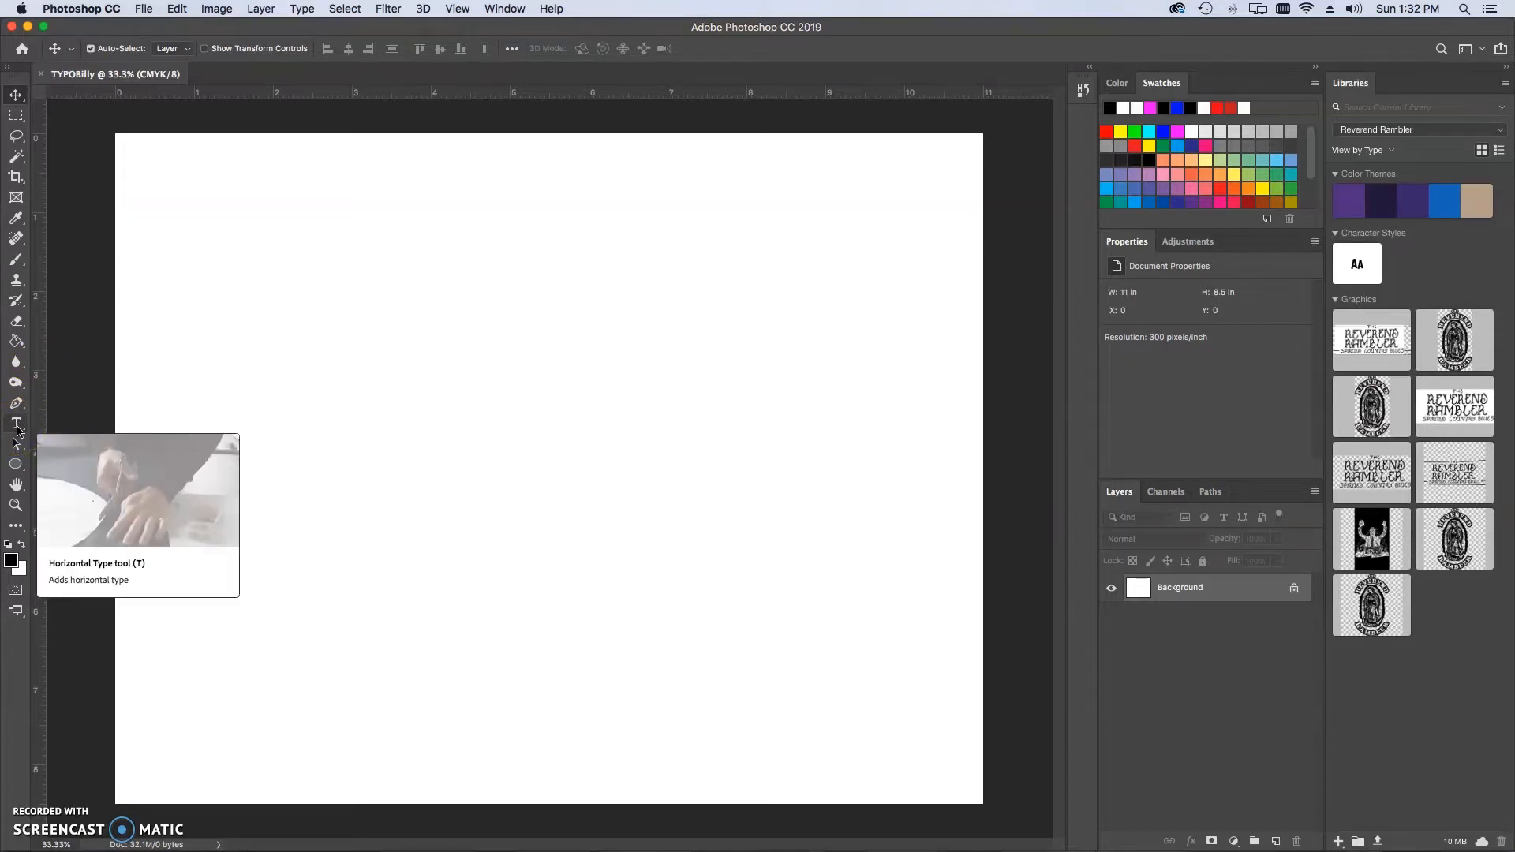
pyautogui.moveTo(268, 304)
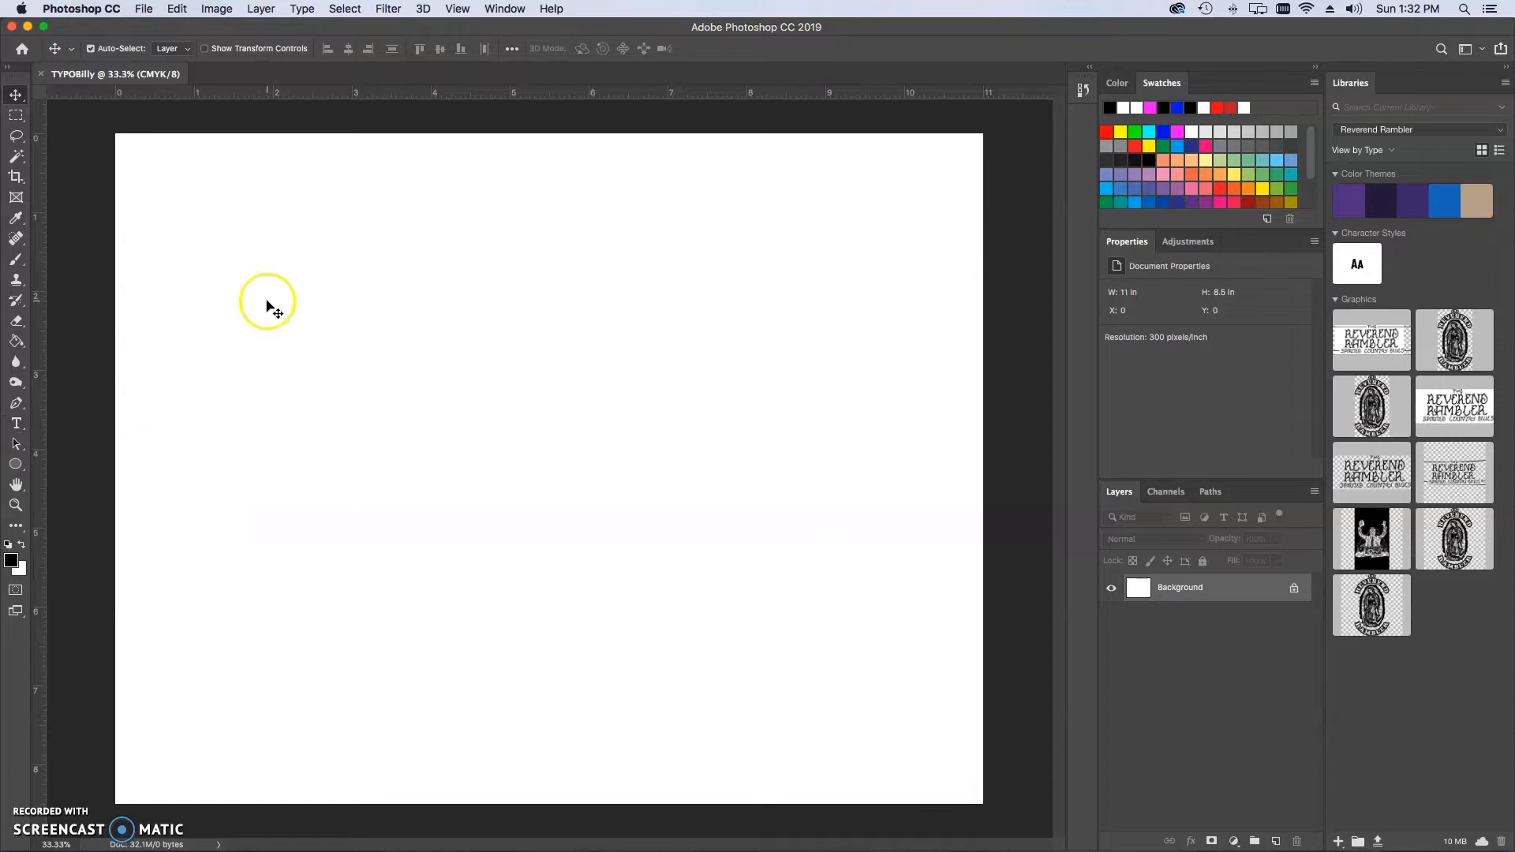
pyautogui.click(16, 423)
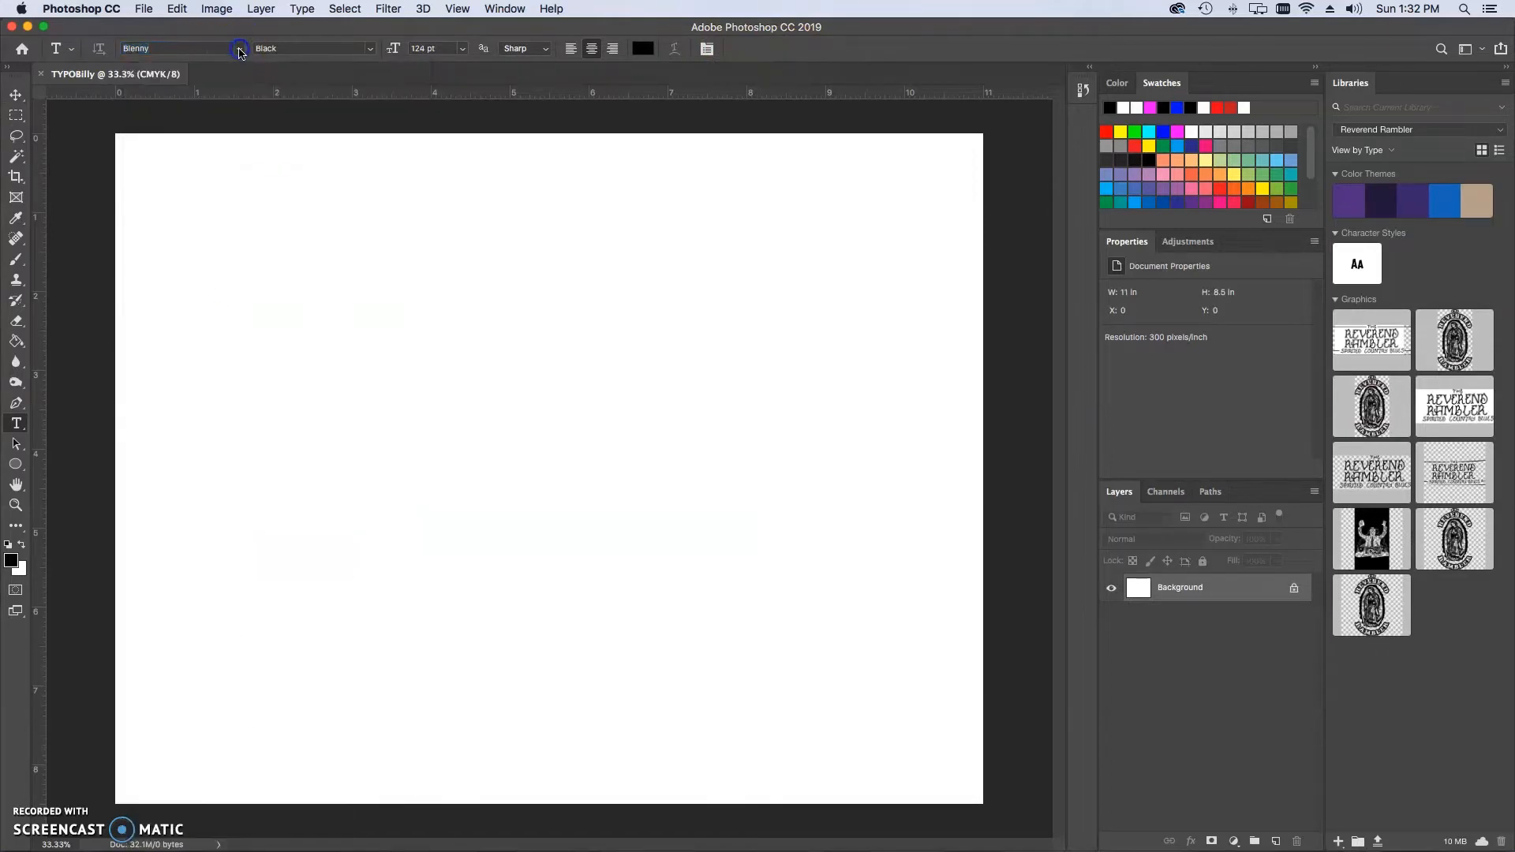
pyautogui.click(467, 49)
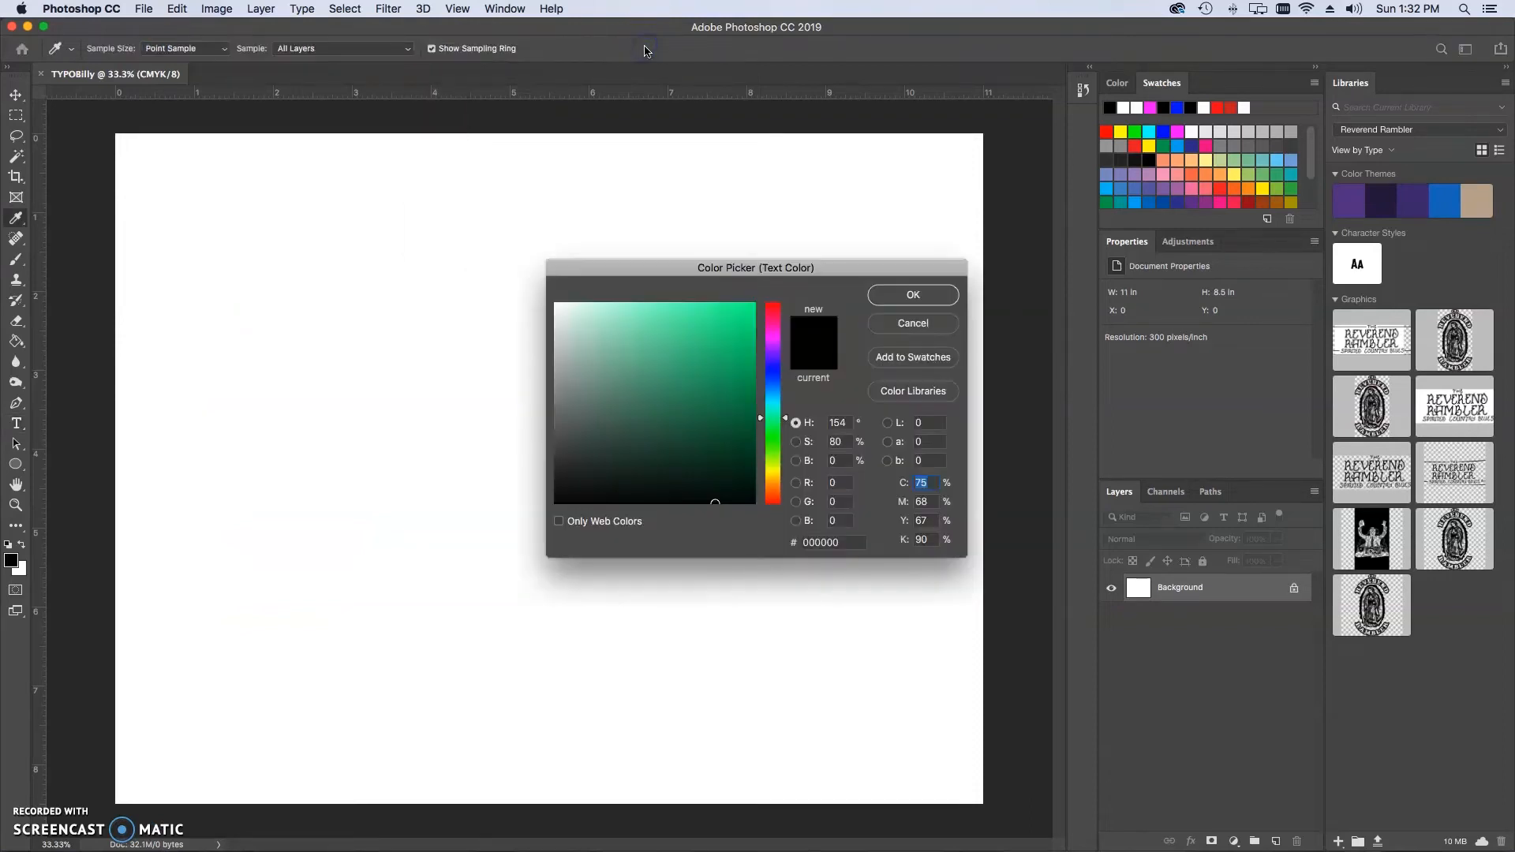
pyautogui.click(911, 295)
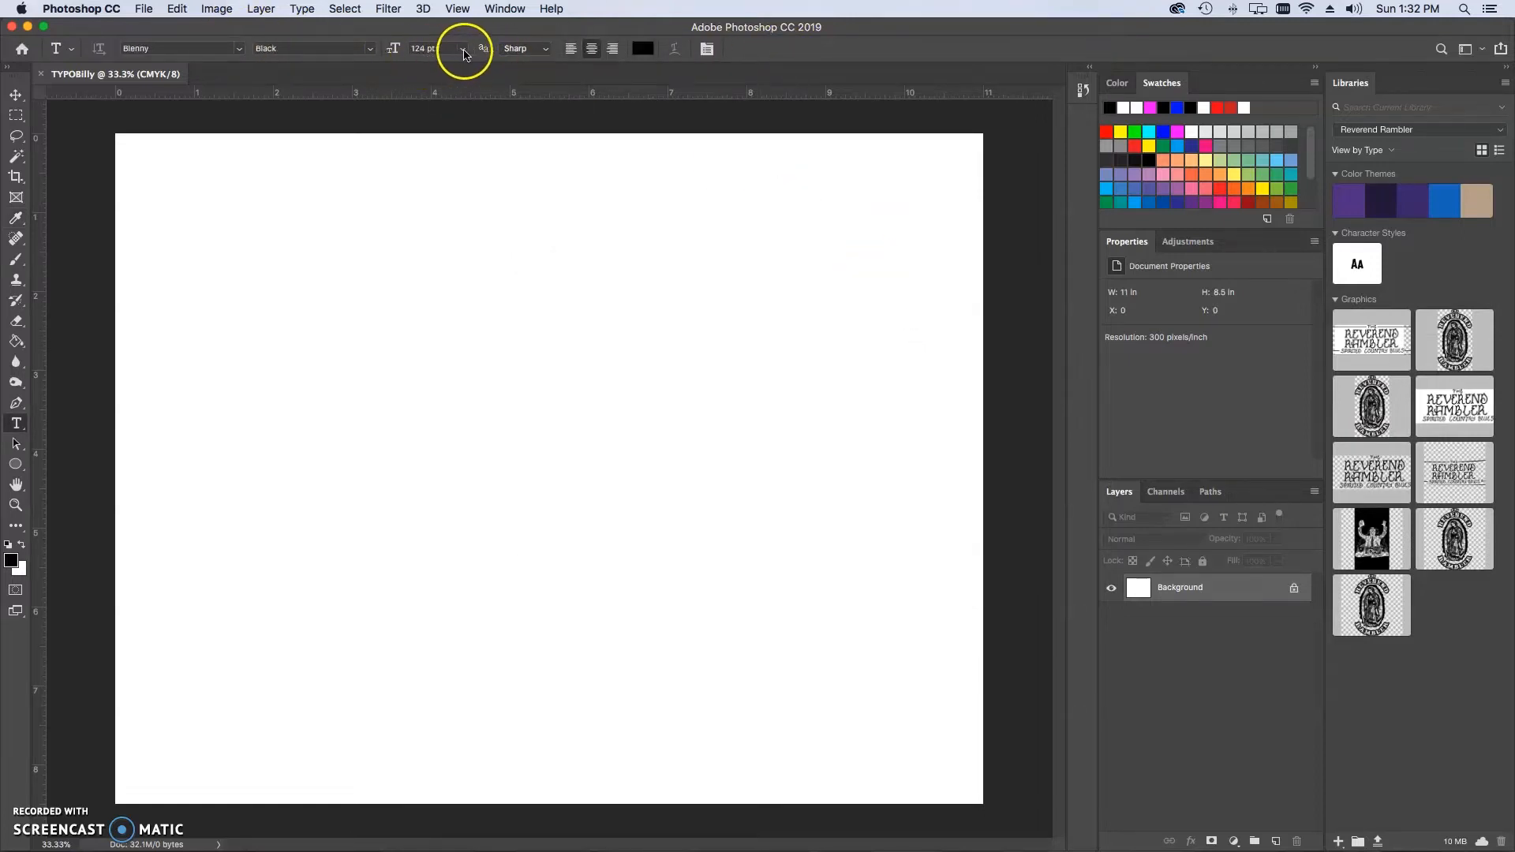
pyautogui.click(481, 49)
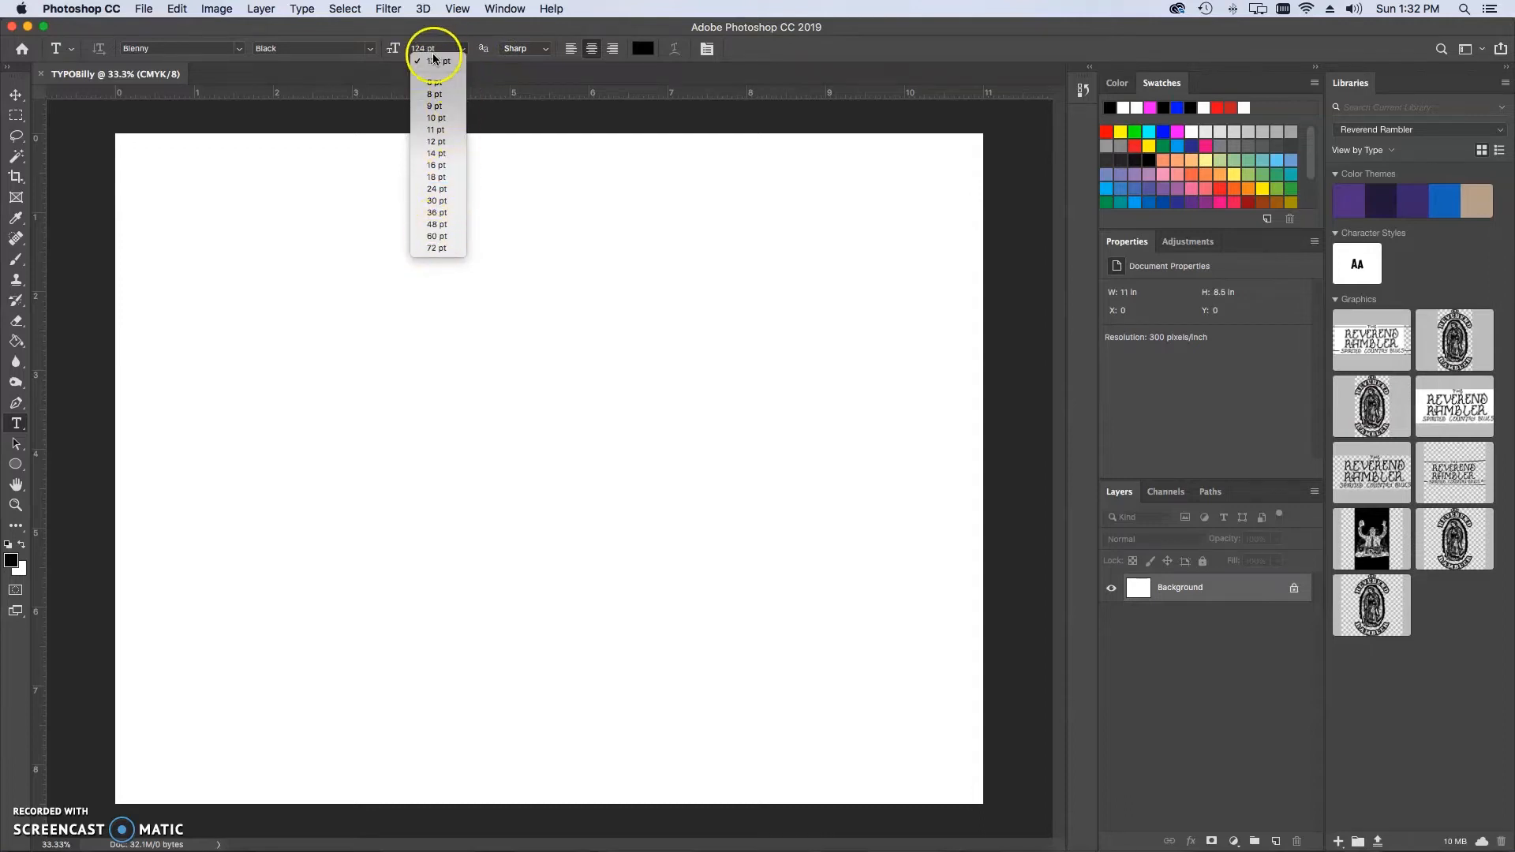
pyautogui.moveTo(436, 164)
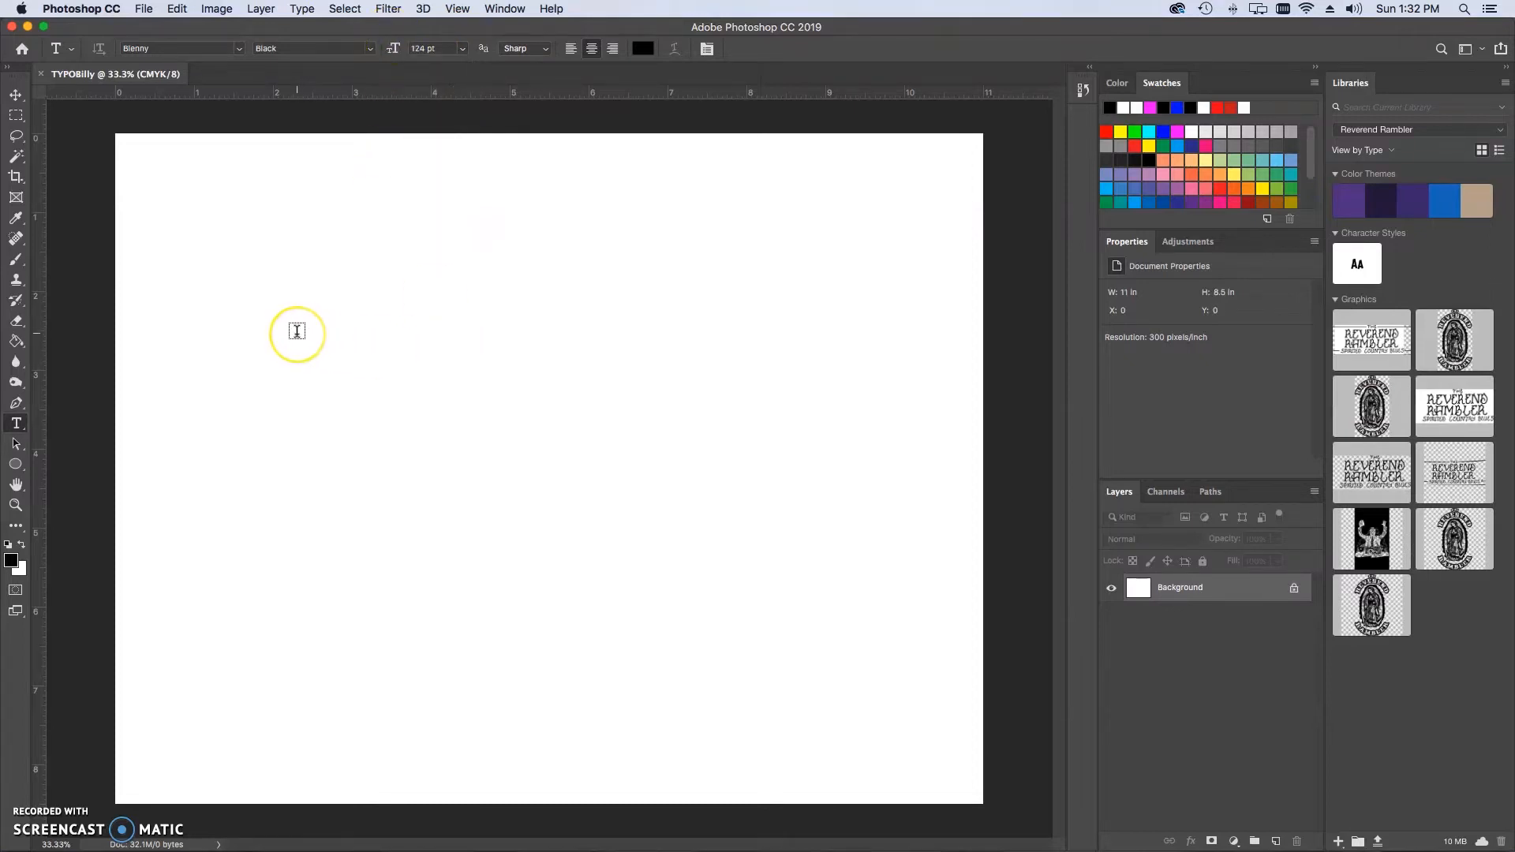
pyautogui.moveTo(438, 329)
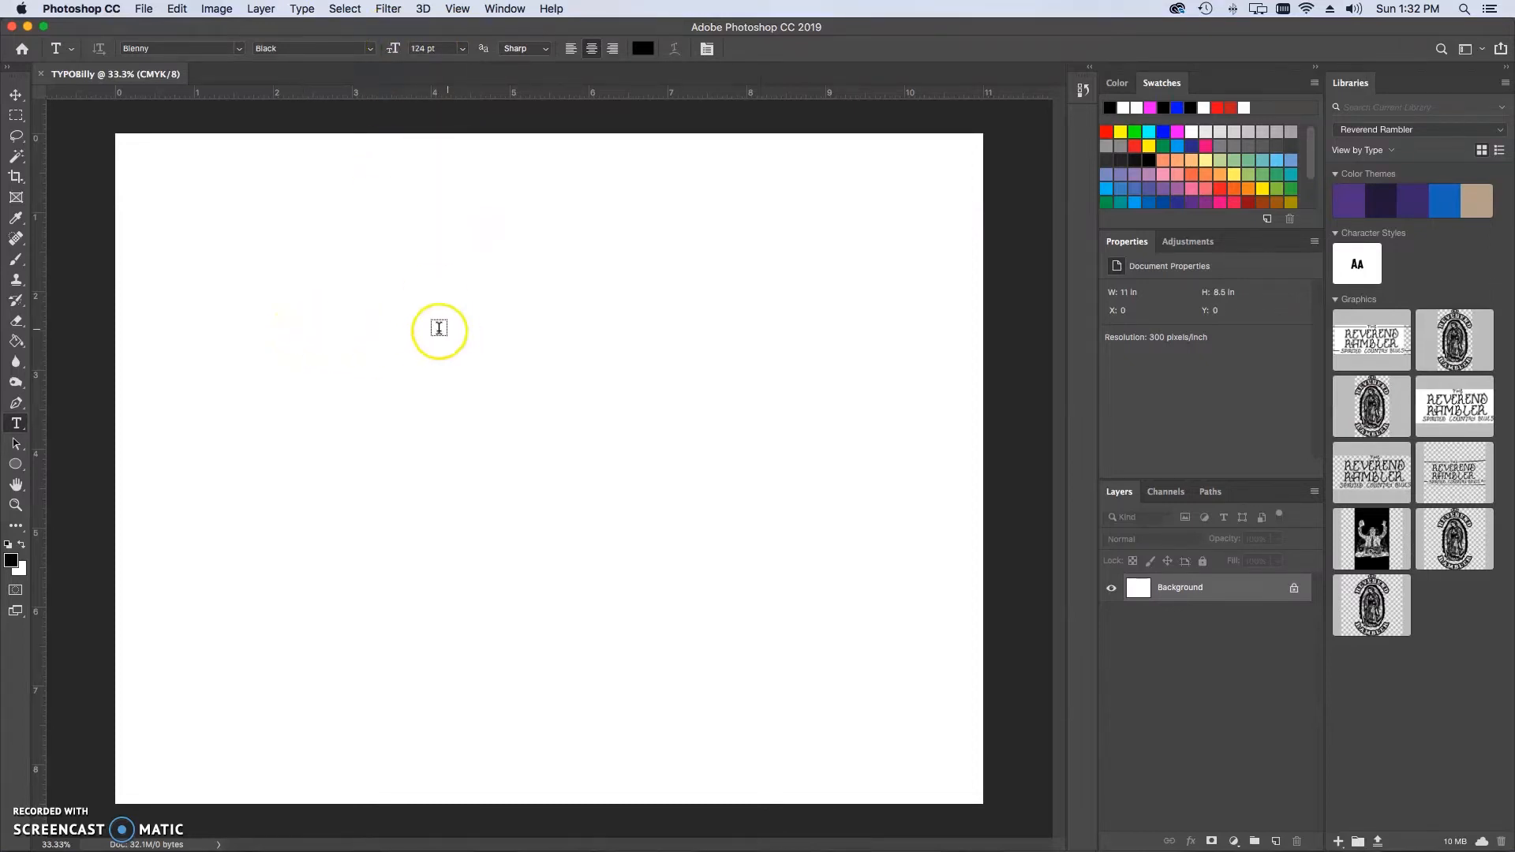
pyautogui.moveTo(275, 324)
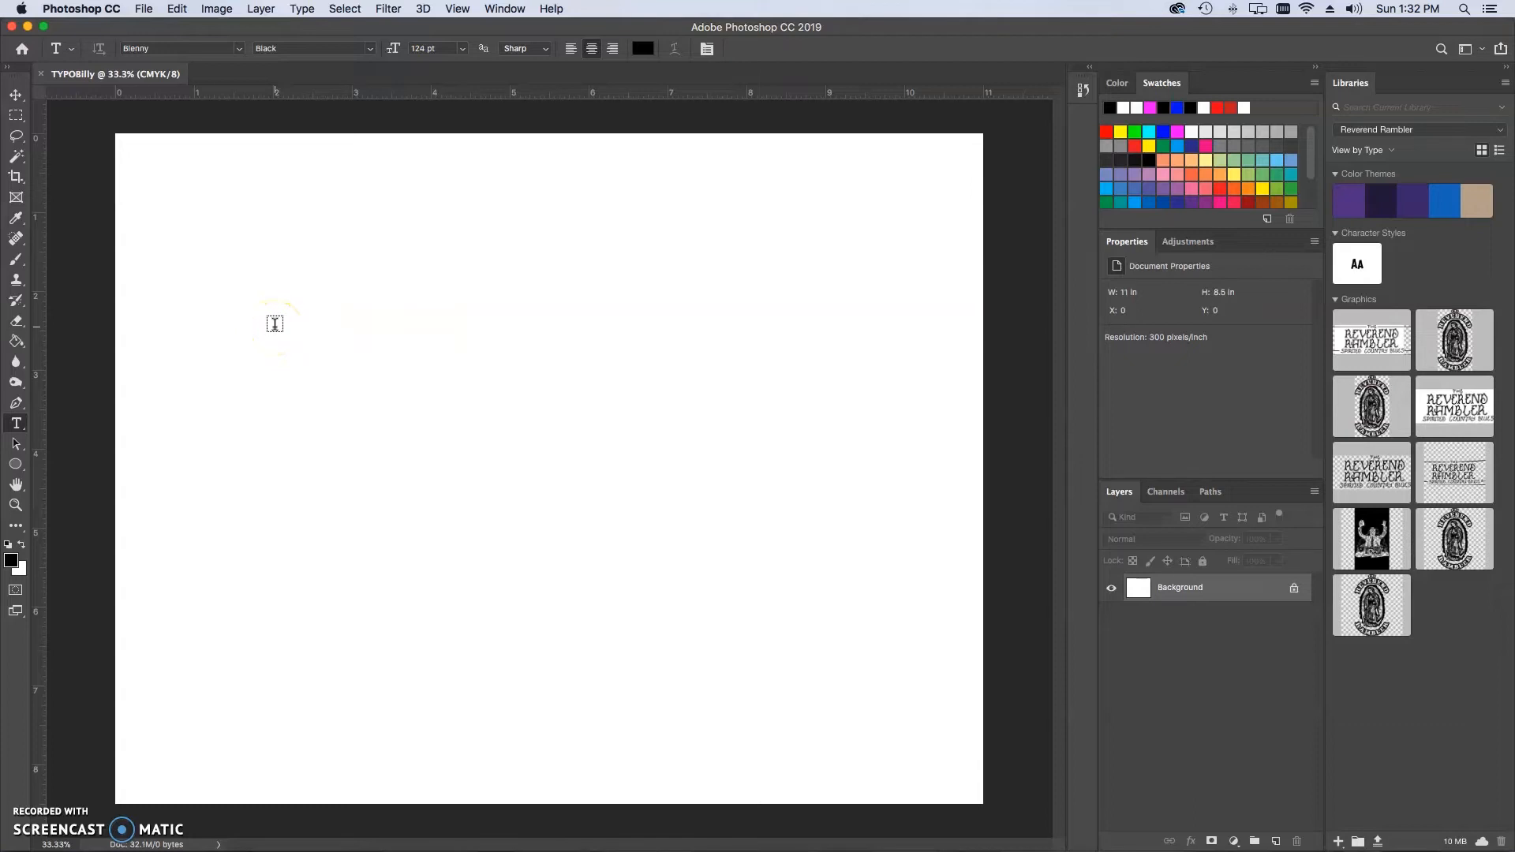
# - Enter the placeholder headline text Lorem Ipsum on a new type layer
pyautogui.write('Lorem Ipsum')
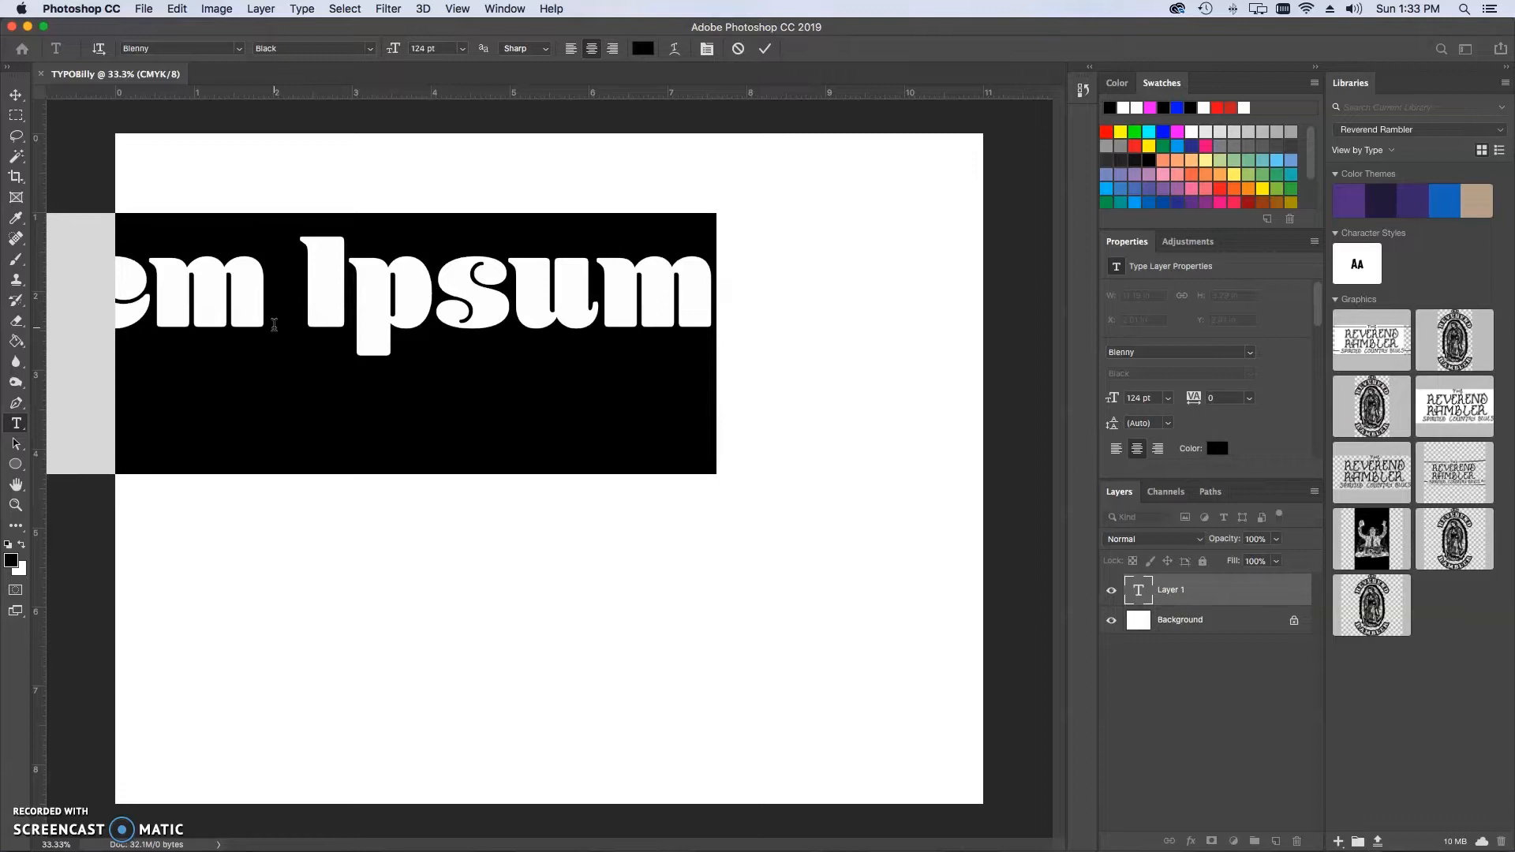
pyautogui.moveTo(249, 269)
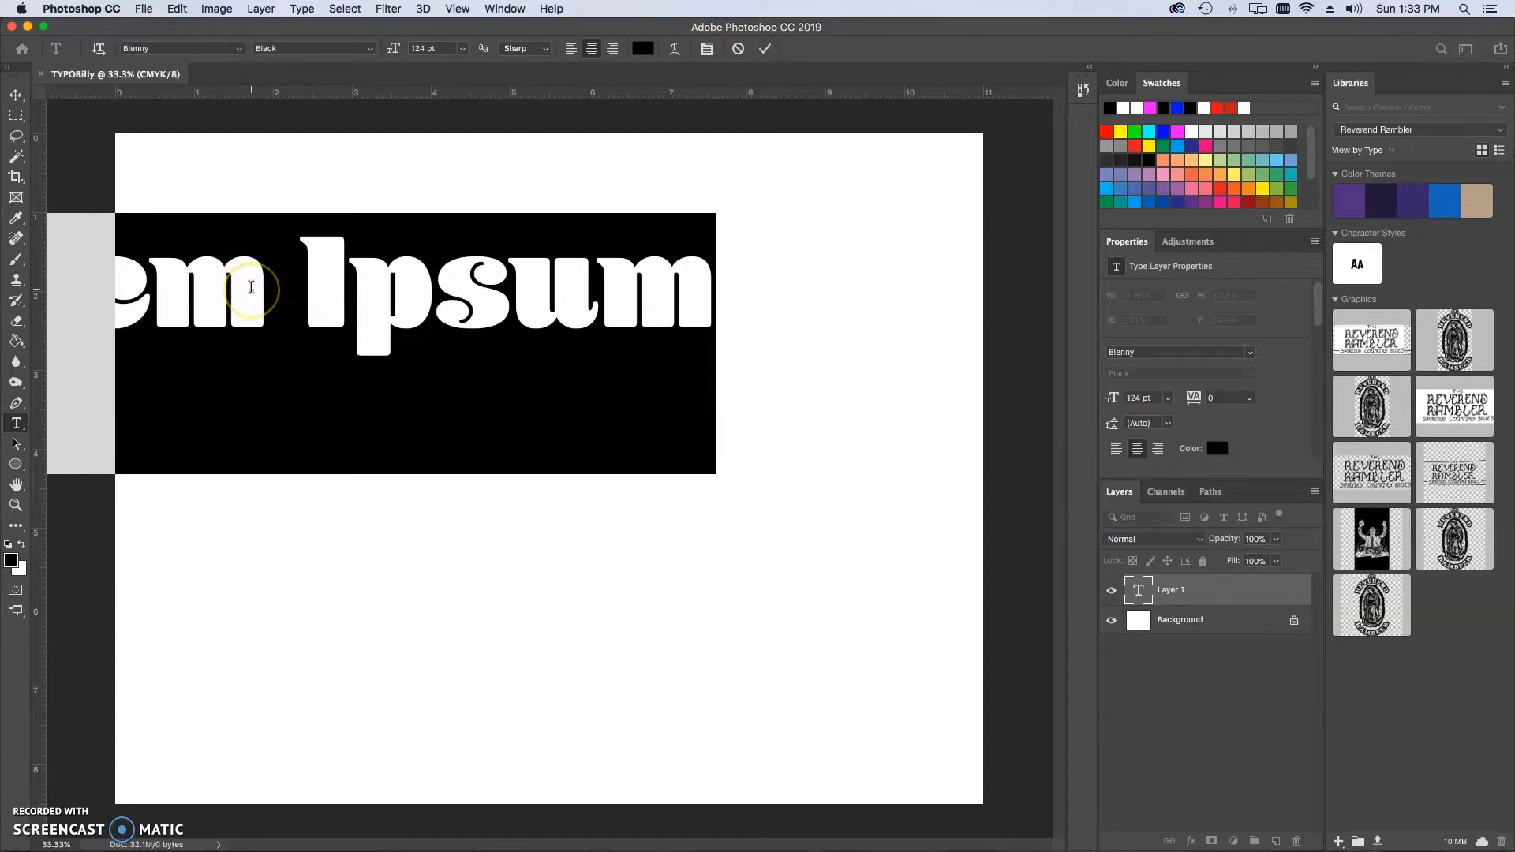
pyautogui.moveTo(244, 236)
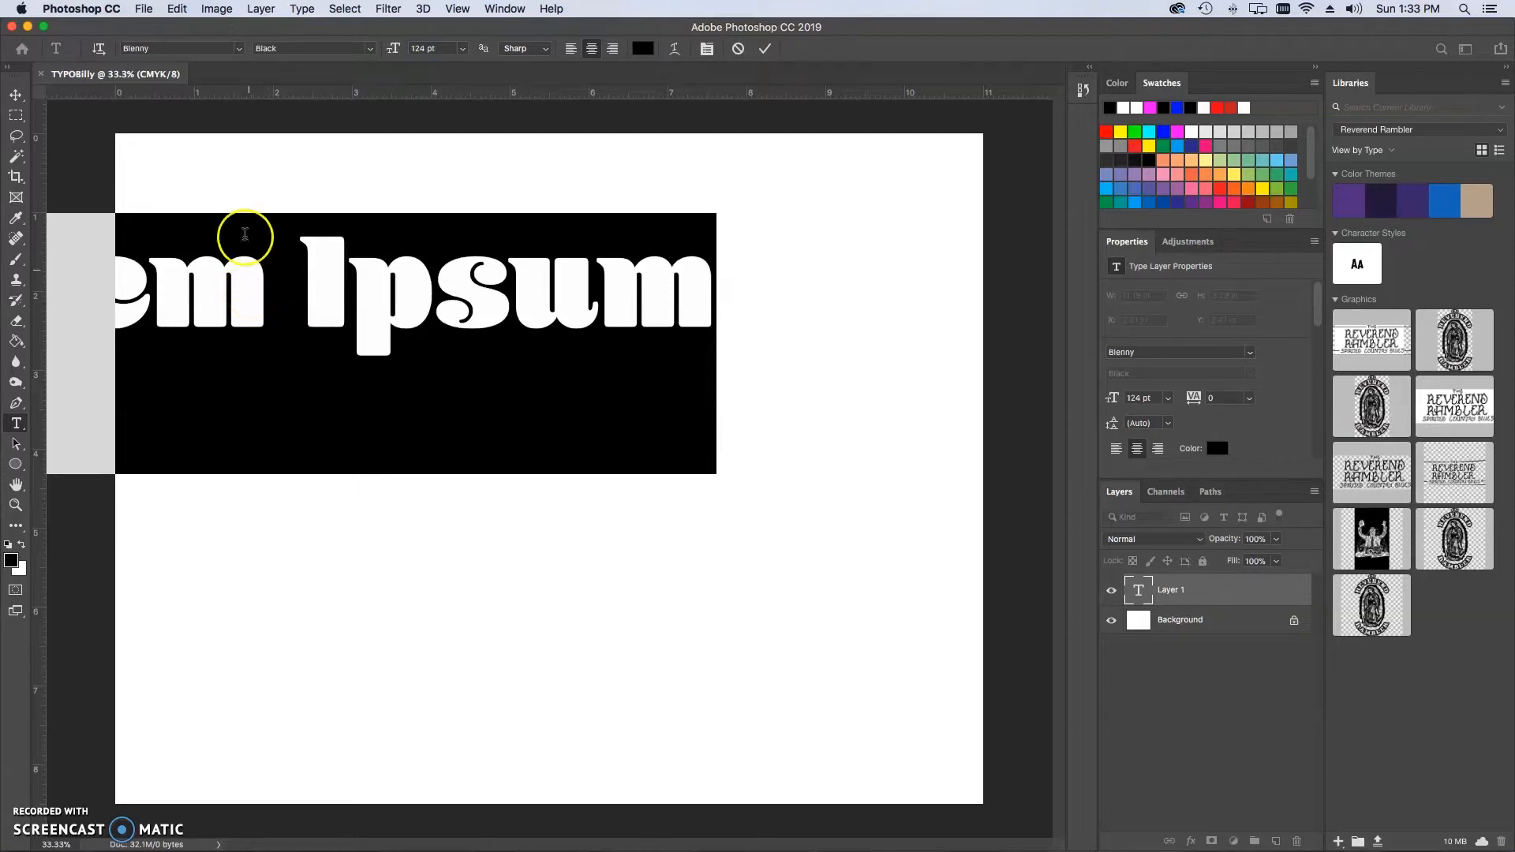
pyautogui.moveTo(256, 536)
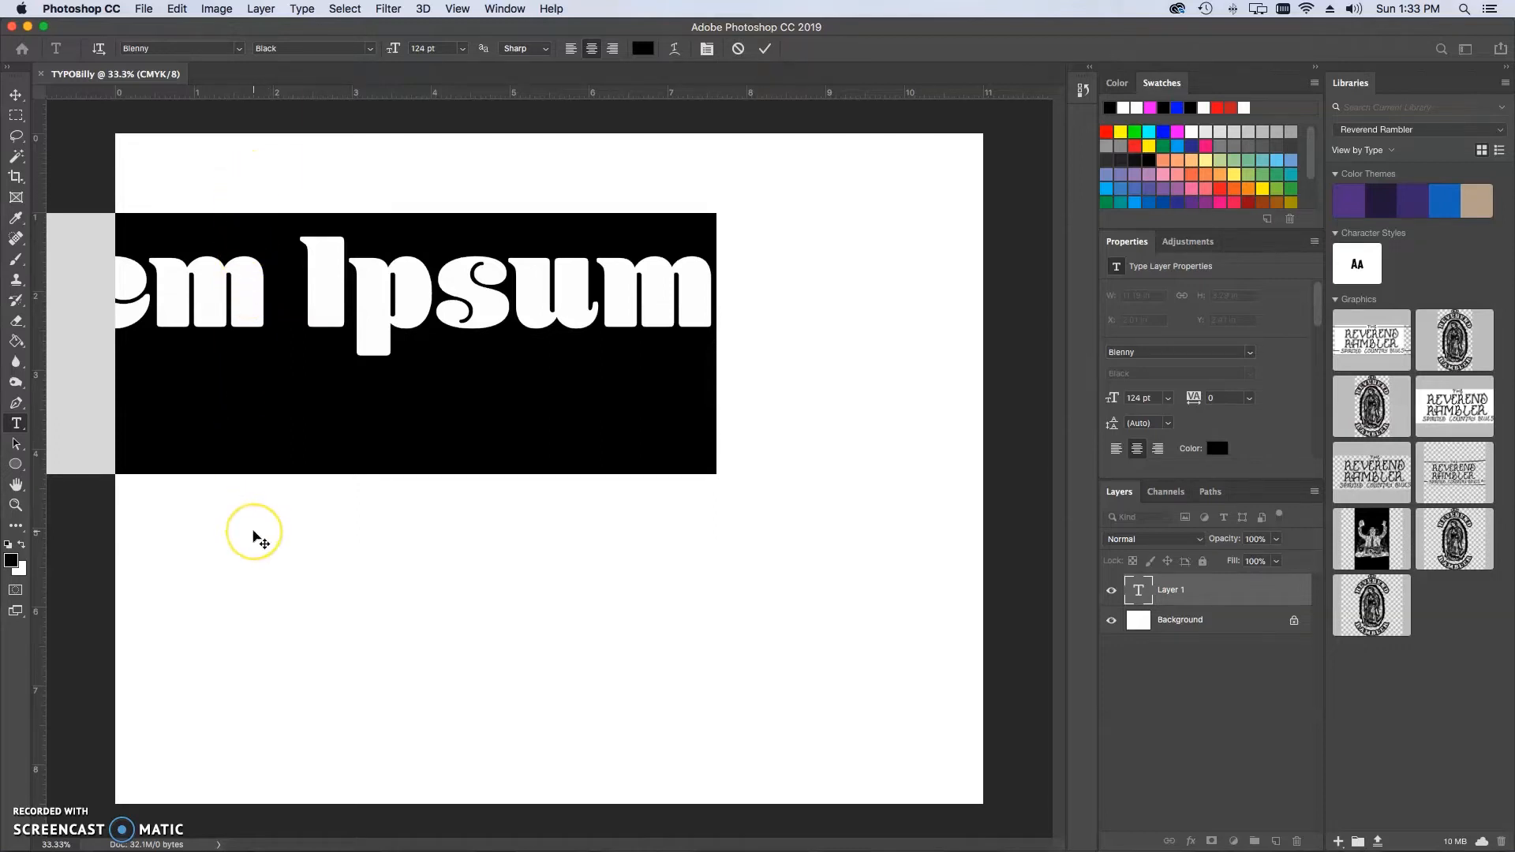
pyautogui.moveTo(313, 532)
pyautogui.write('75')
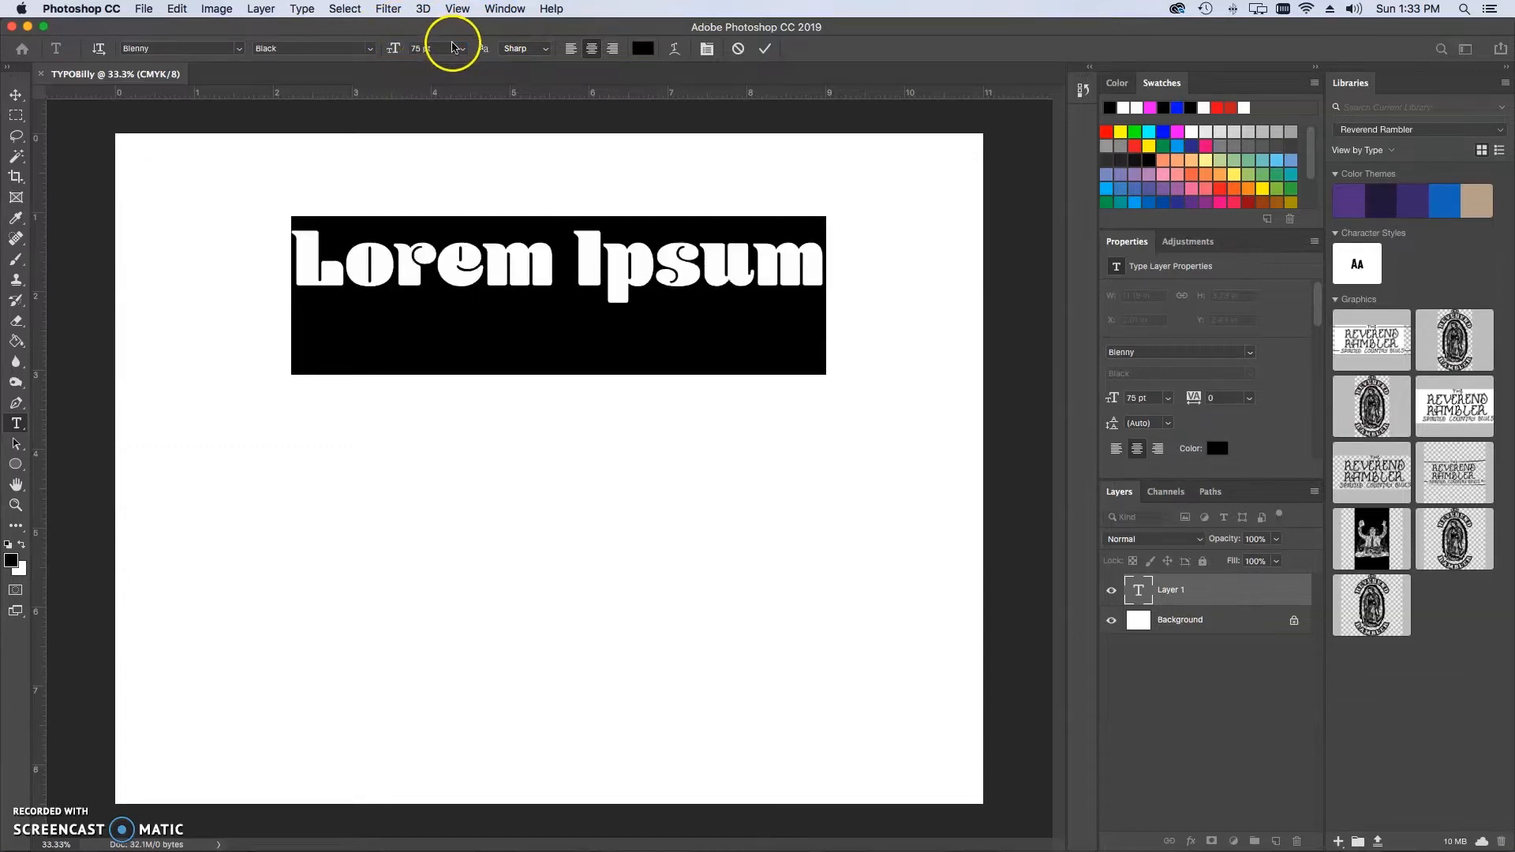
# - Try preset sizes, enlarge the headline to 117 pt and commit the edit
pyautogui.click(461, 49)
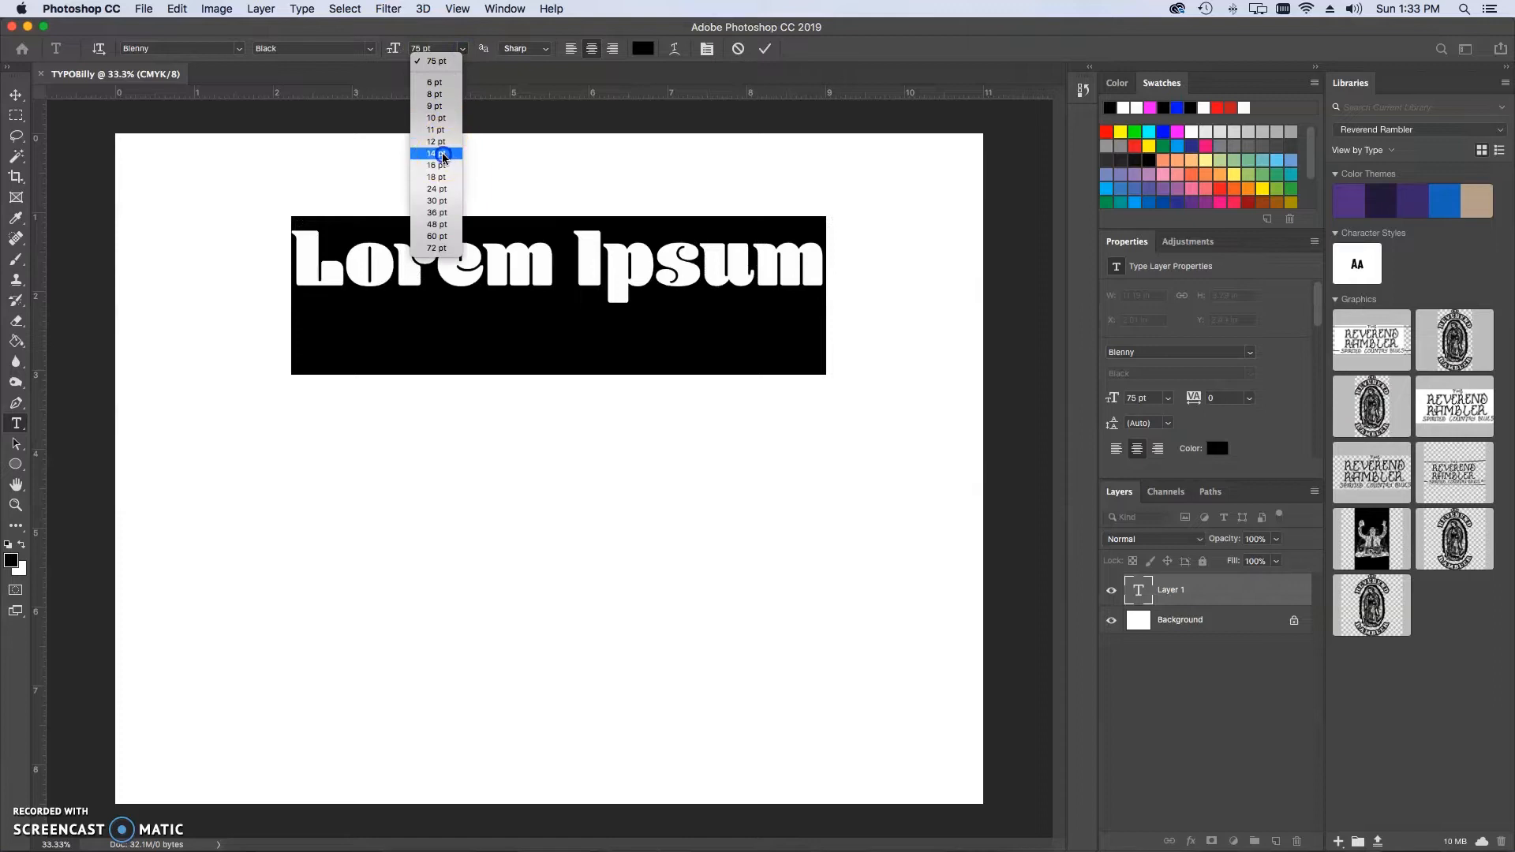
pyautogui.click(436, 153)
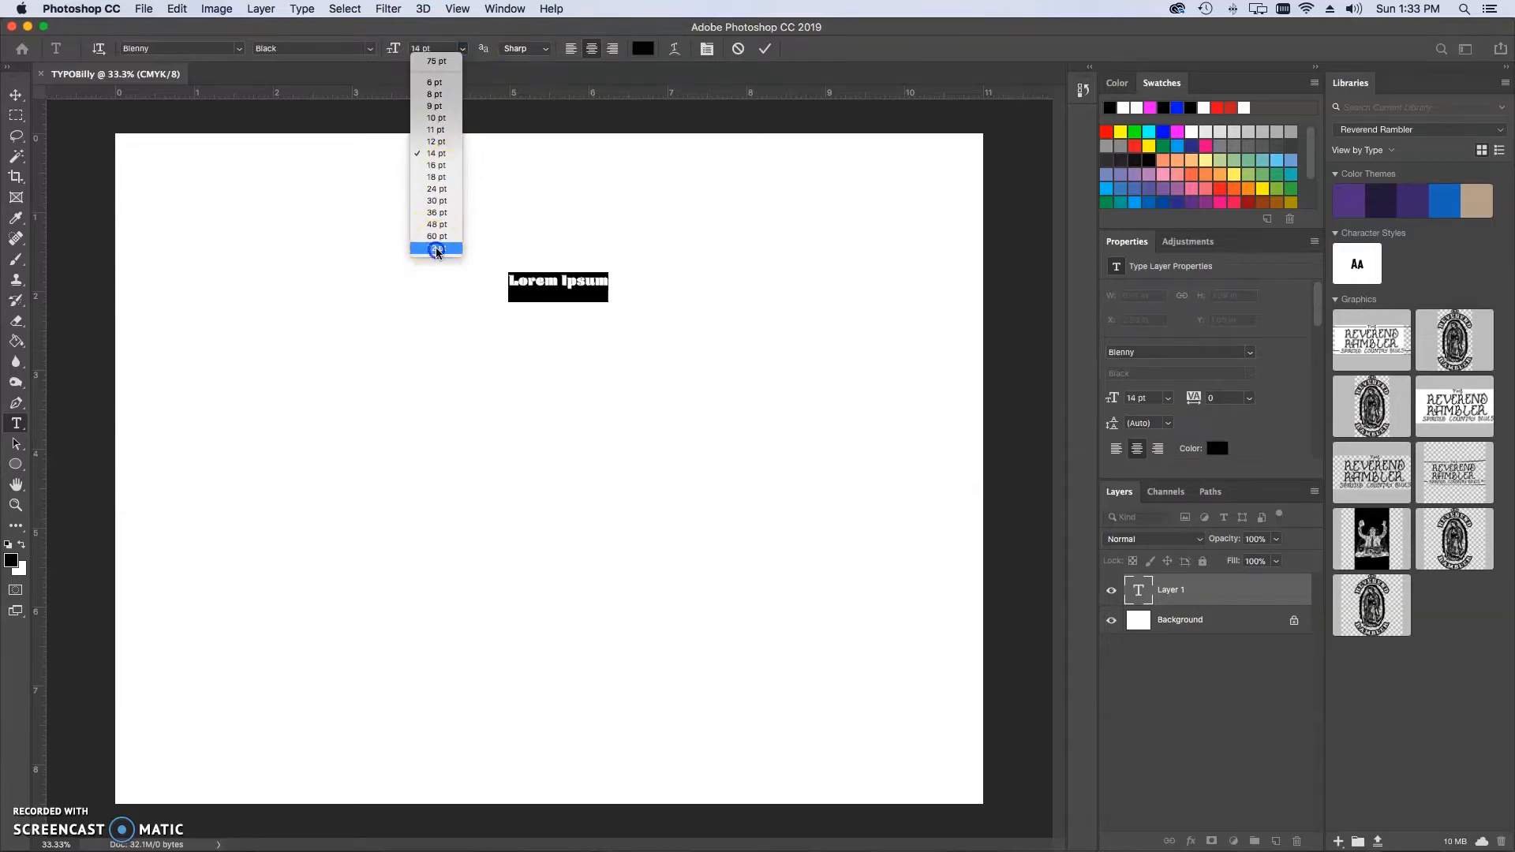
pyautogui.click(435, 247)
pyautogui.write('117')
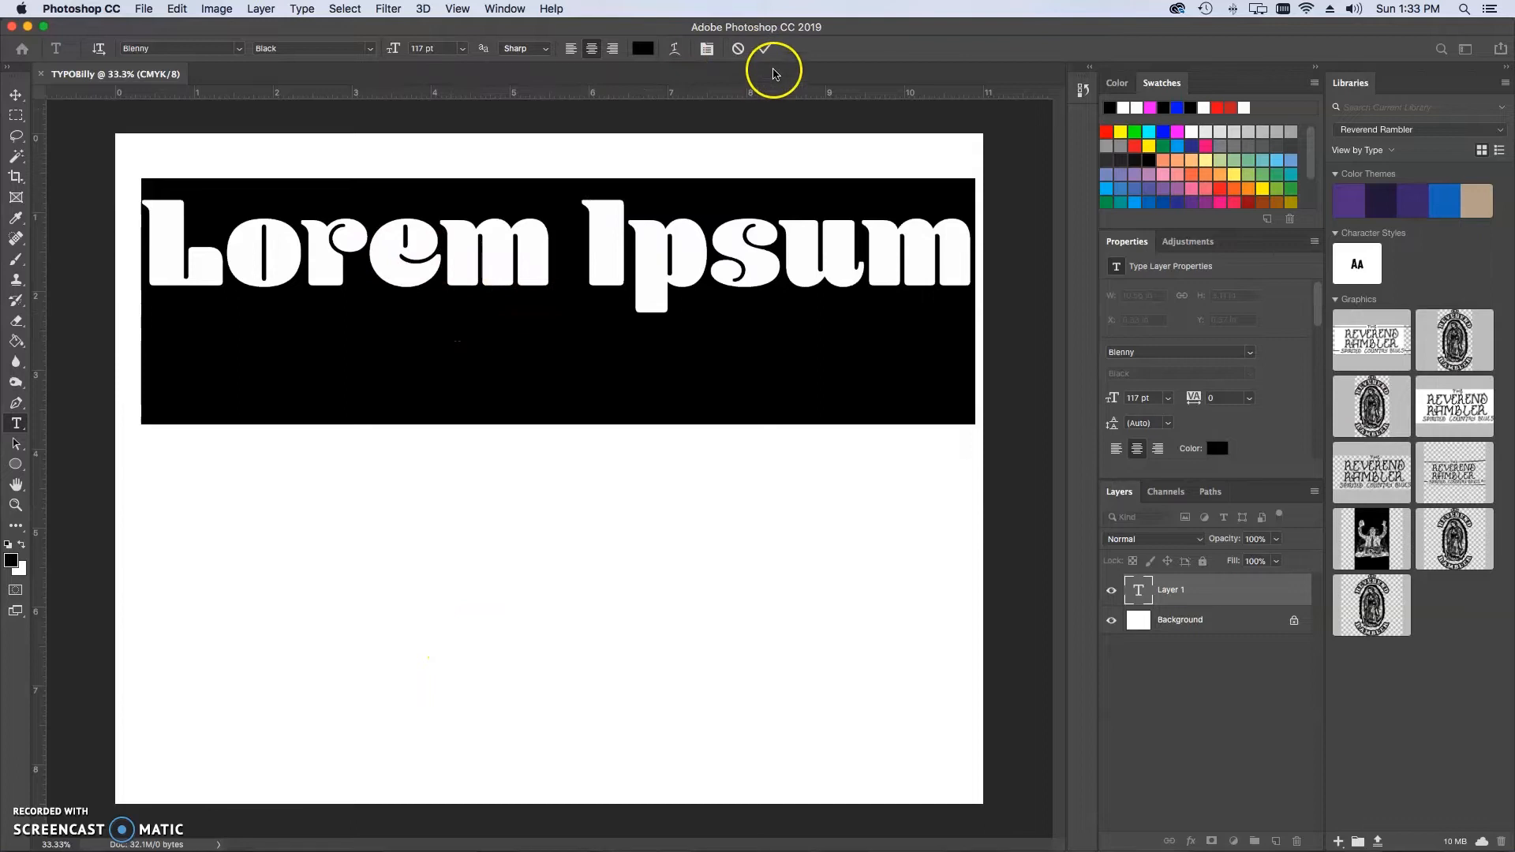
pyautogui.click(737, 49)
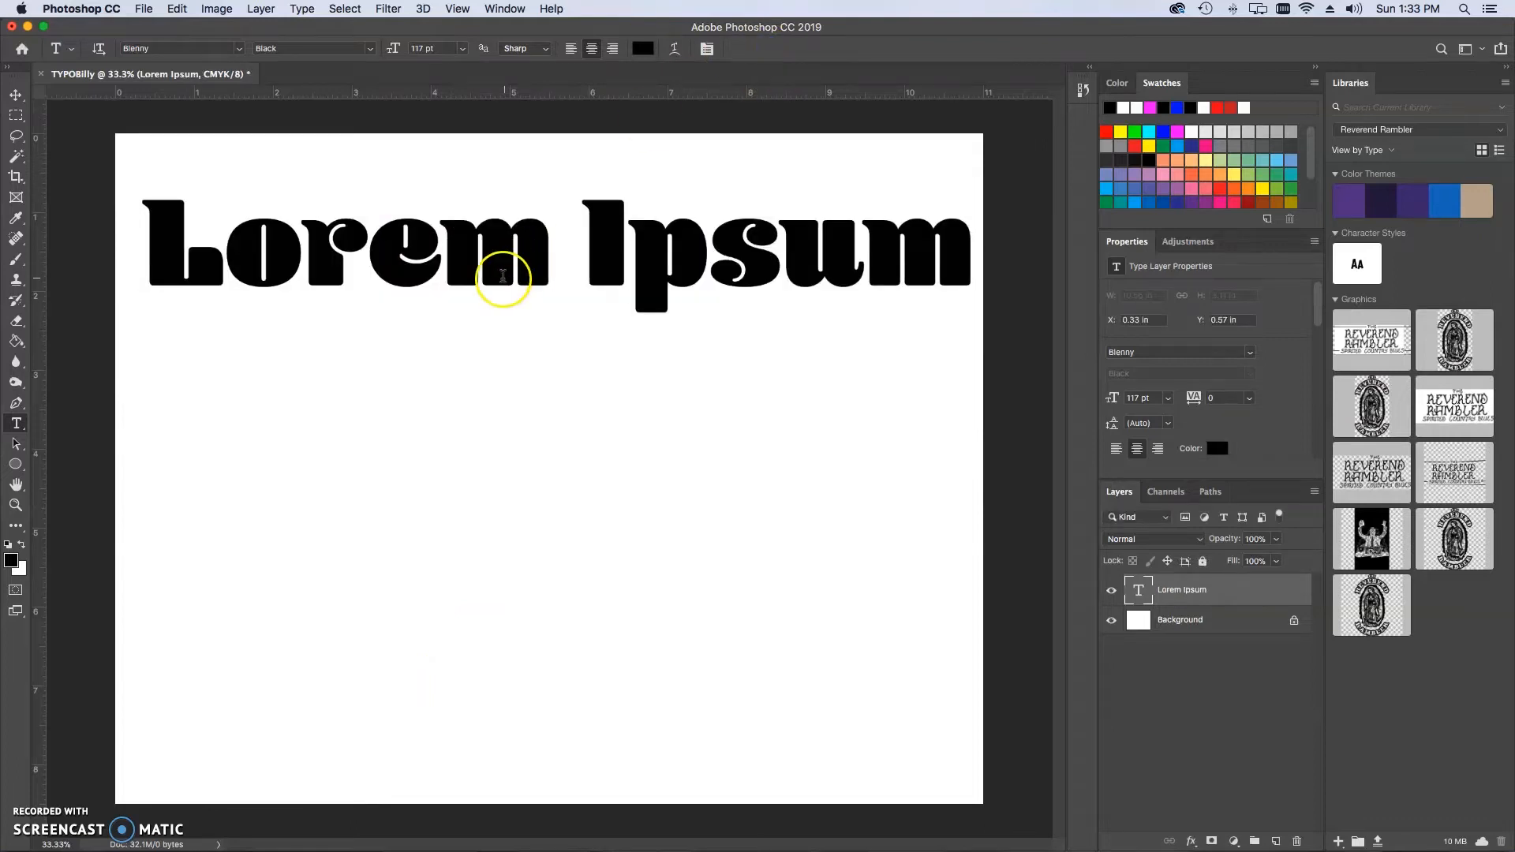
# - Drag the headline layer slightly lower, then re-enter text editing inside Ipsum
pyautogui.click(15, 95)
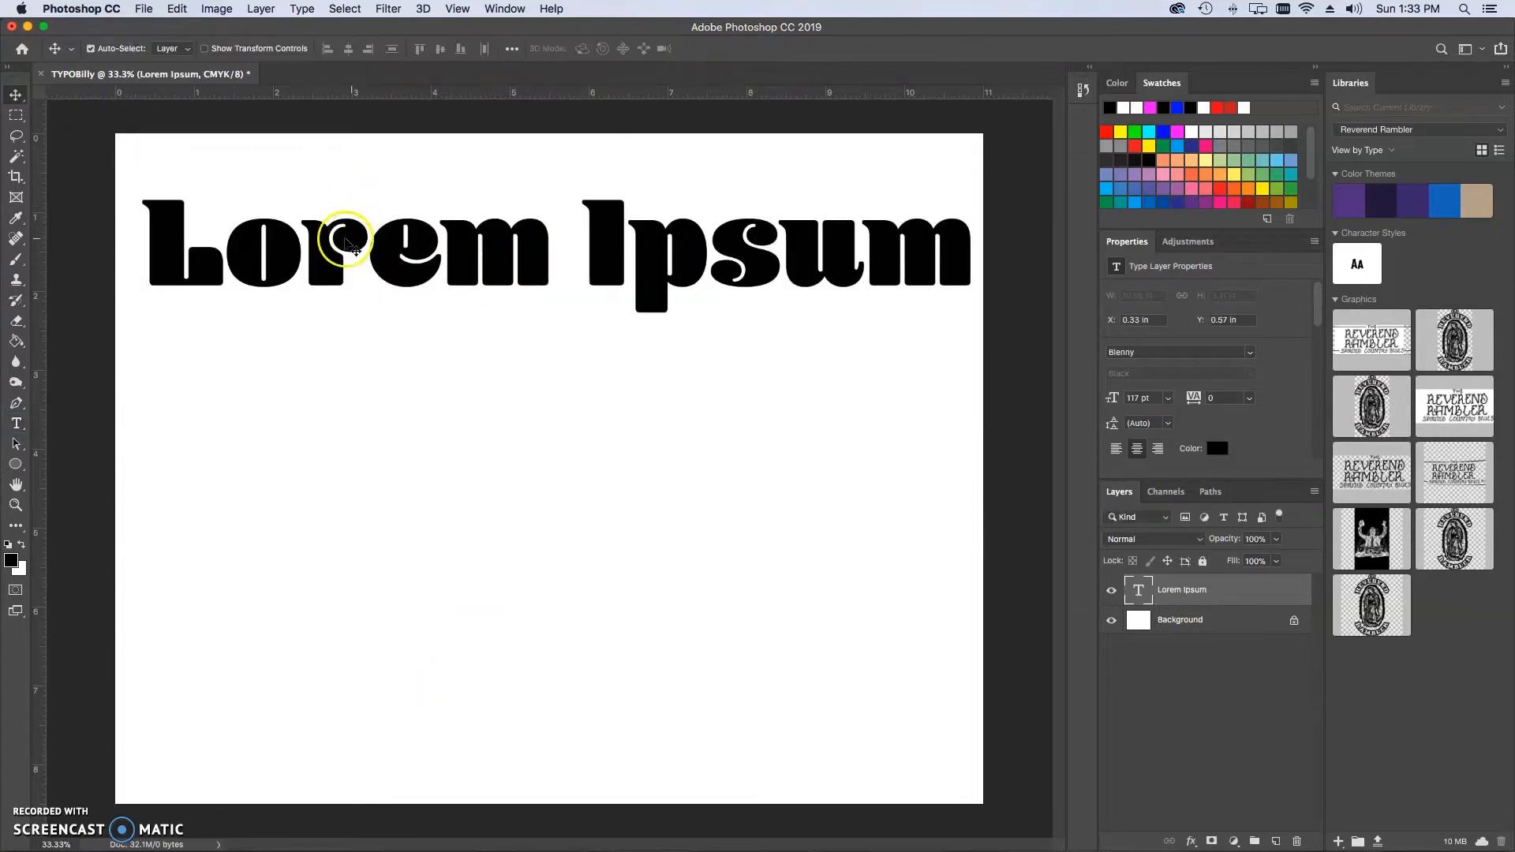
pyautogui.moveTo(348, 241); pyautogui.dragTo(348, 278)
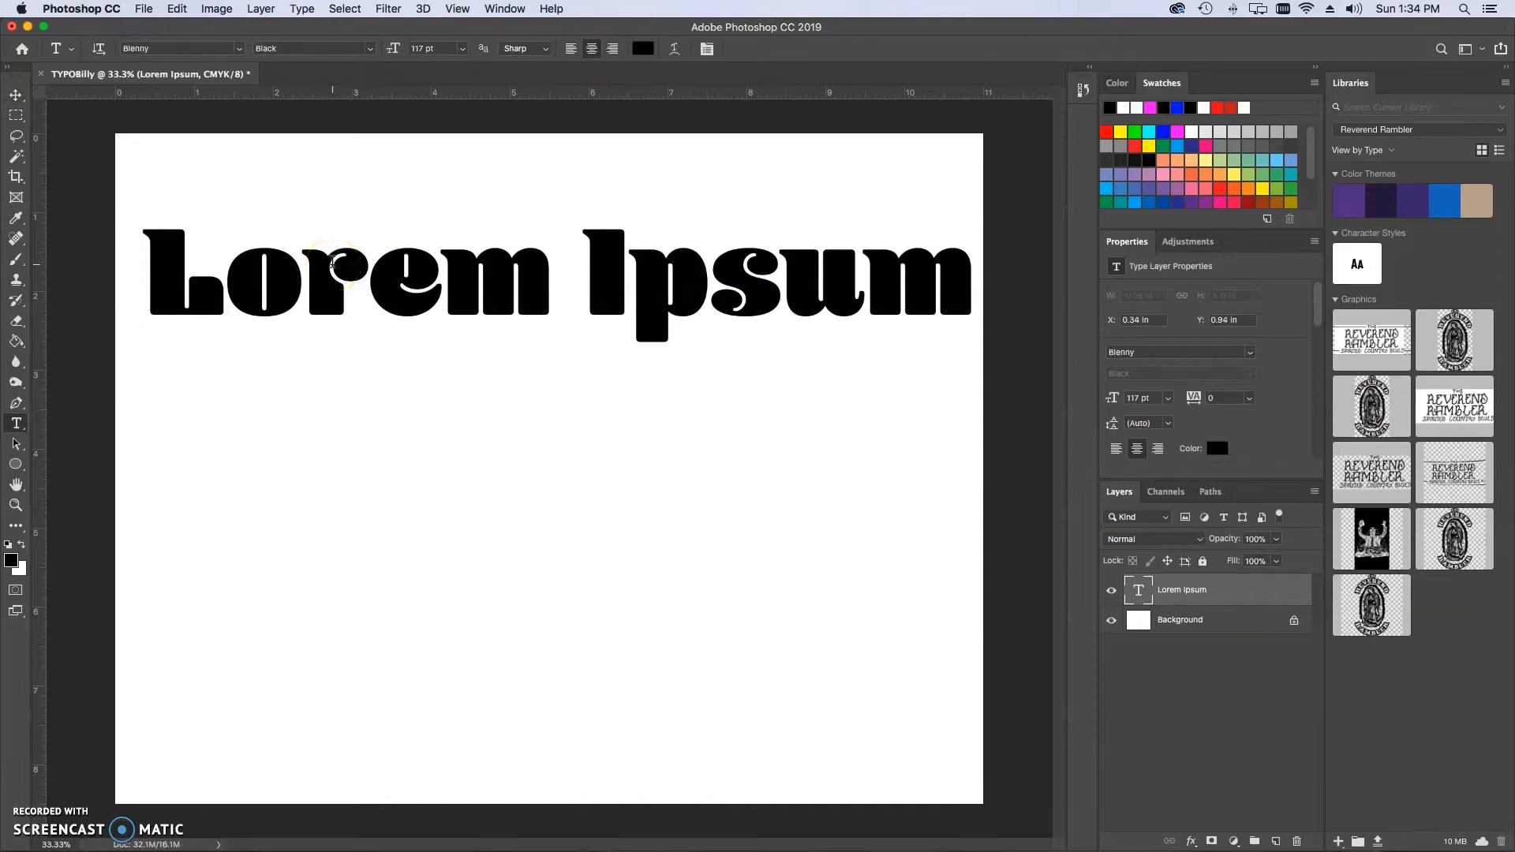
pyautogui.moveTo(821, 296)
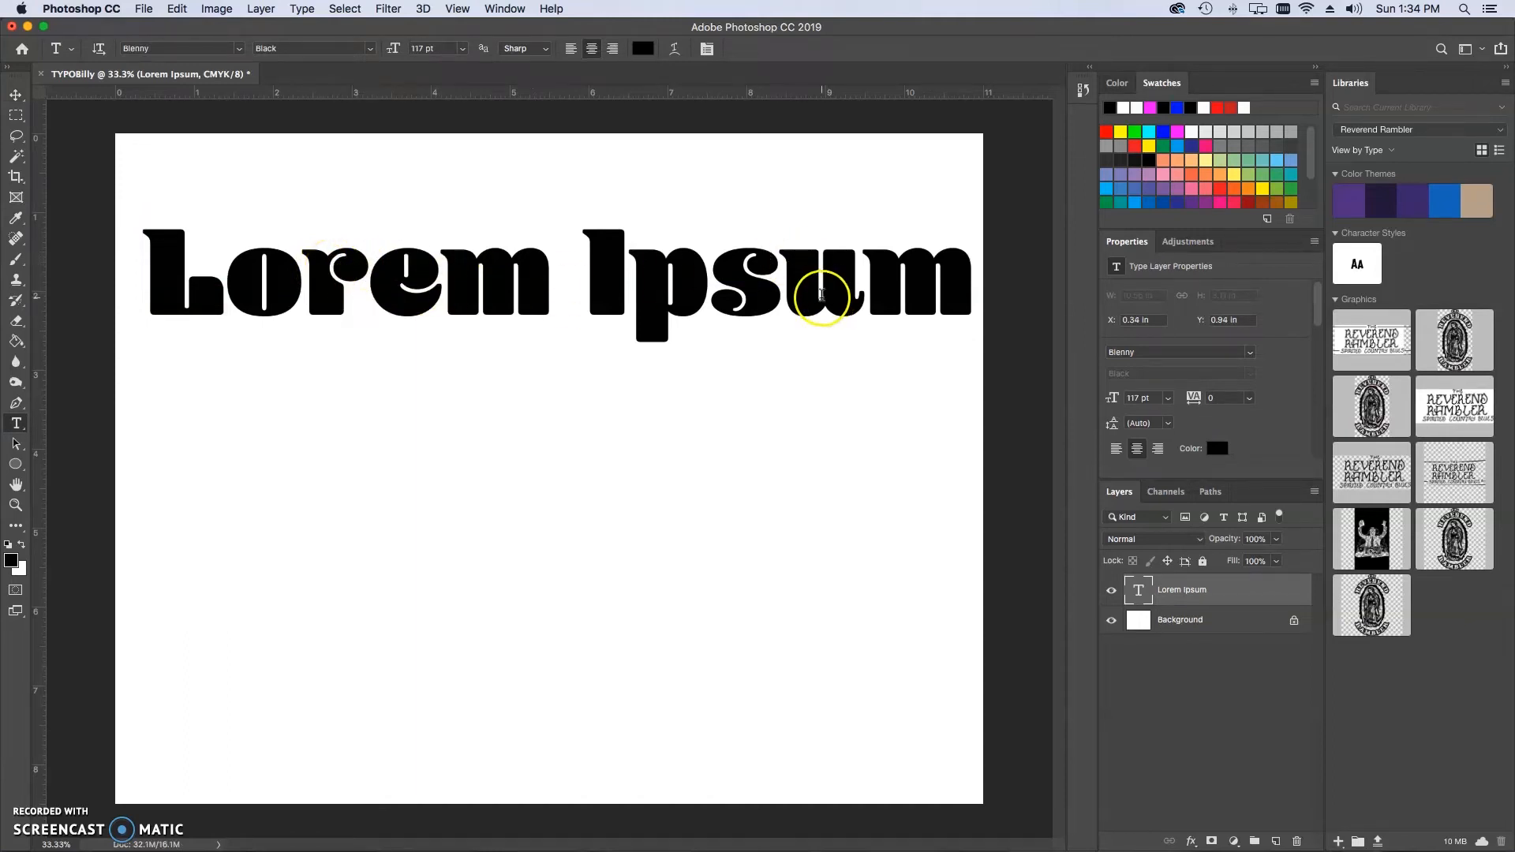
pyautogui.moveTo(682, 285)
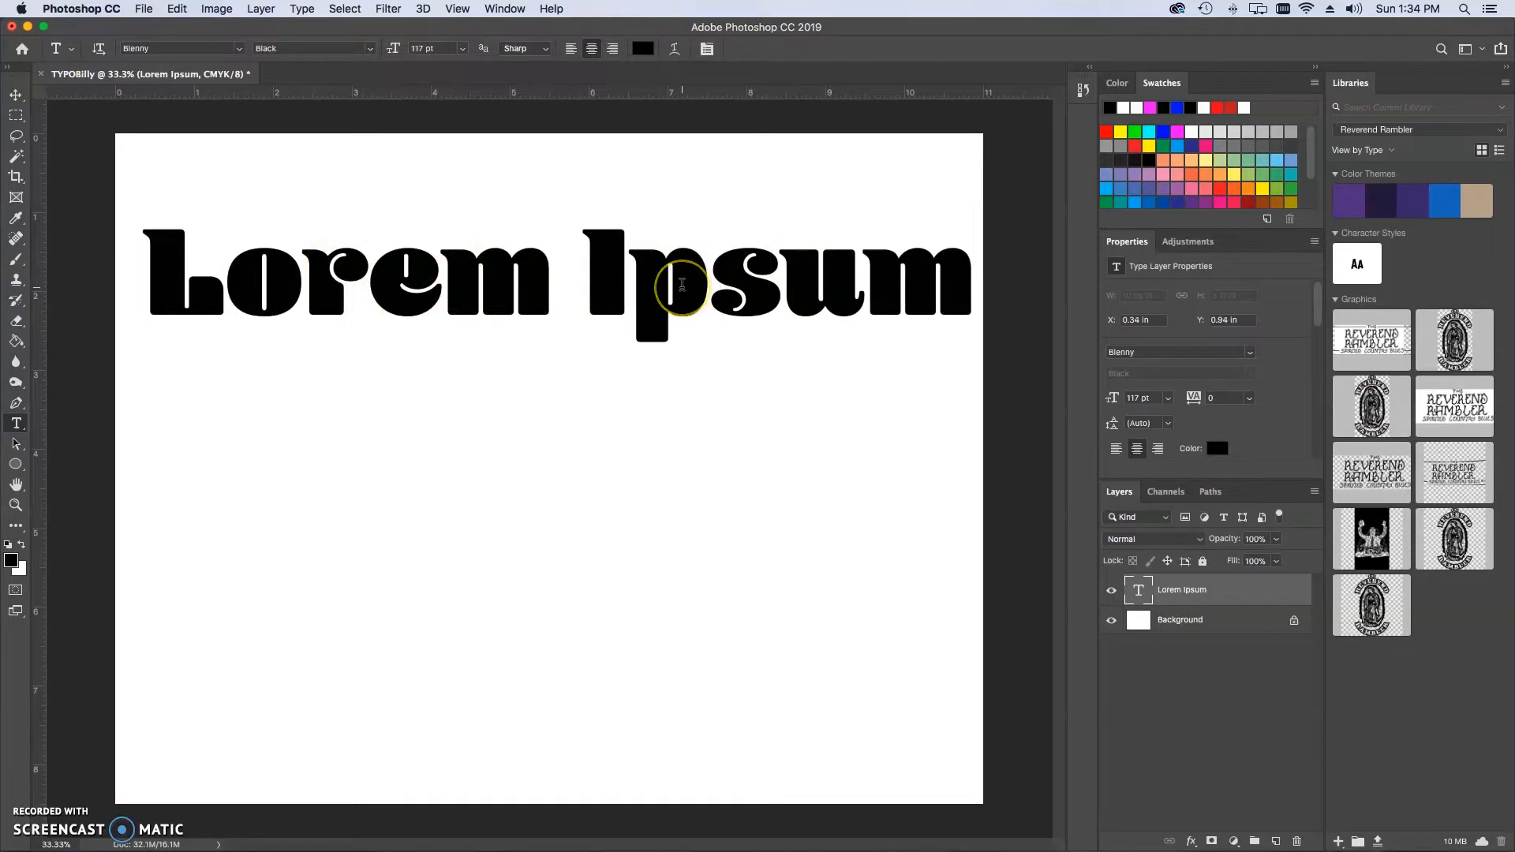
pyautogui.moveTo(633, 281)
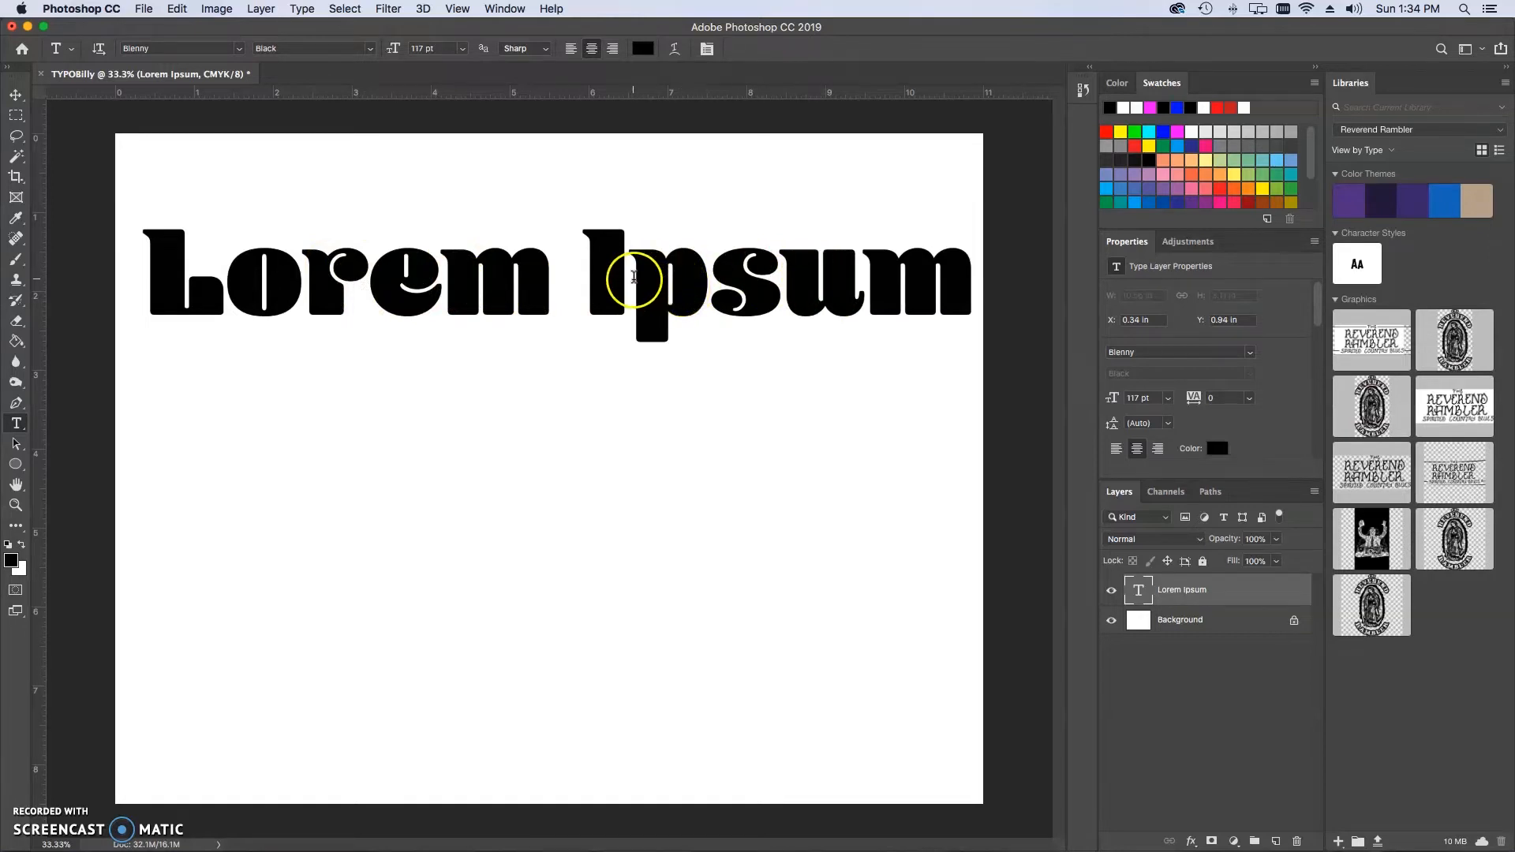
pyautogui.moveTo(918, 281)
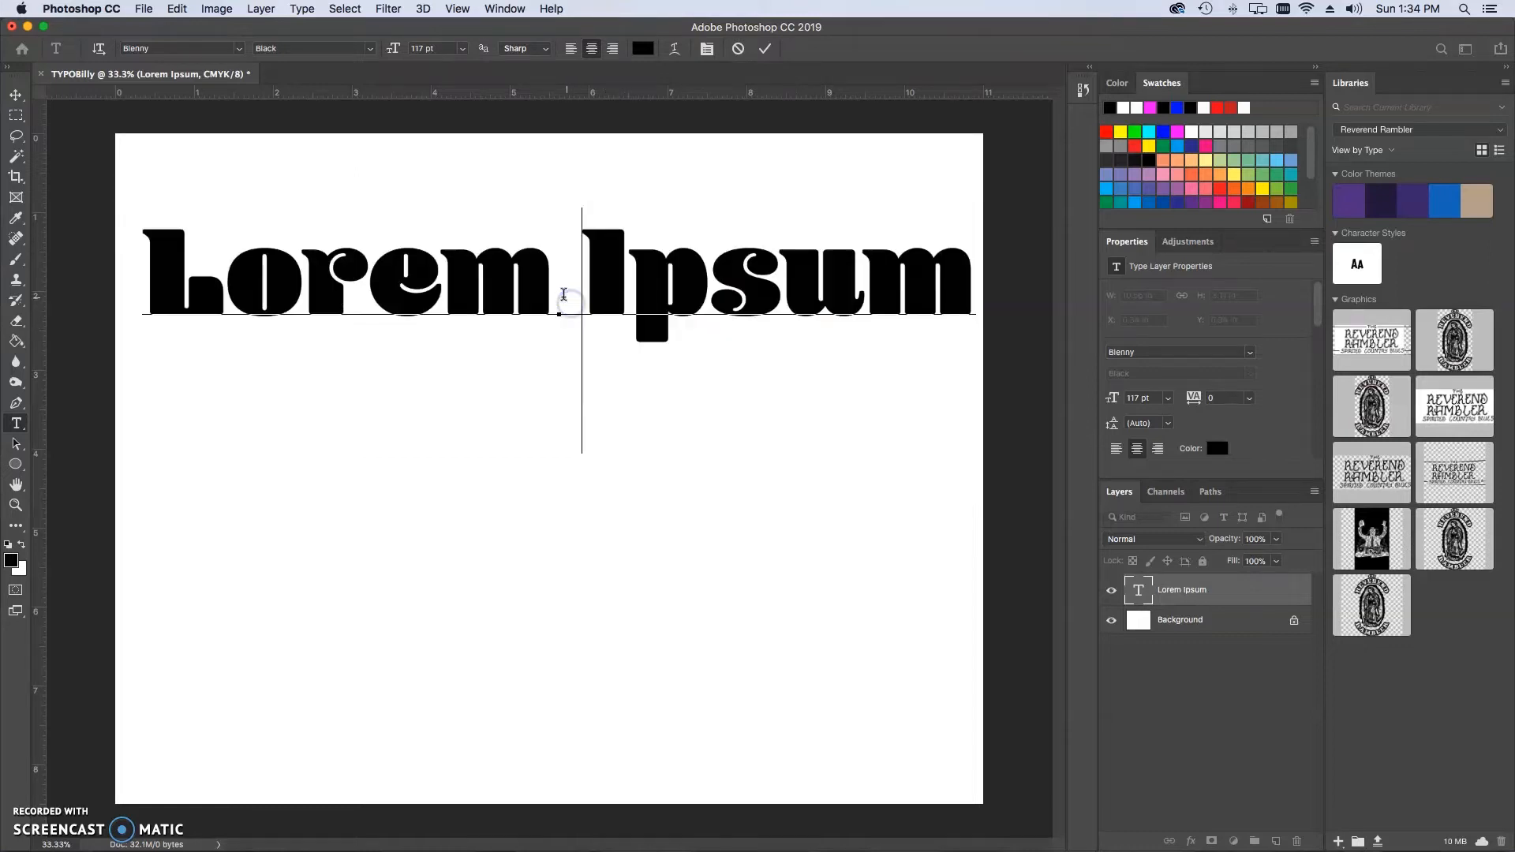
pyautogui.click(397, 287)
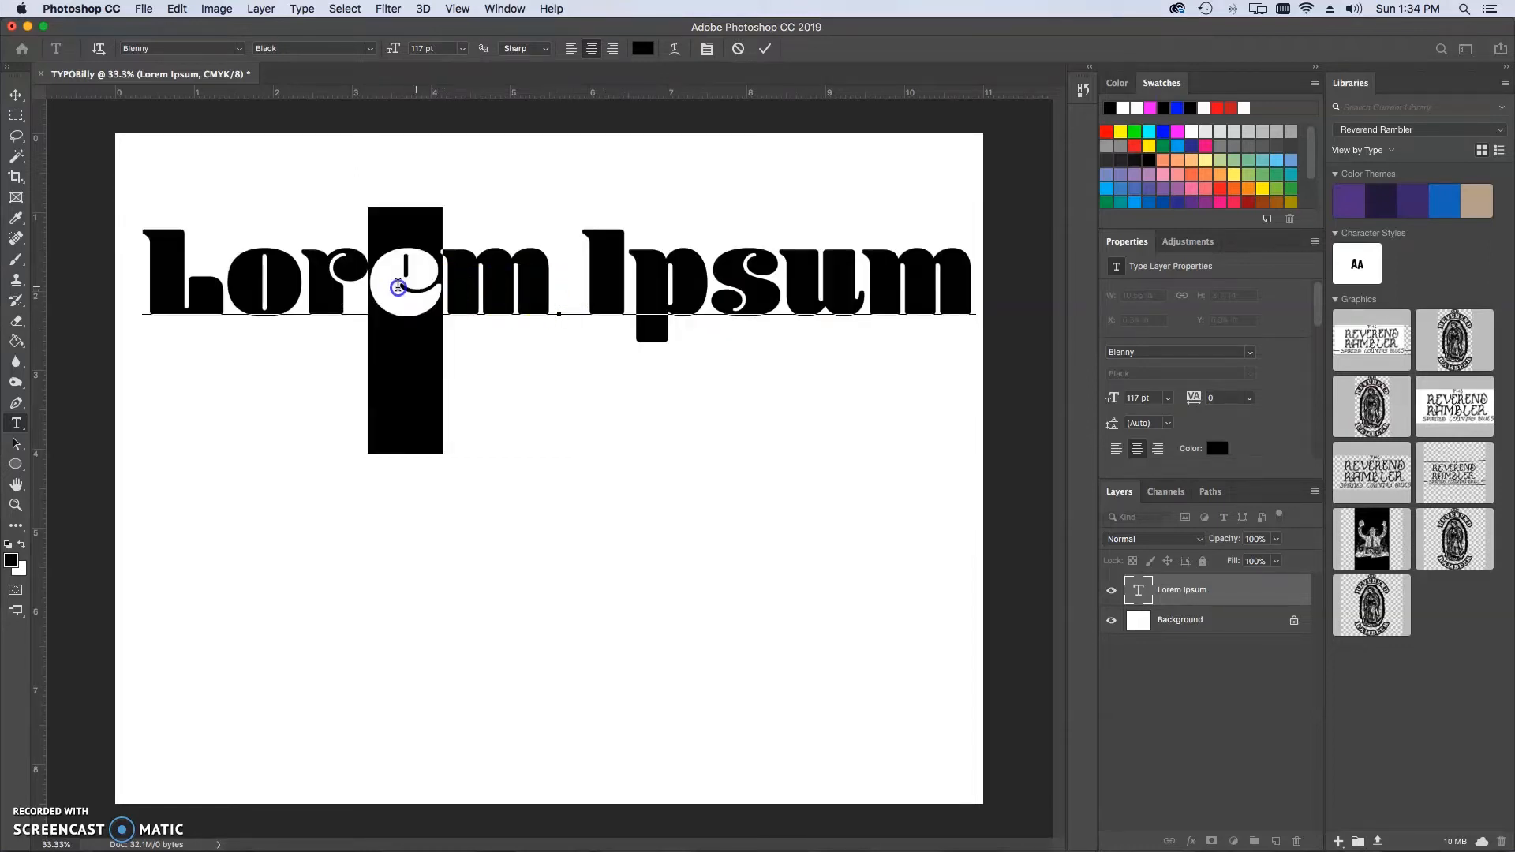
pyautogui.moveTo(947, 274)
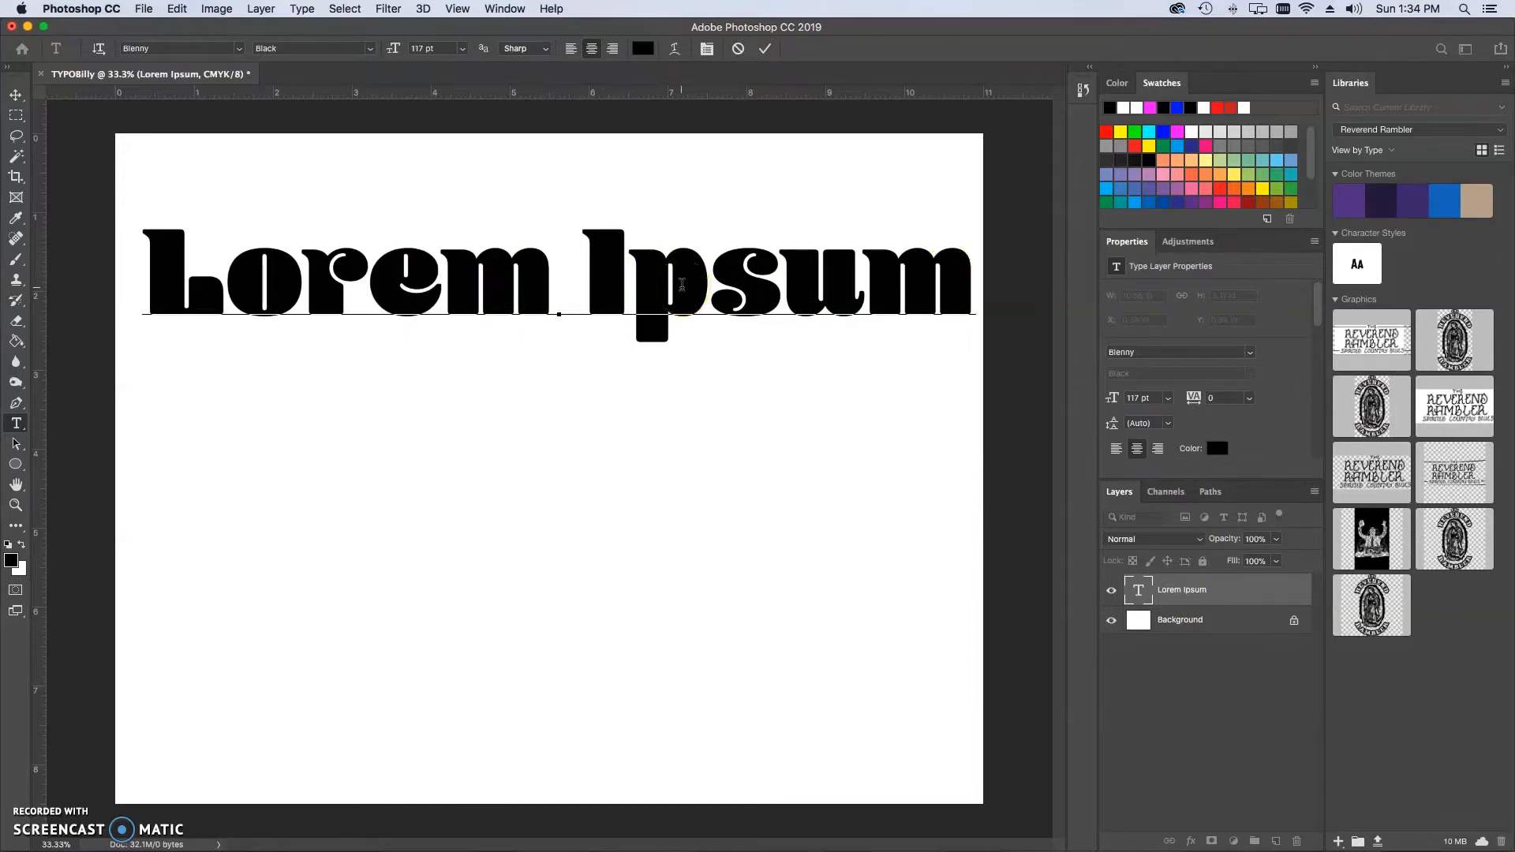
pyautogui.click(632, 280)
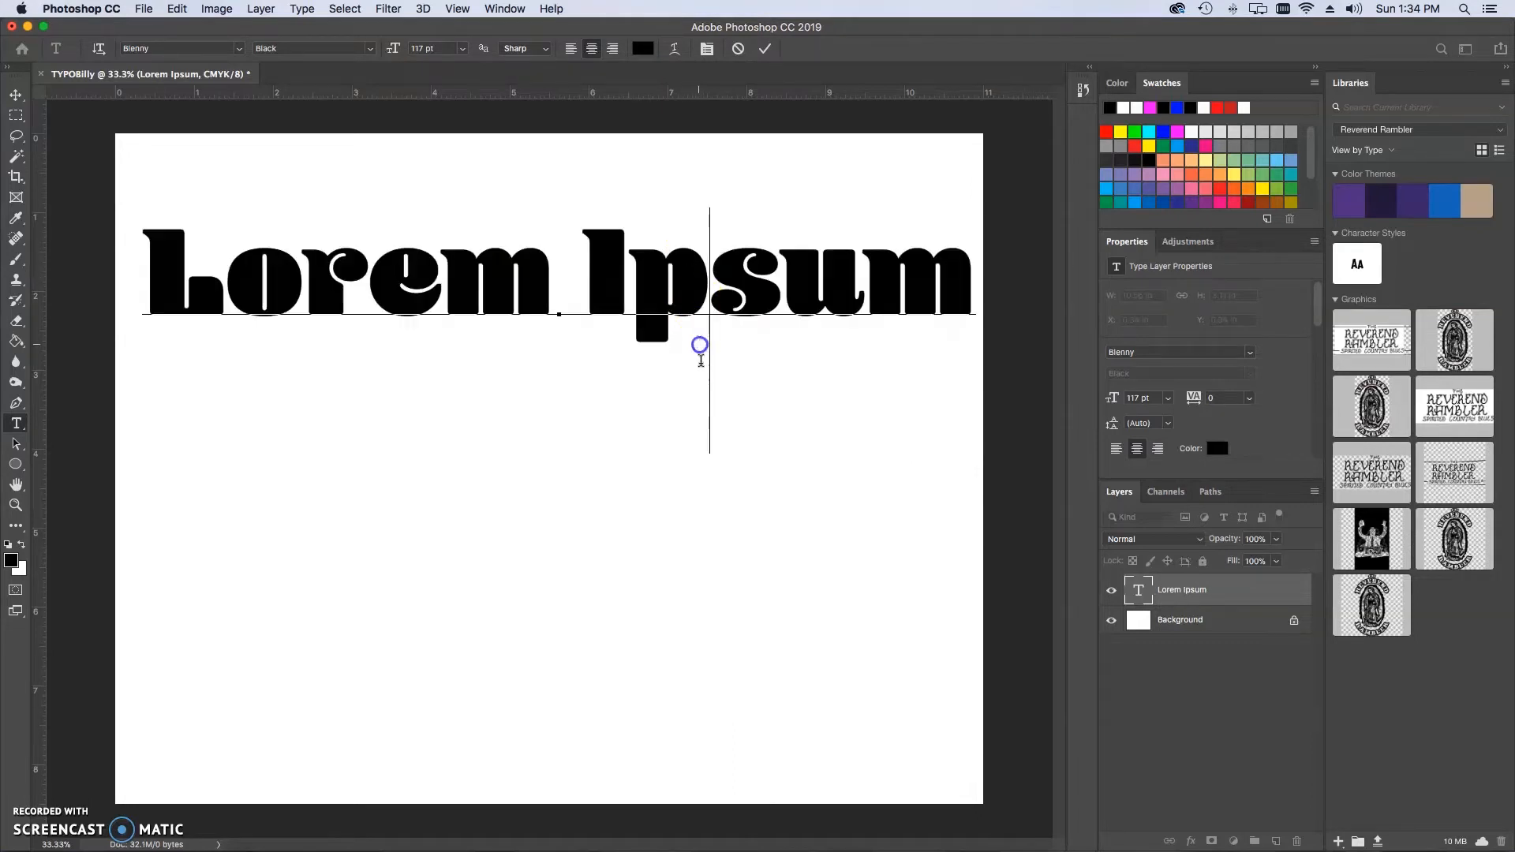
pyautogui.moveTo(777, 395)
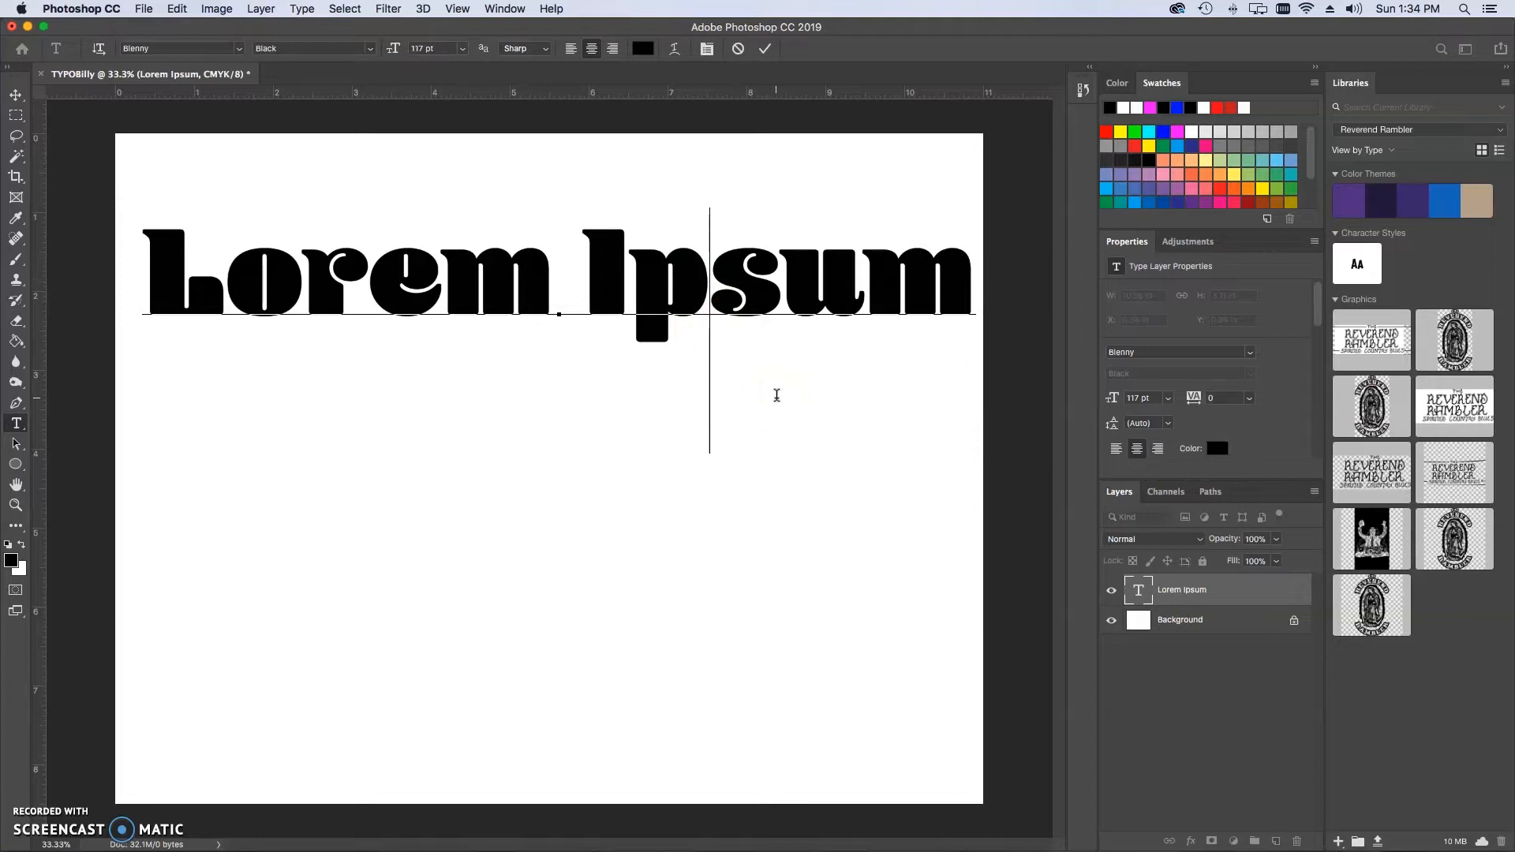
pyautogui.click(1139, 595)
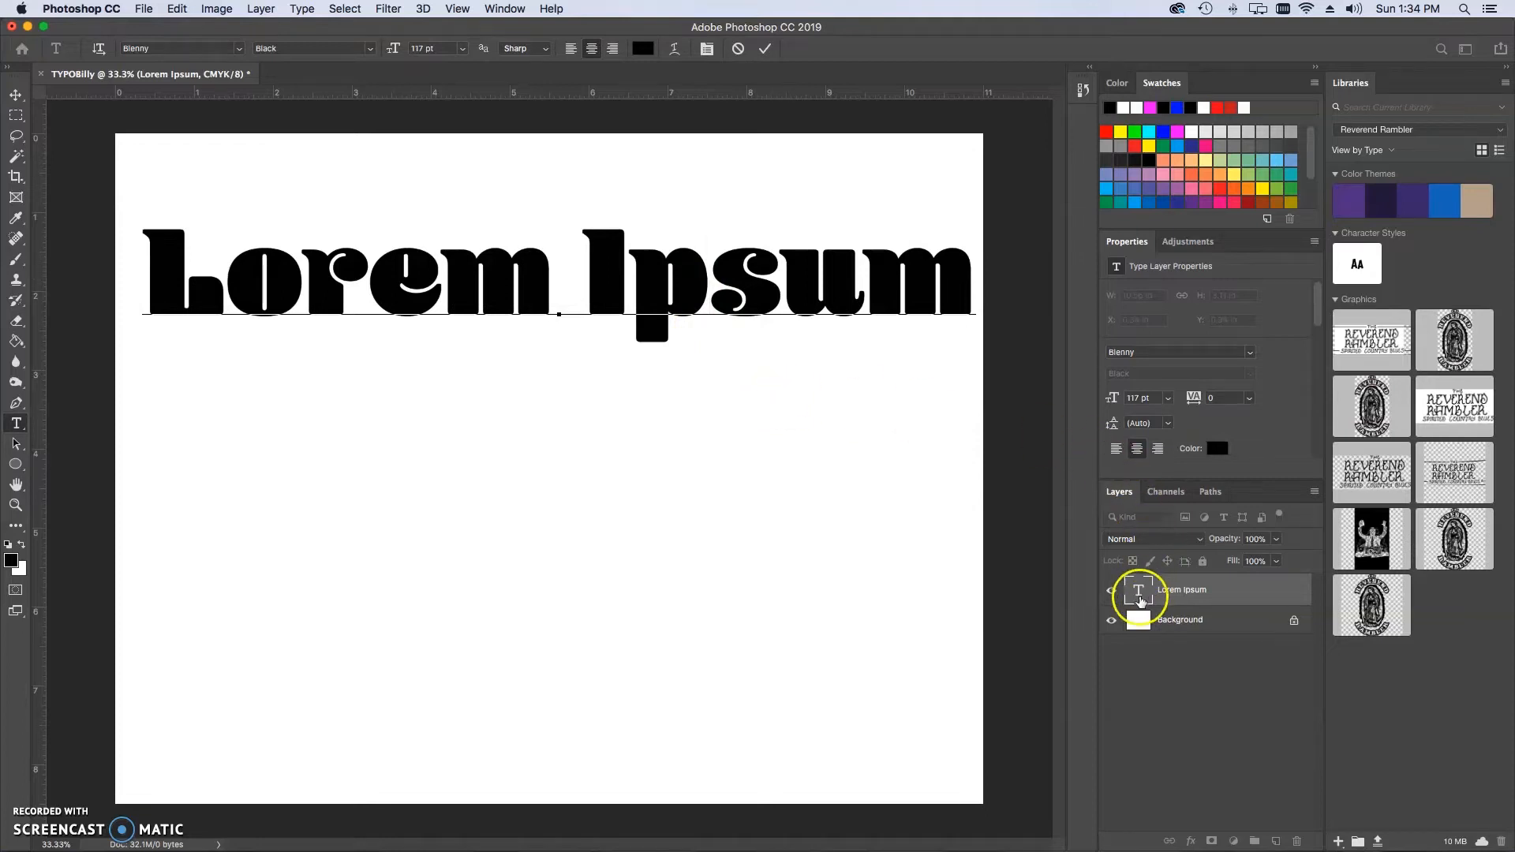
pyautogui.moveTo(1140, 589)
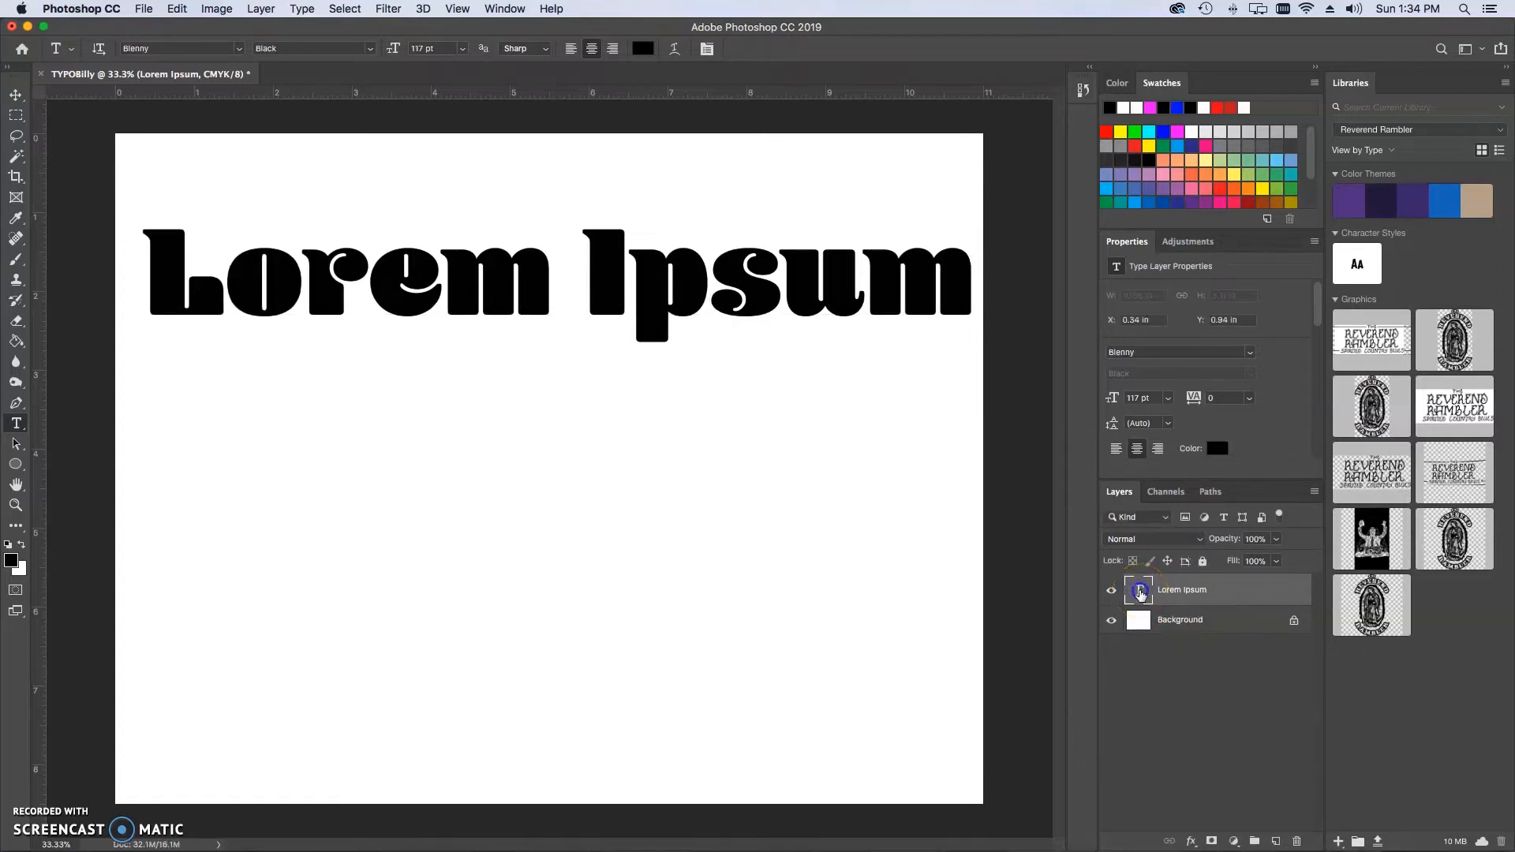
# - Select the headline and set its text colour to bright yellow in the Color Picker
pyautogui.doubleClick(1138, 588)
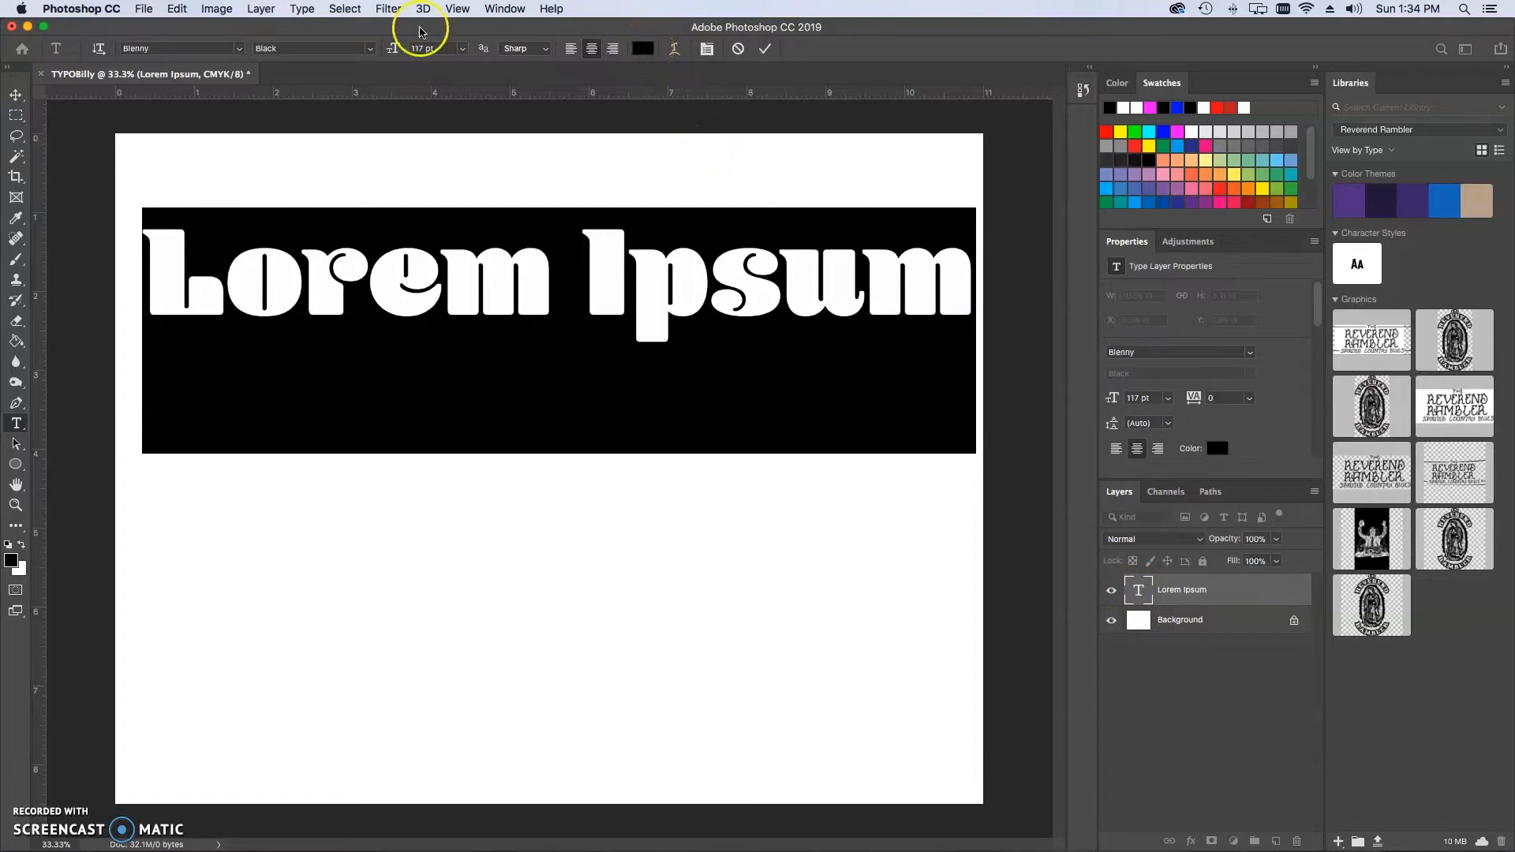
pyautogui.click(643, 49)
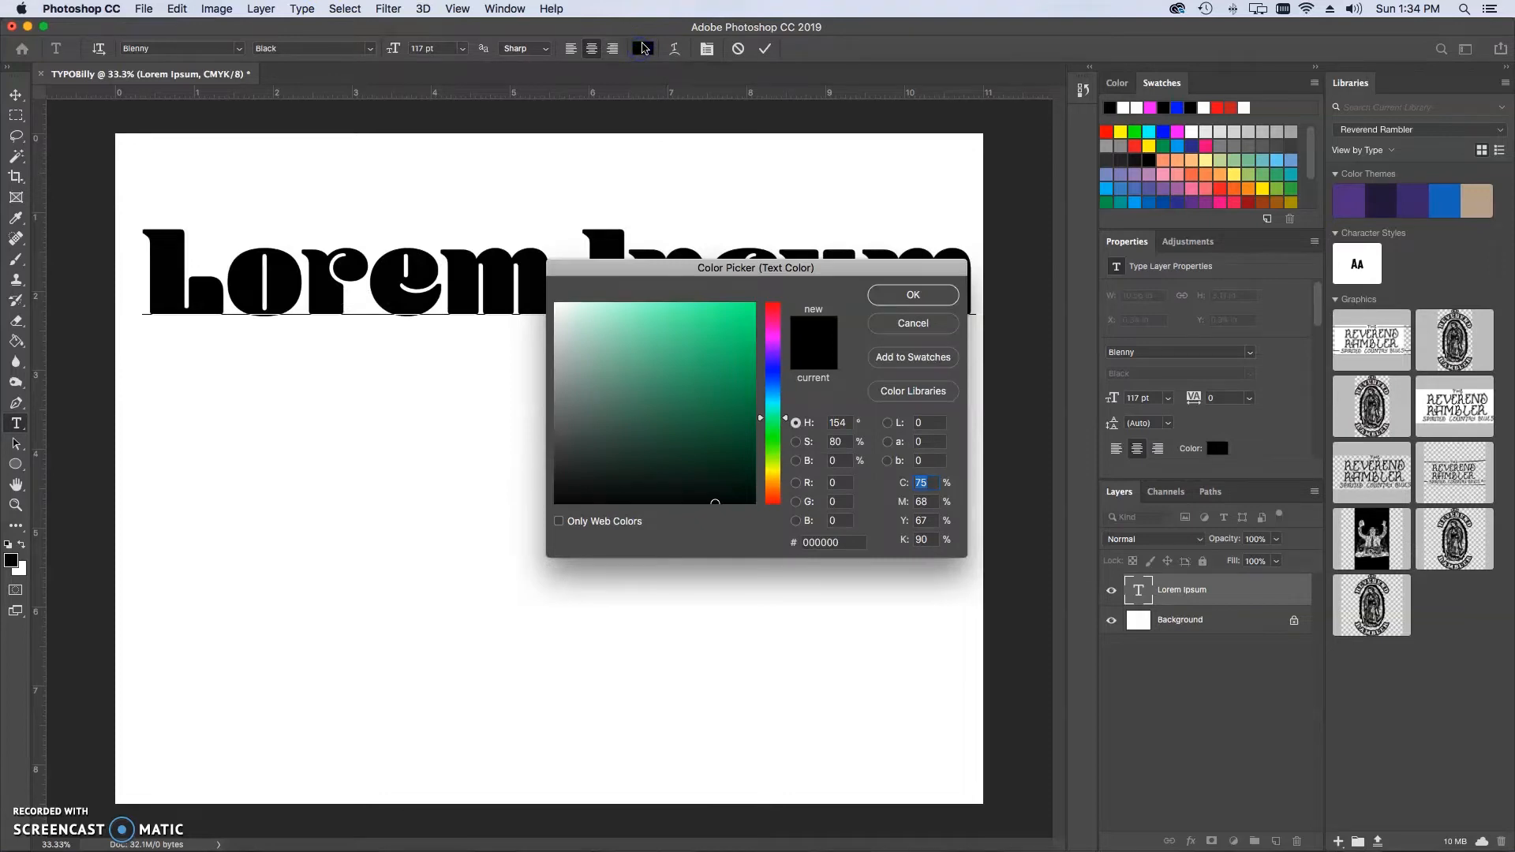
pyautogui.click(678, 340)
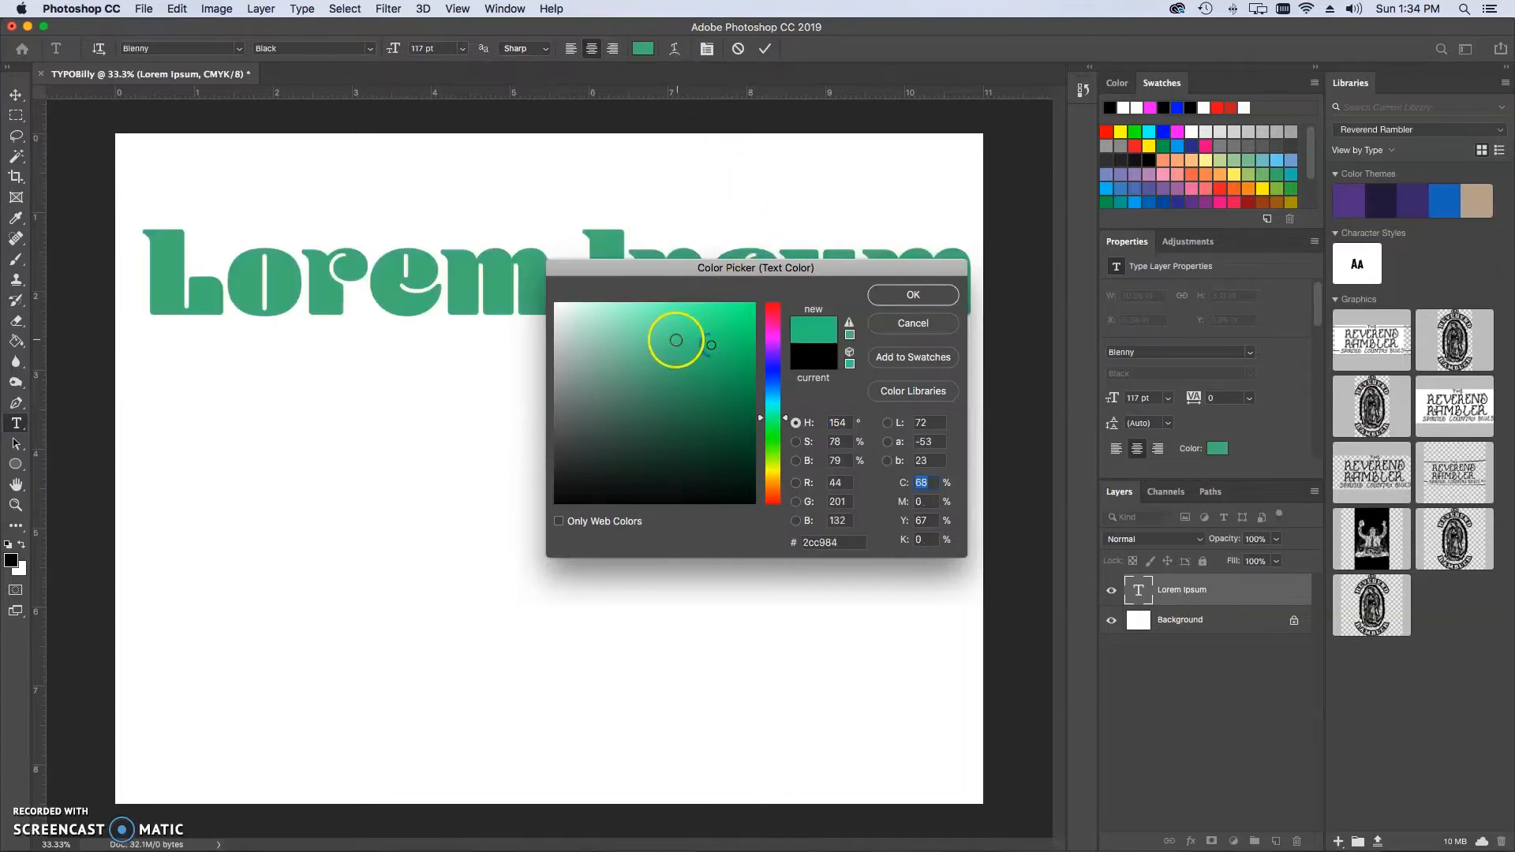
pyautogui.click(581, 360)
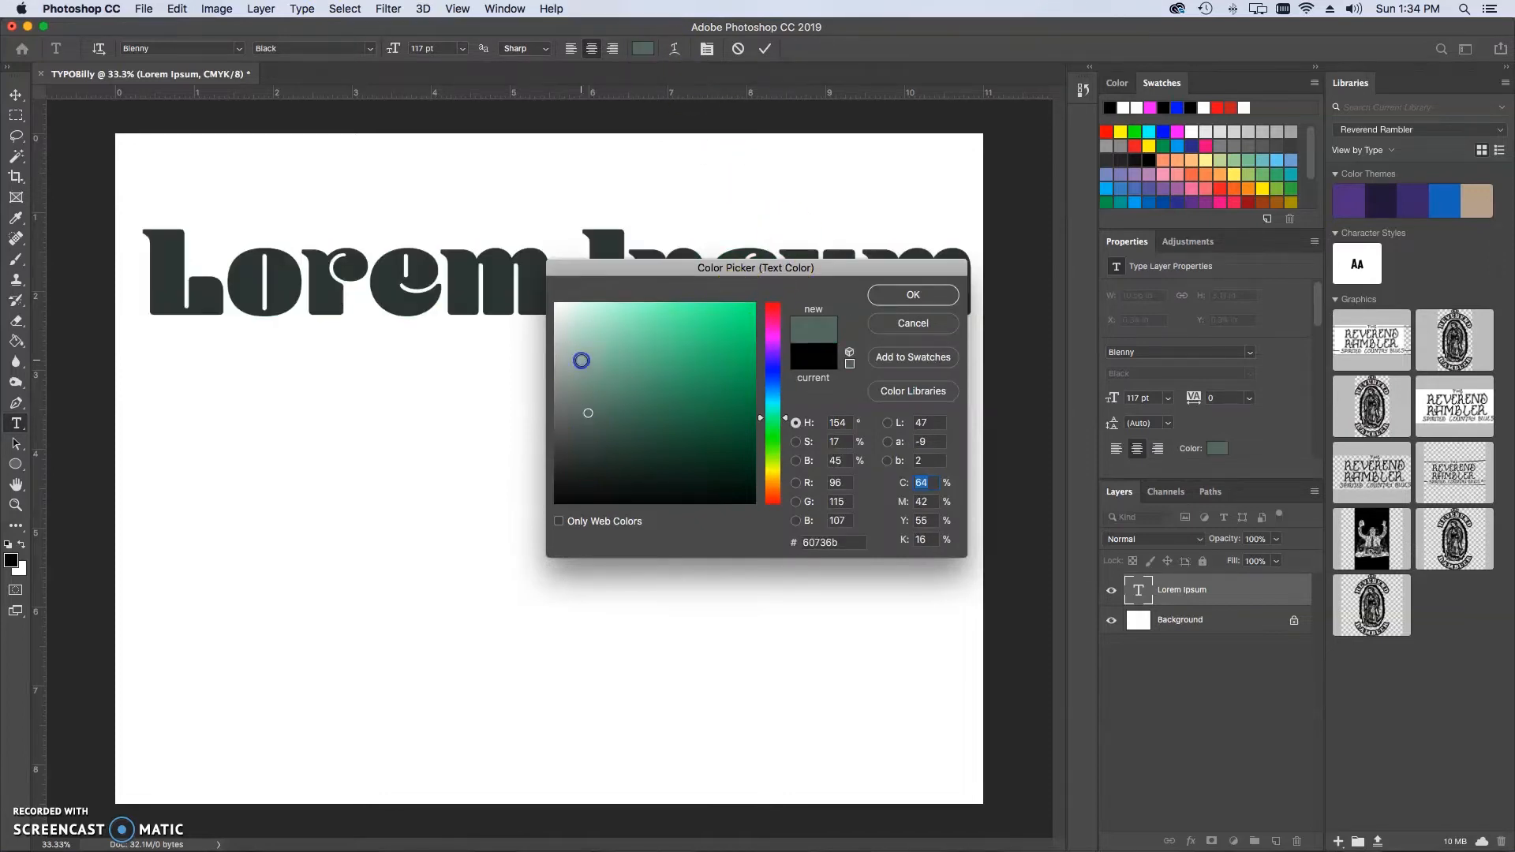
pyautogui.click(636, 330)
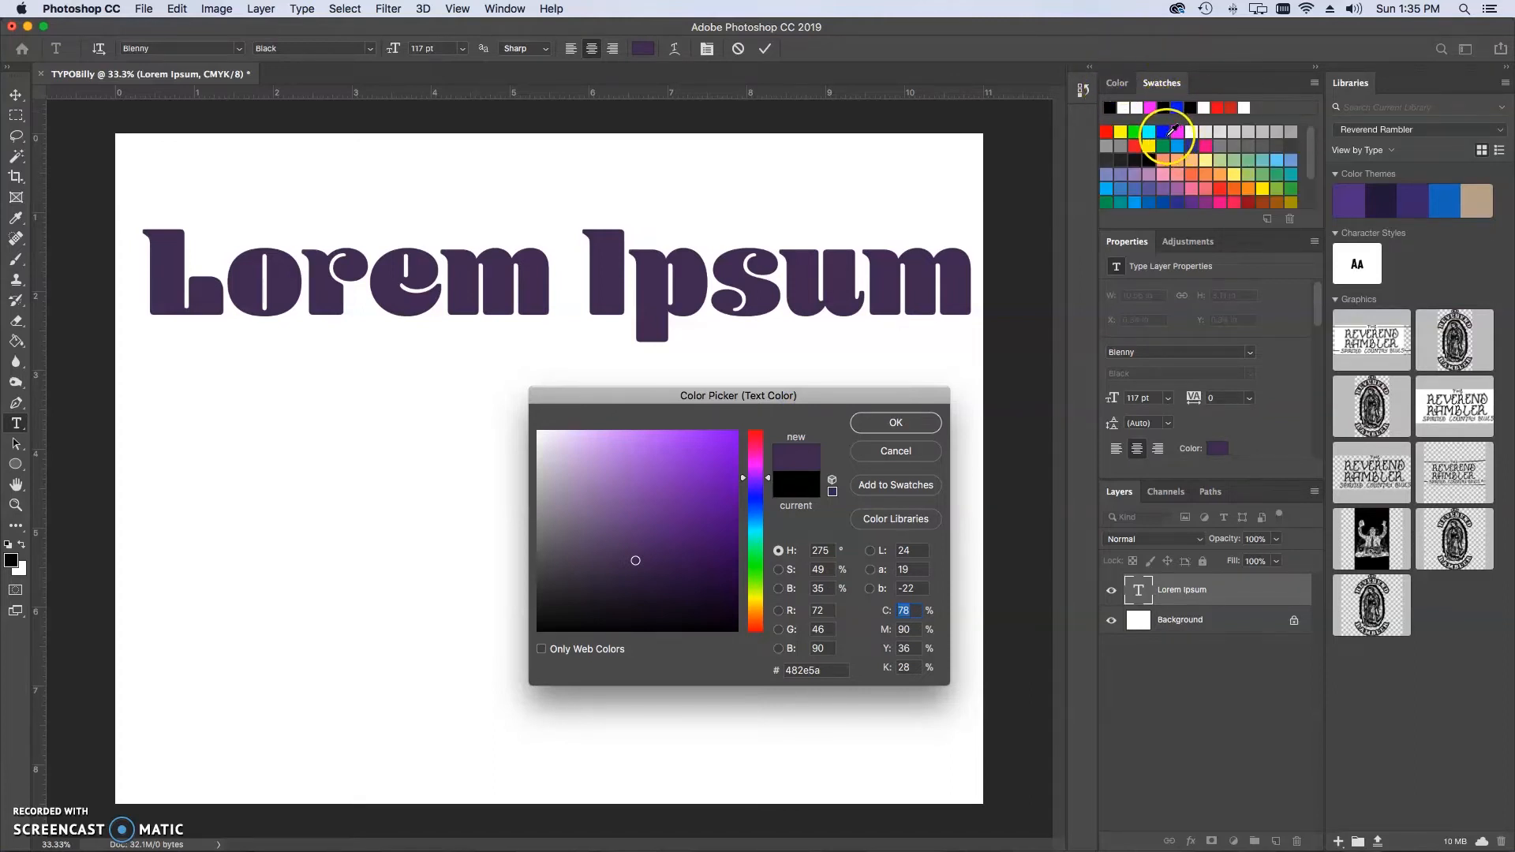
pyautogui.click(1148, 131)
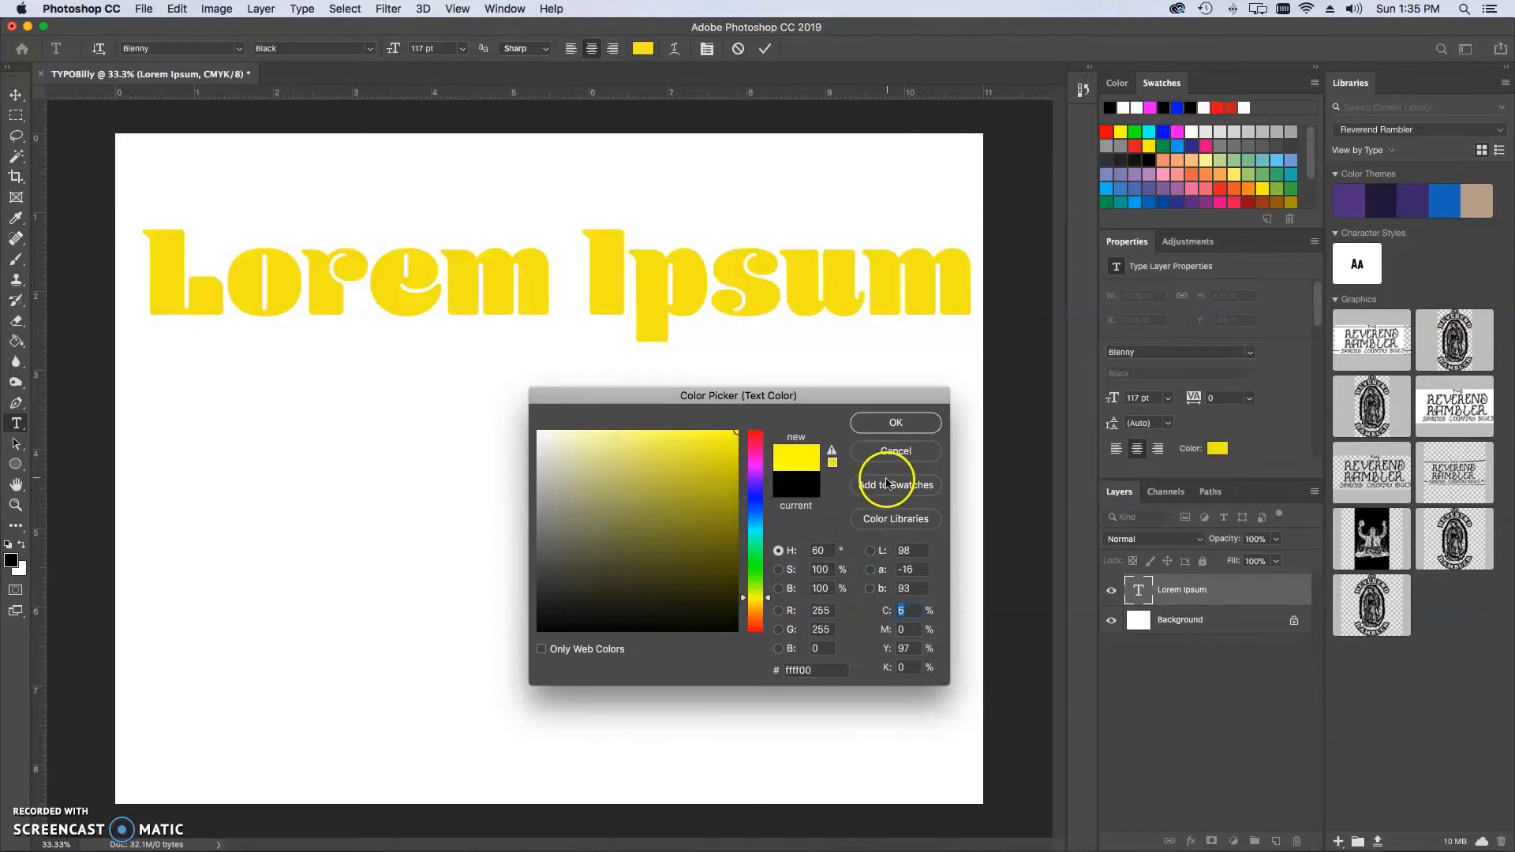
pyautogui.click(893, 423)
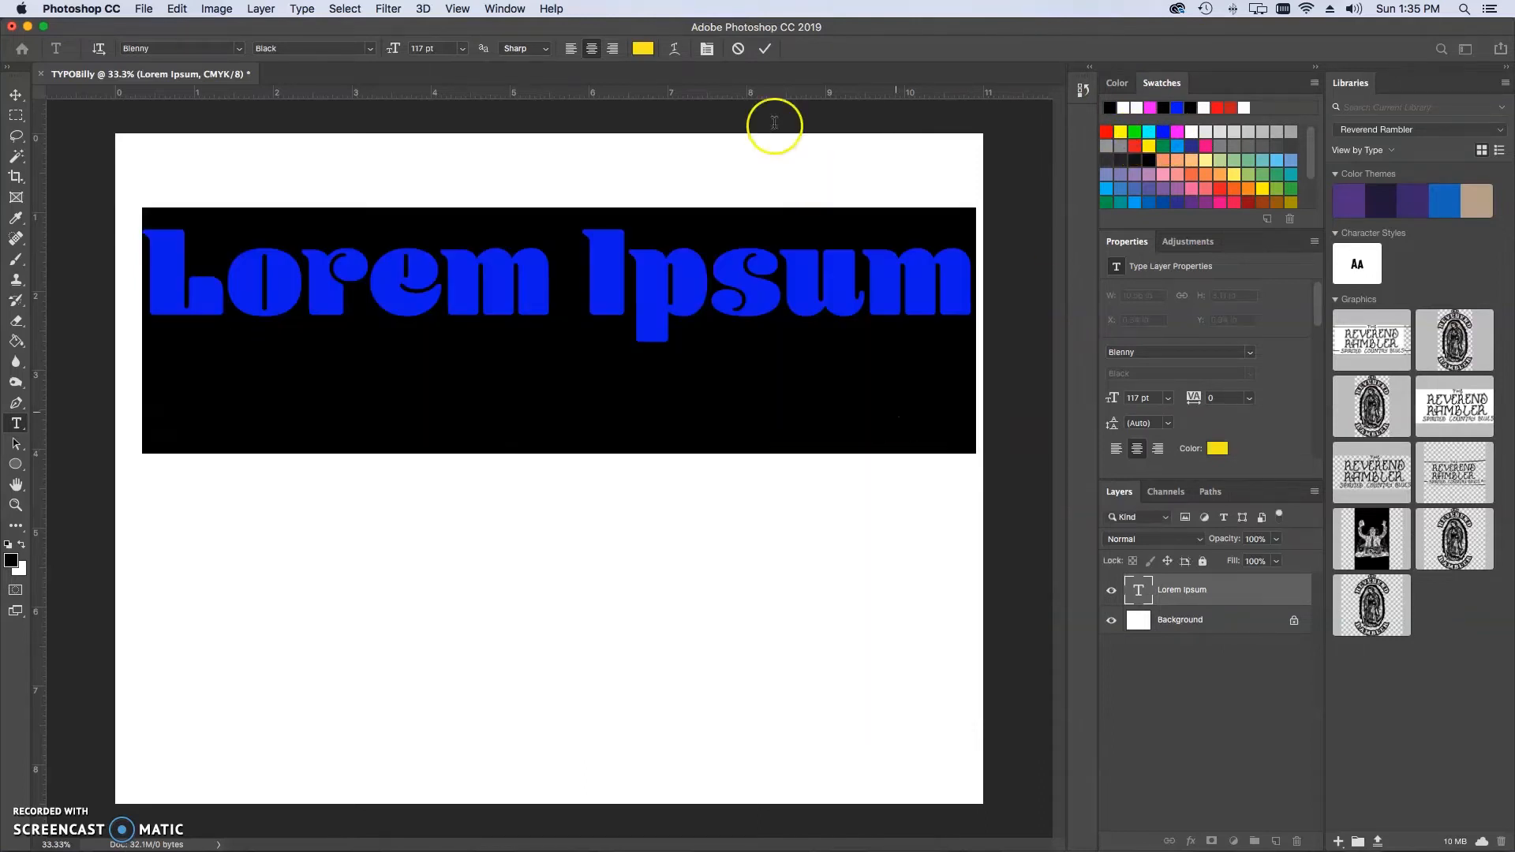
# - Overtype the headline with Mr.Colpitts and commit it
pyautogui.click(764, 49)
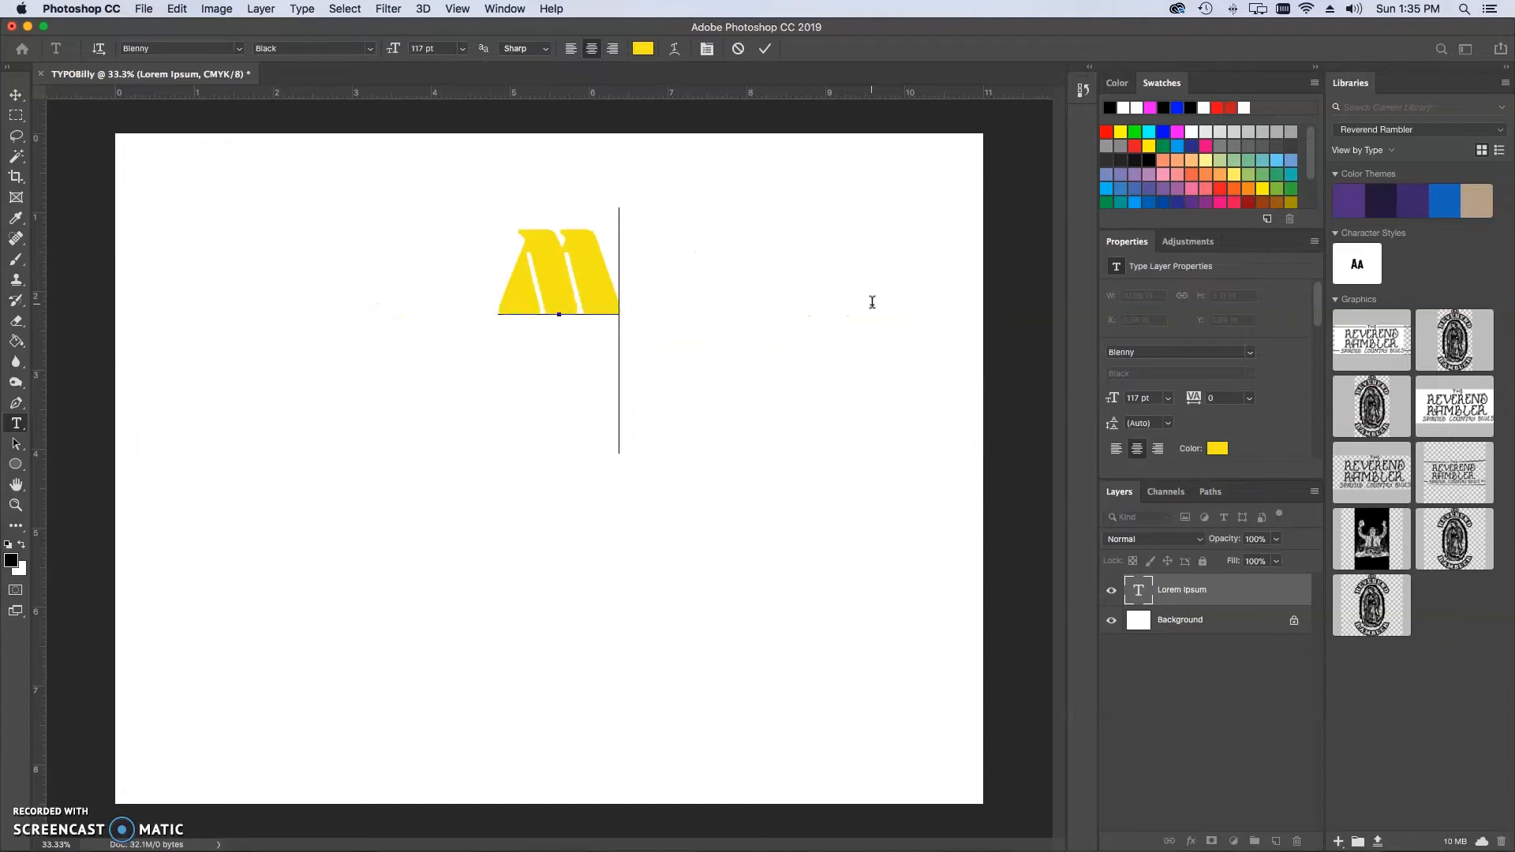
pyautogui.write('Mr.Colpitts')
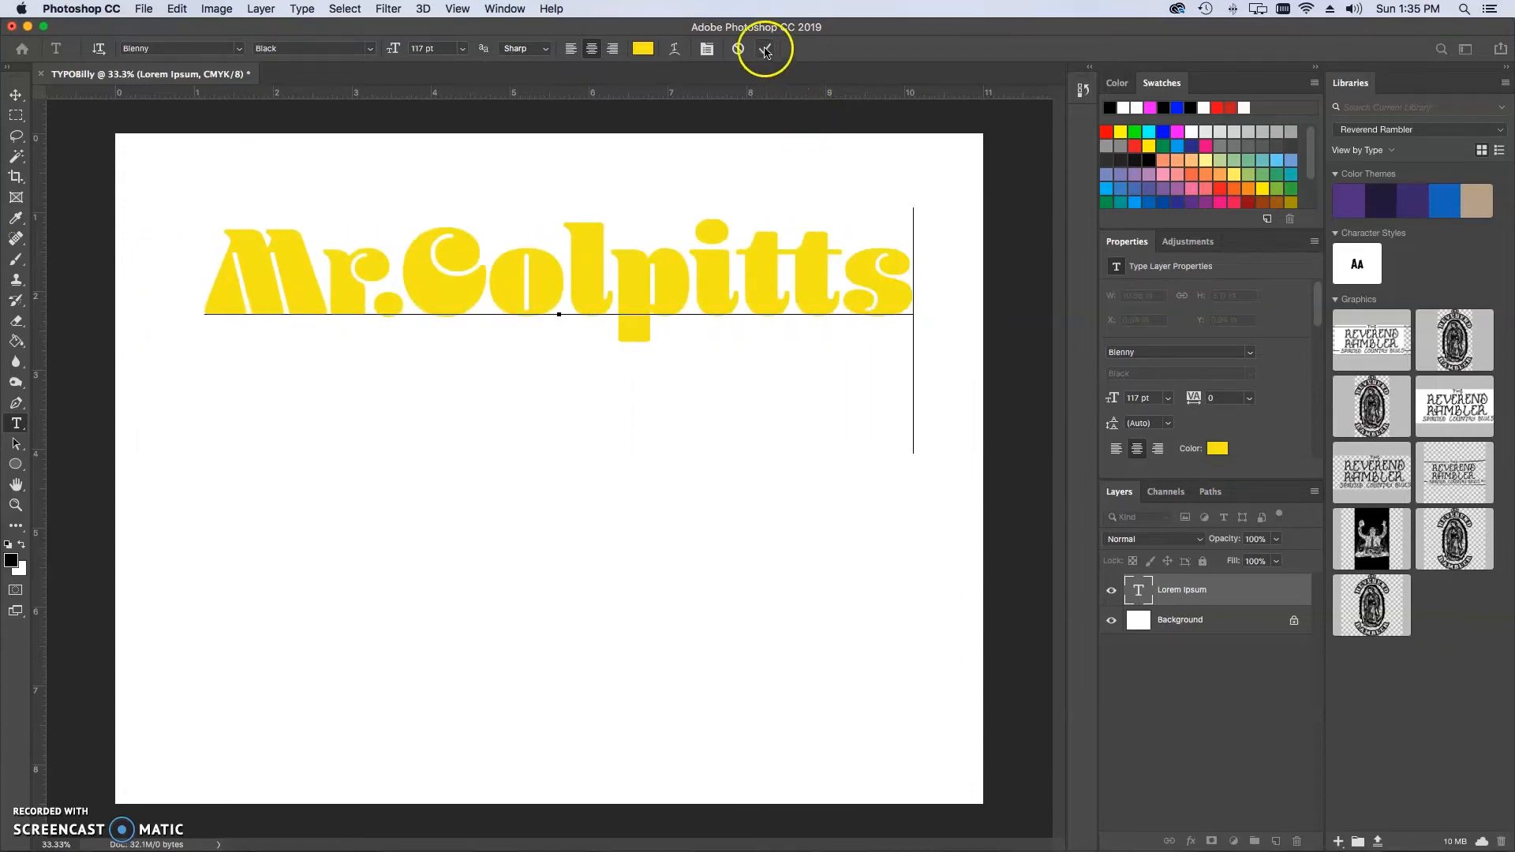
pyautogui.click(764, 49)
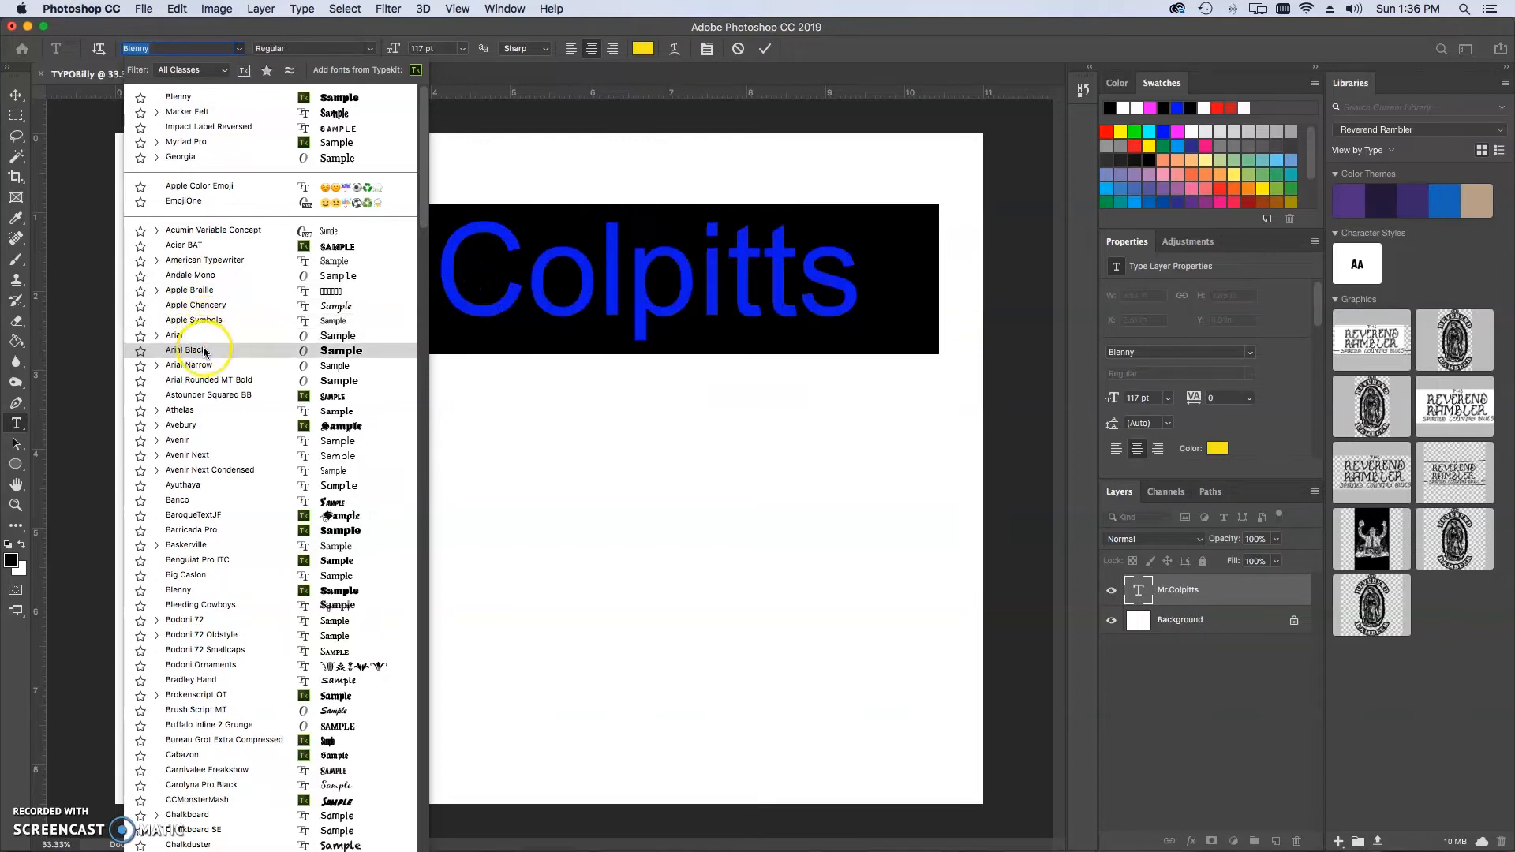
# - Apply Arial Black to the headline and browse other installed font families
pyautogui.click(190, 350)
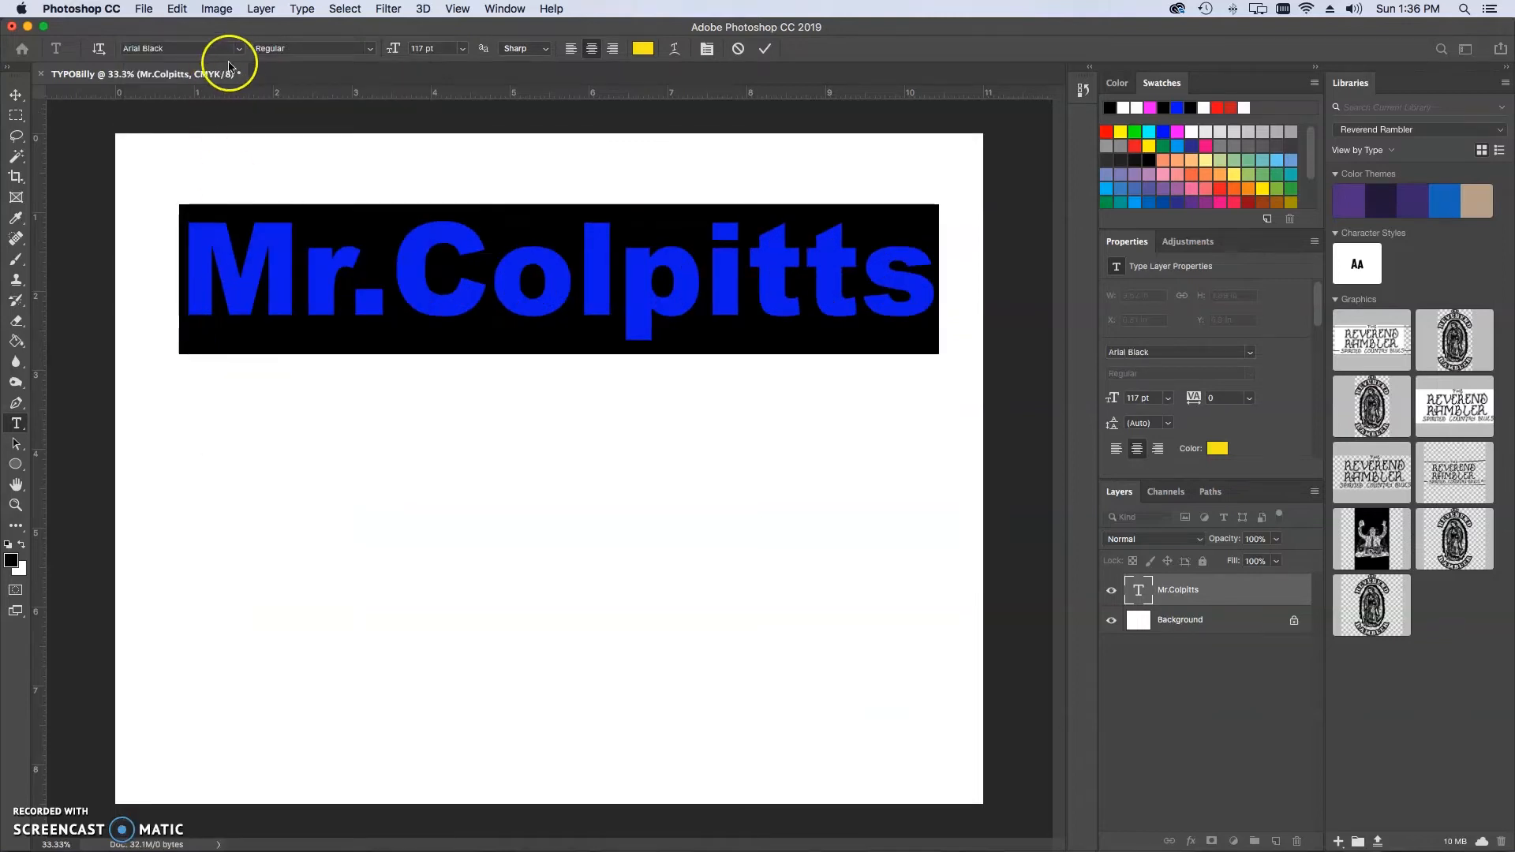
pyautogui.moveTo(394, 49)
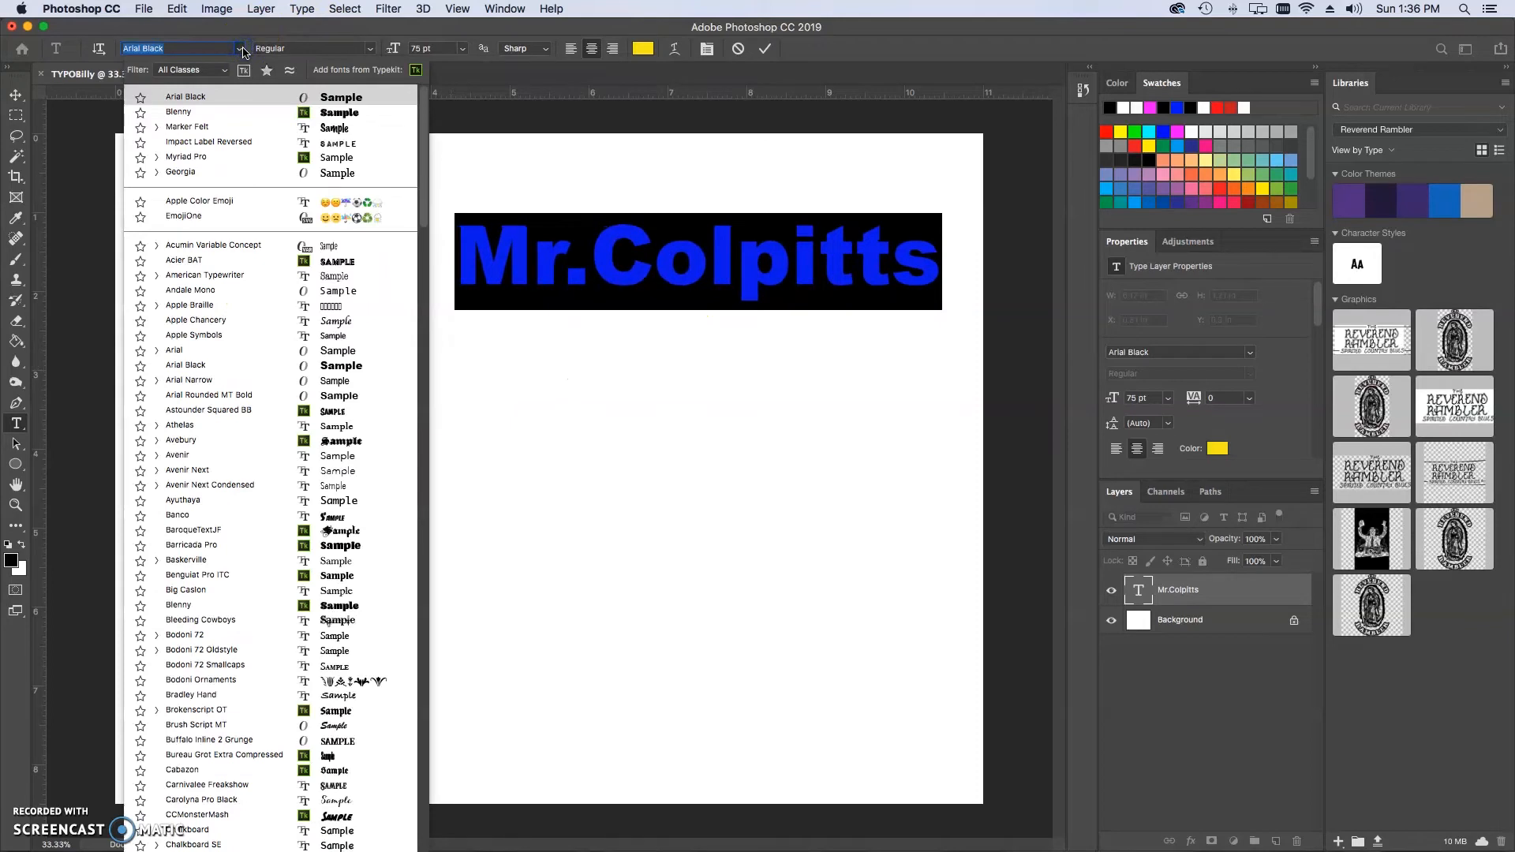
pyautogui.click(201, 321)
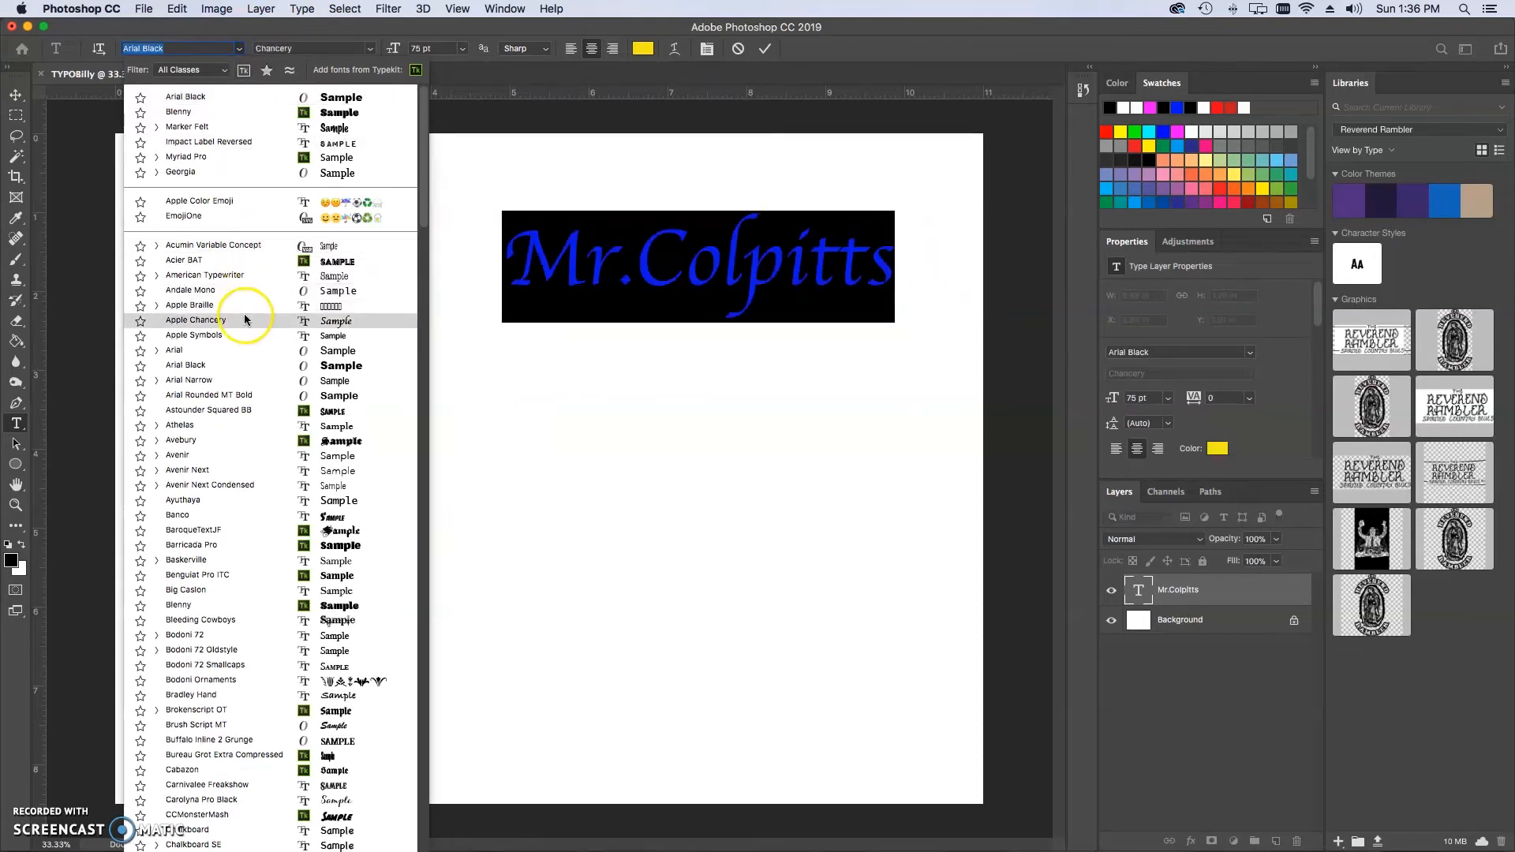
pyautogui.click(192, 335)
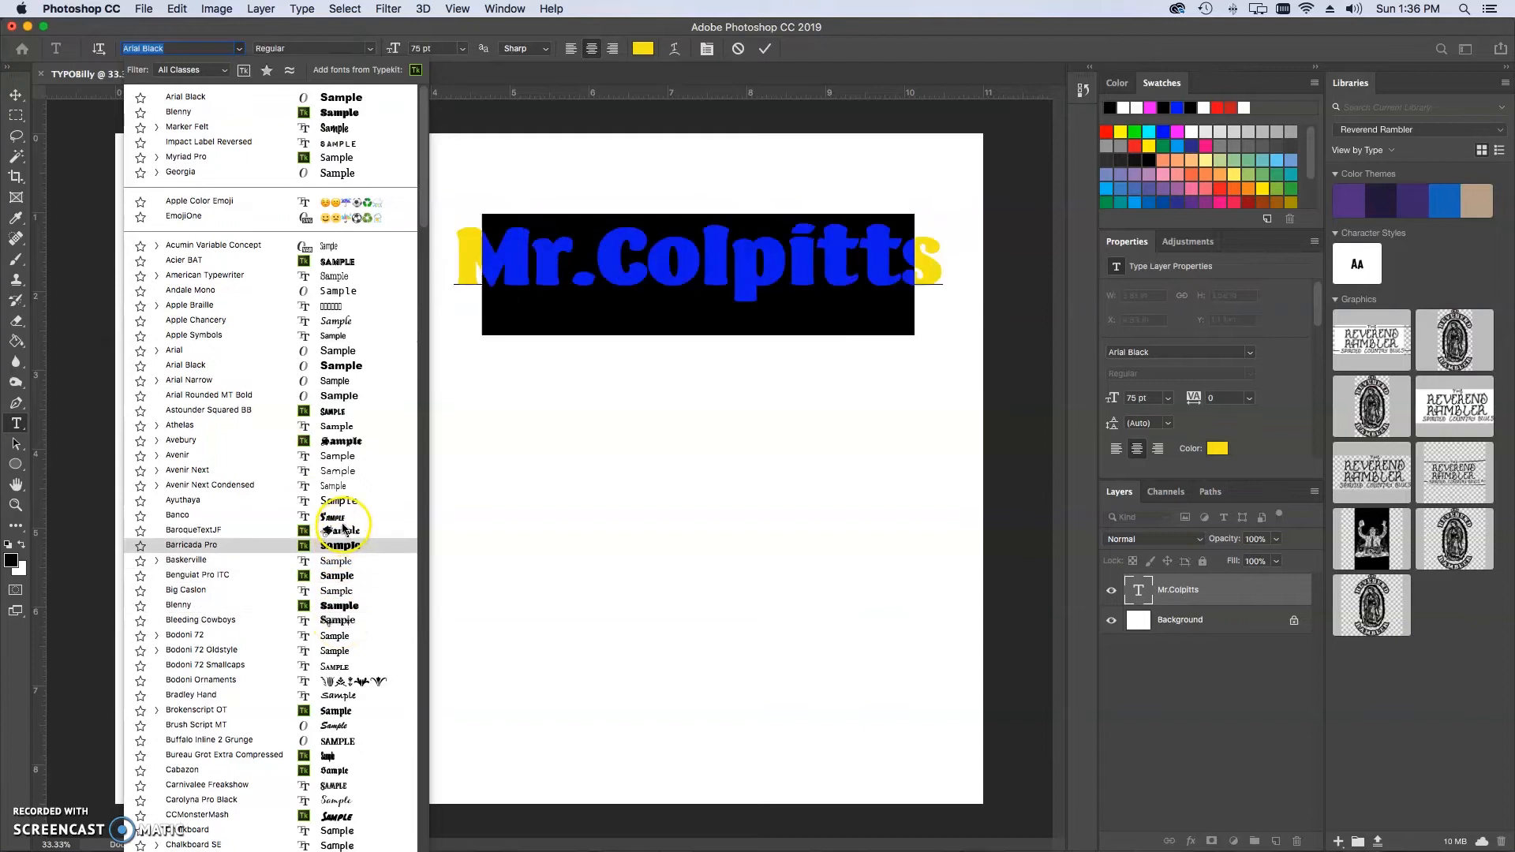
pyautogui.click(177, 514)
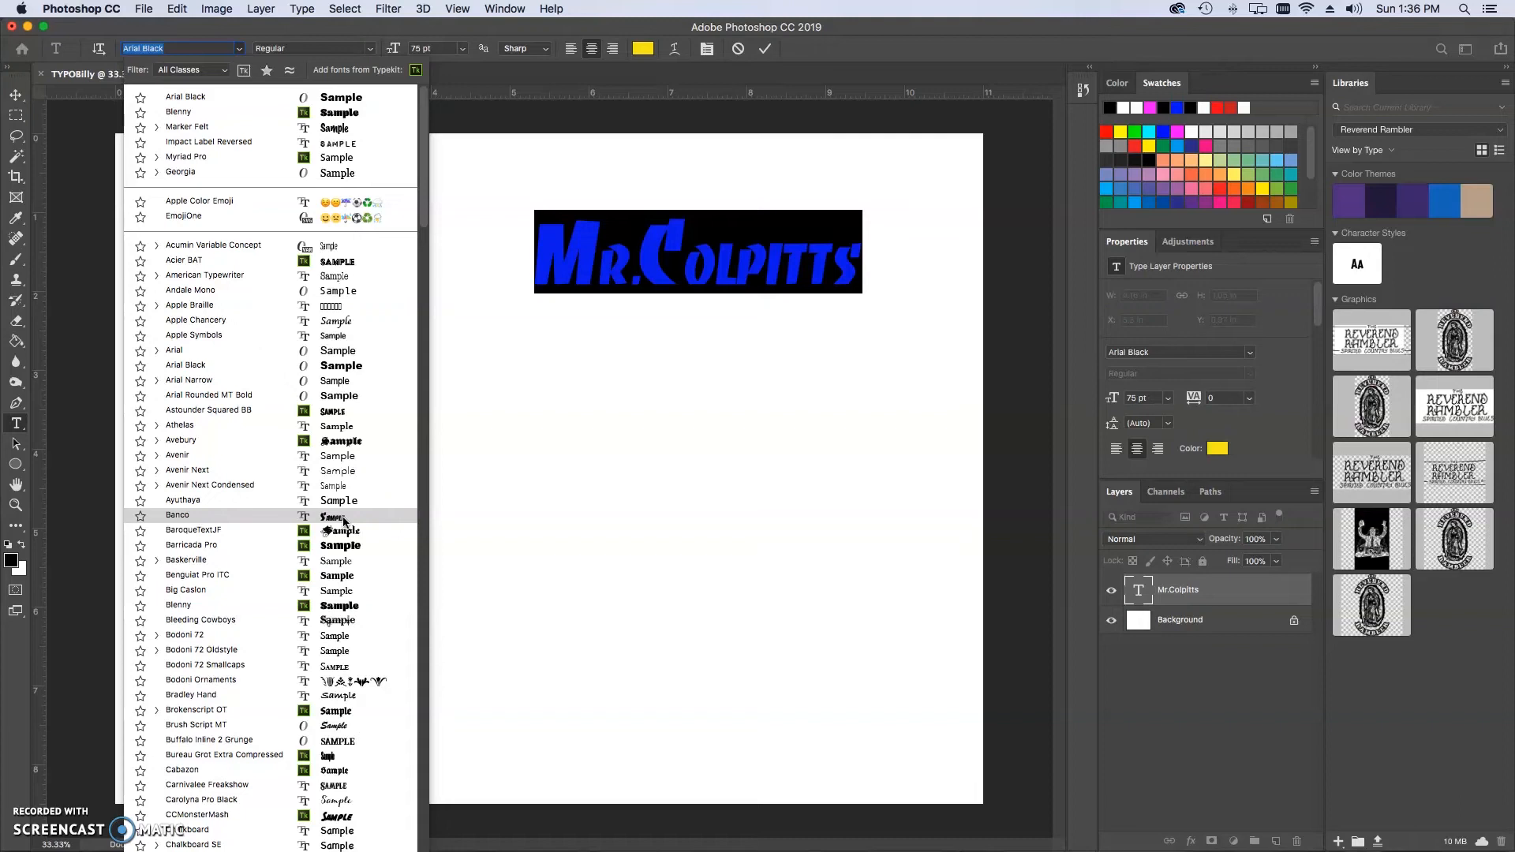
pyautogui.scroll(-3)
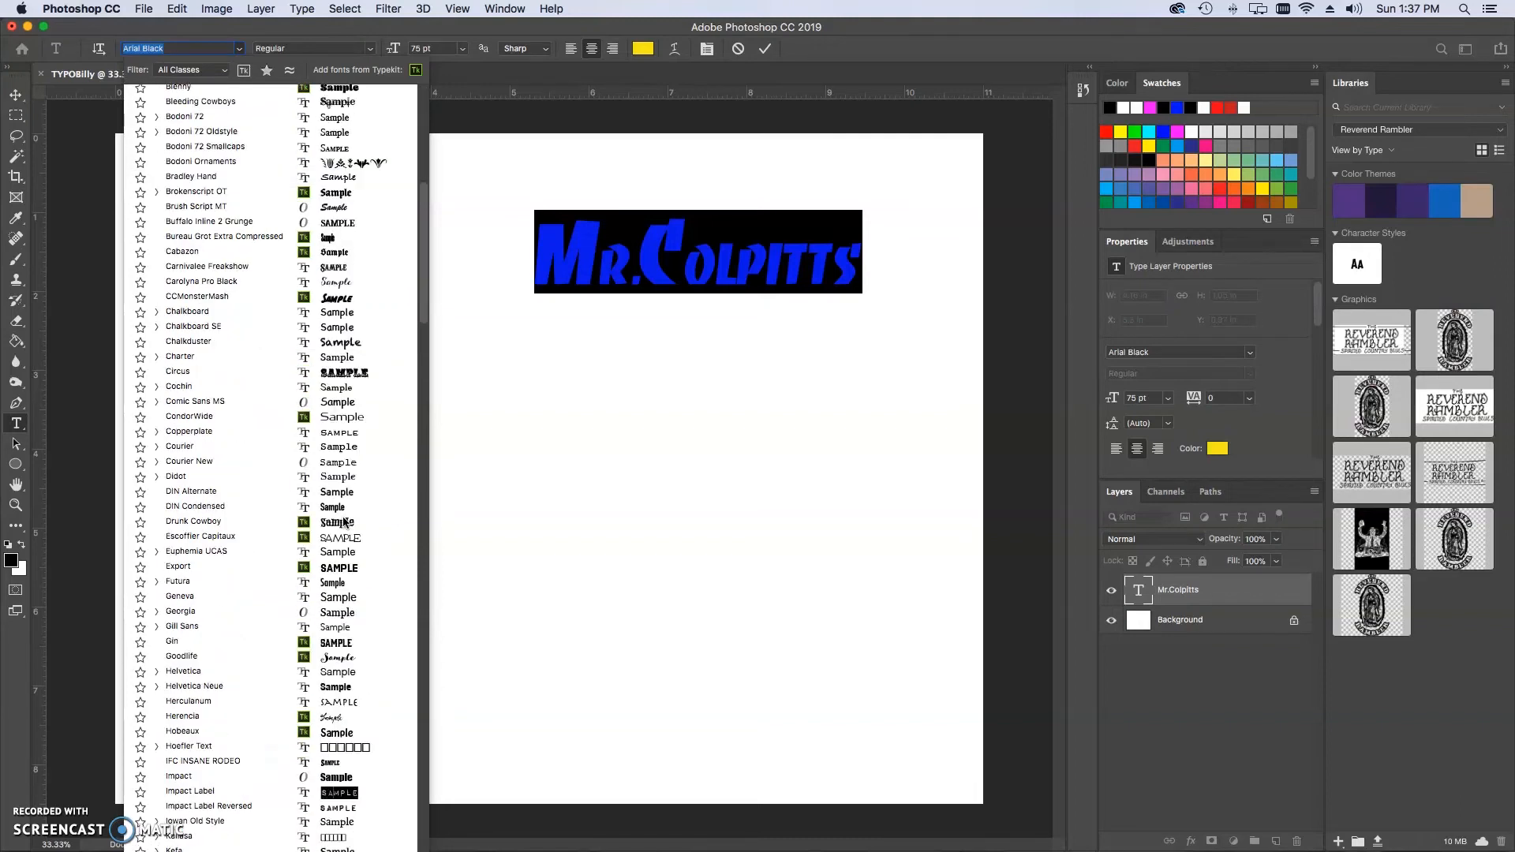
pyautogui.scroll(-3)
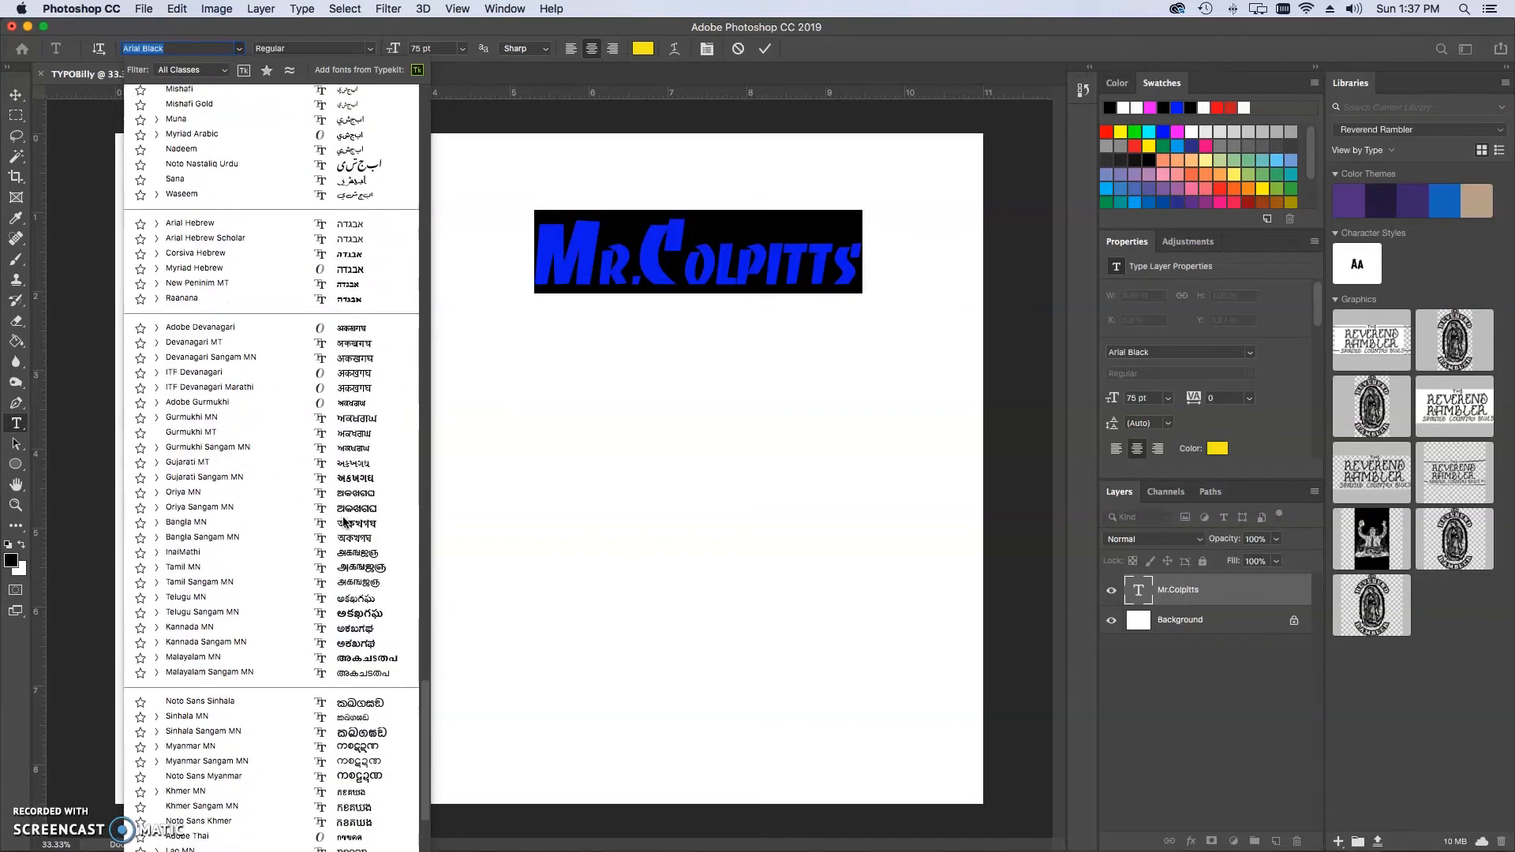
pyautogui.scroll(3)
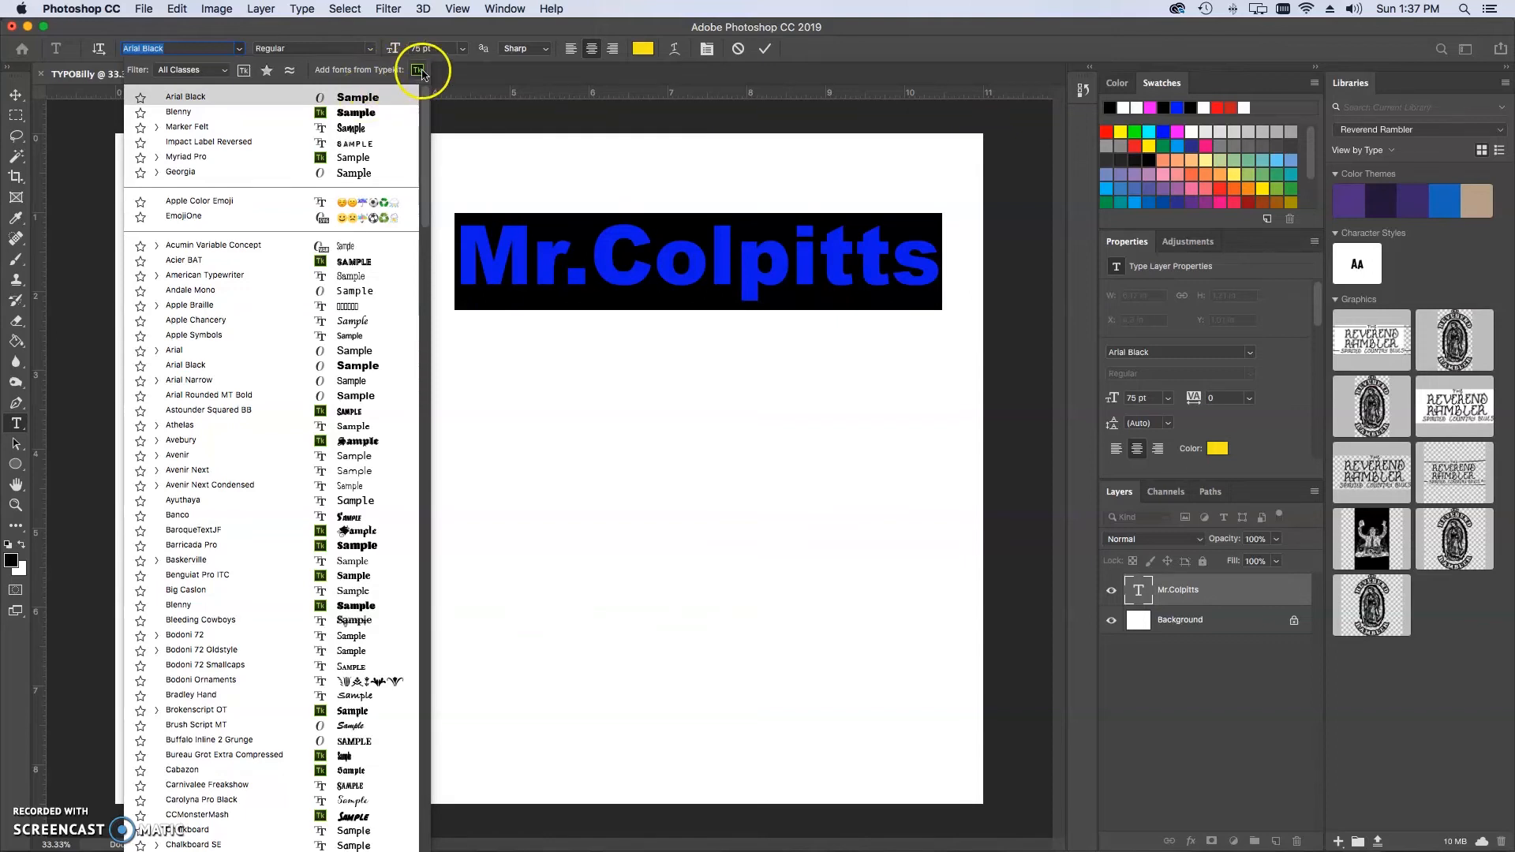
pyautogui.moveTo(419, 71)
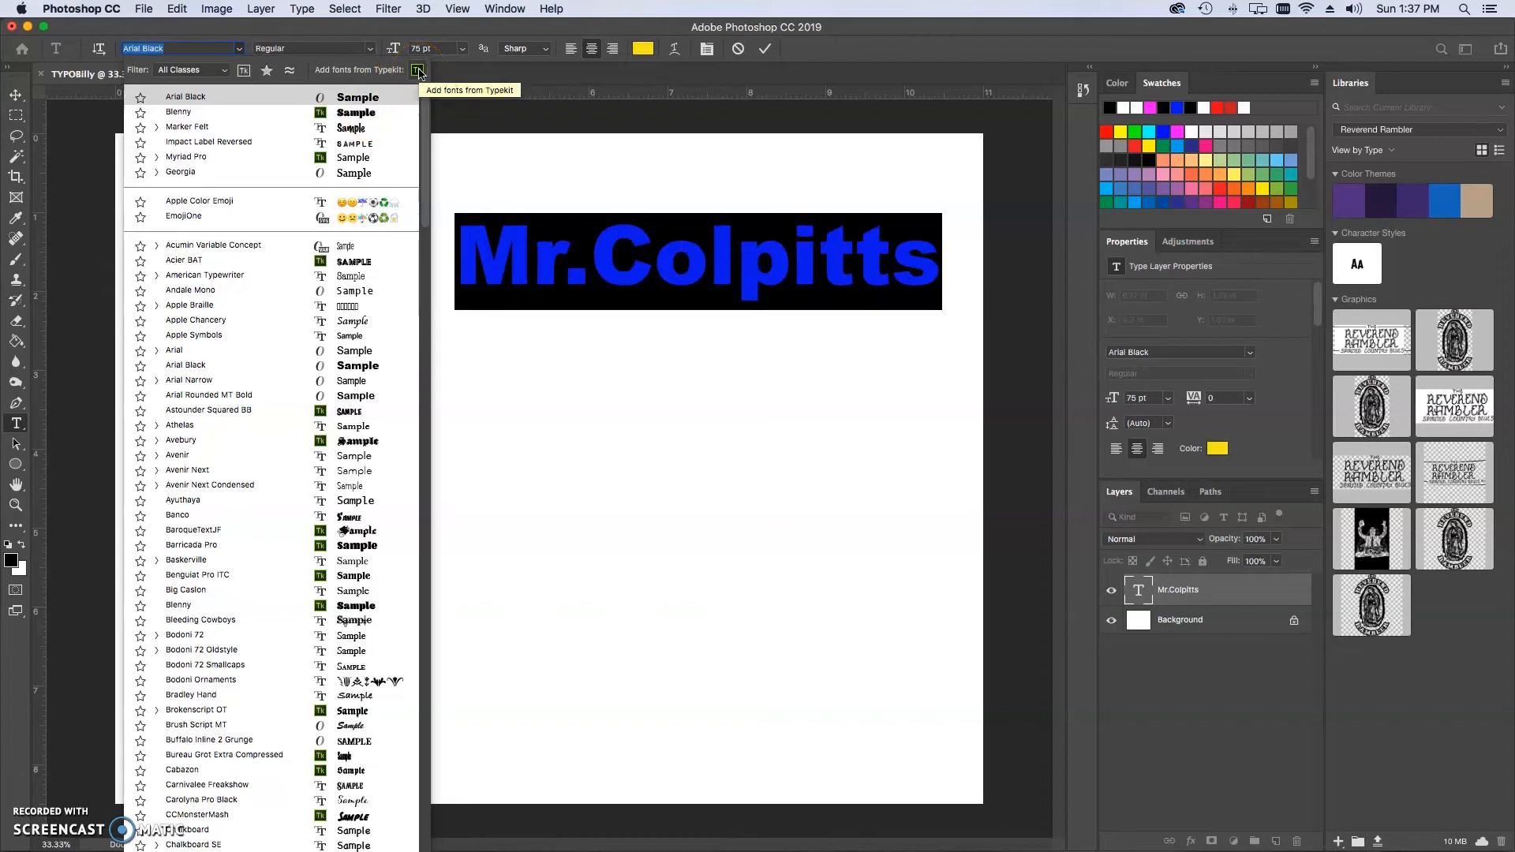
pyautogui.moveTo(1177, 11)
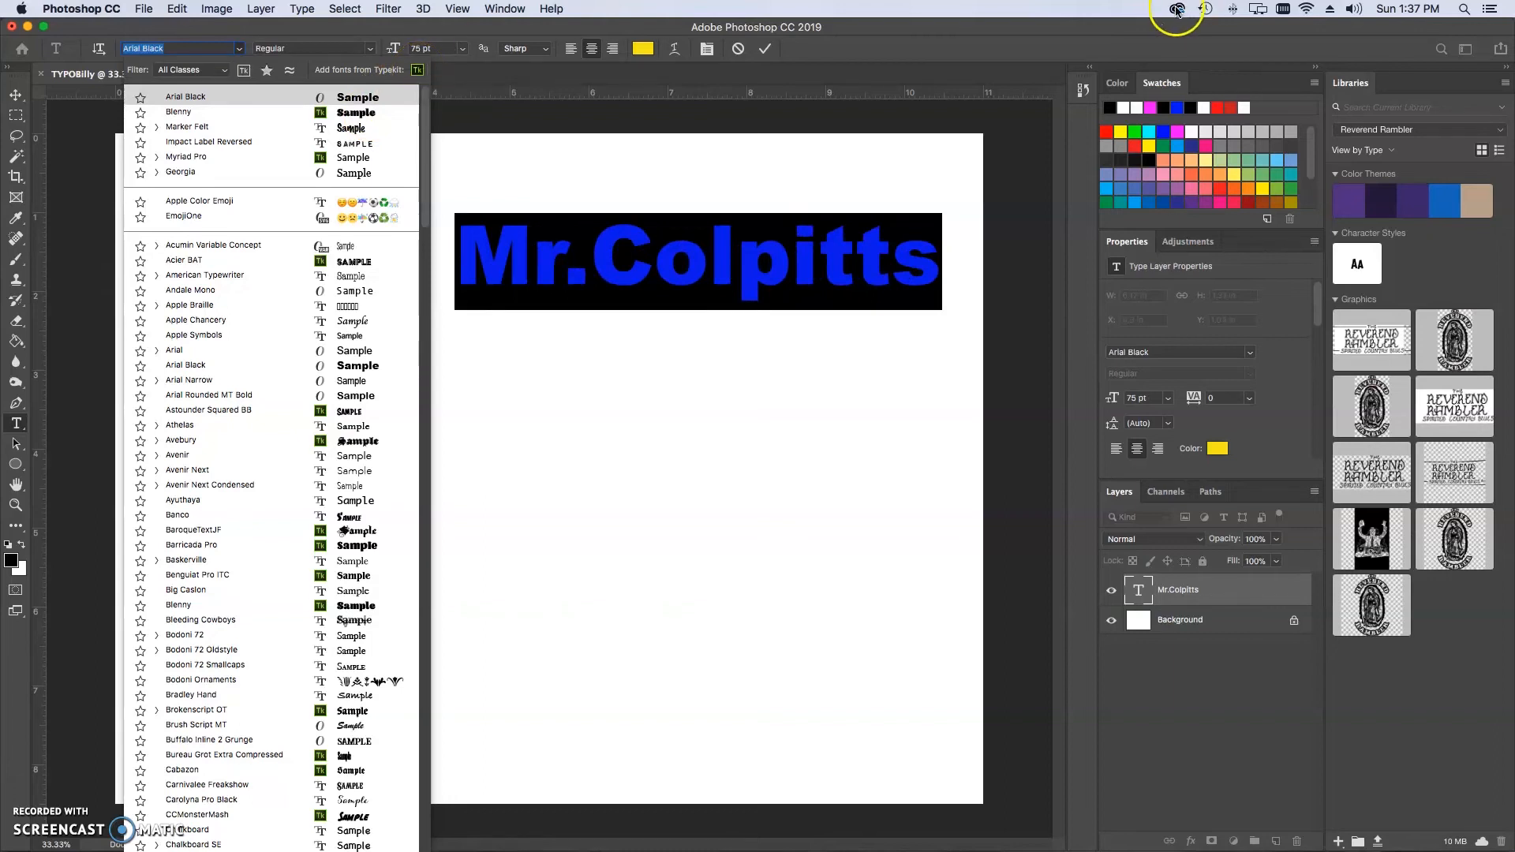
# - Bring up the Creative Cloud apps panel from the macOS menu bar
pyautogui.click(1176, 10)
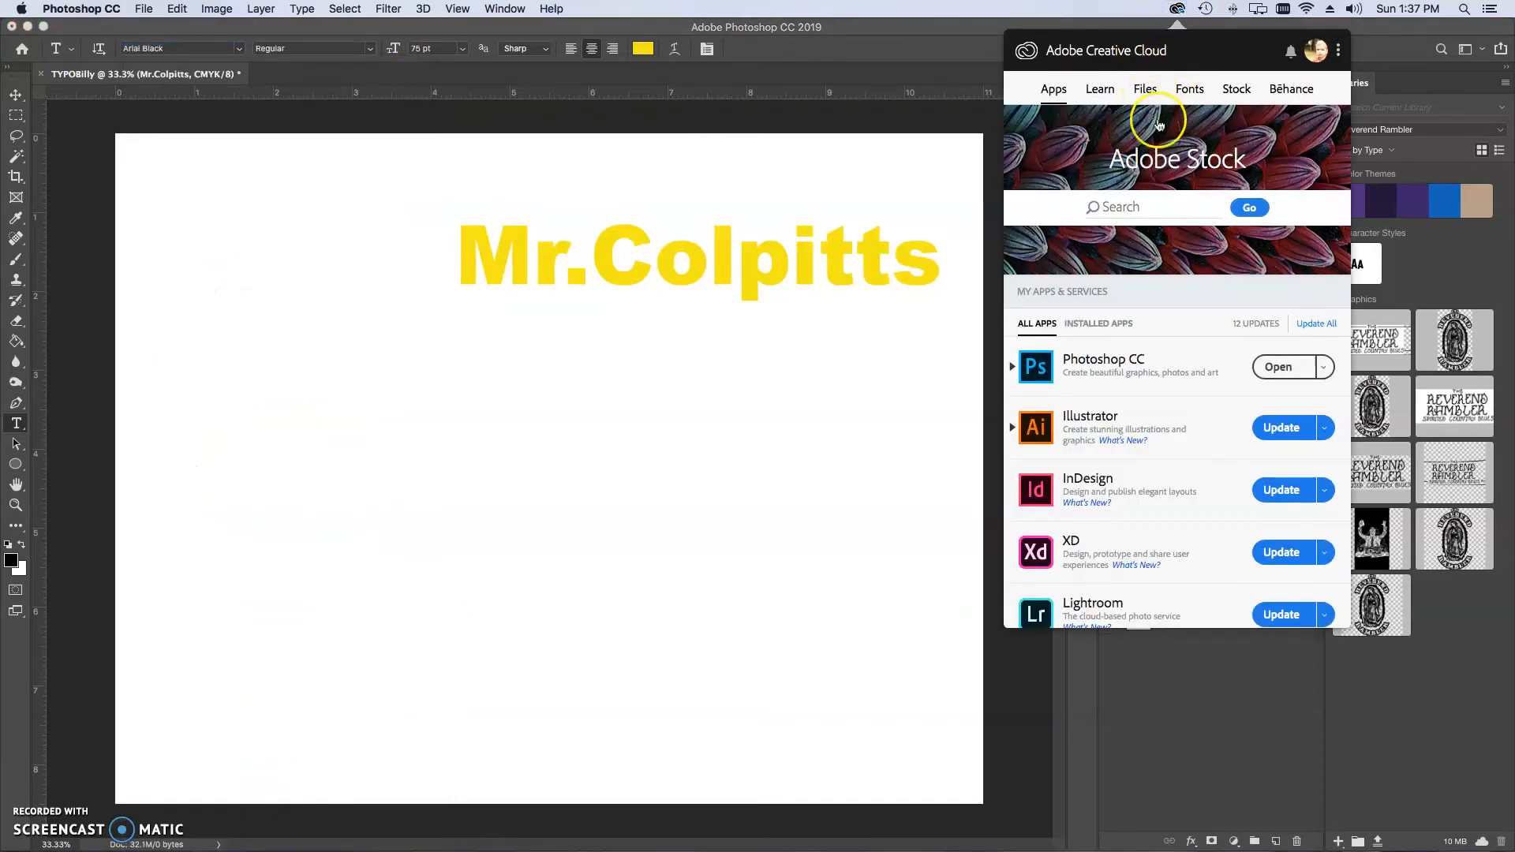
pyautogui.moveTo(755, 218)
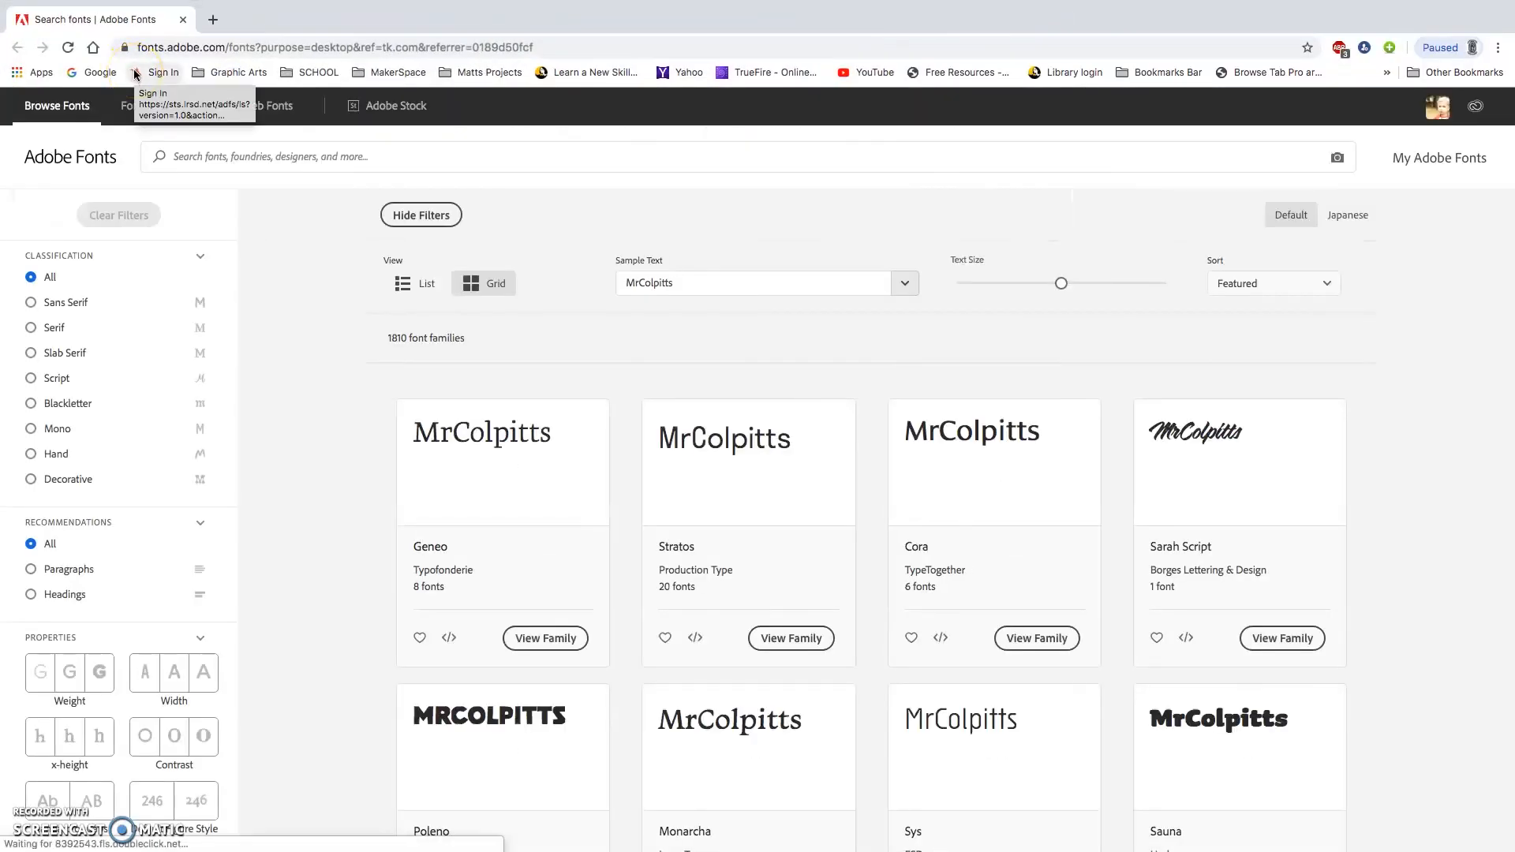
pyautogui.moveTo(731, 249)
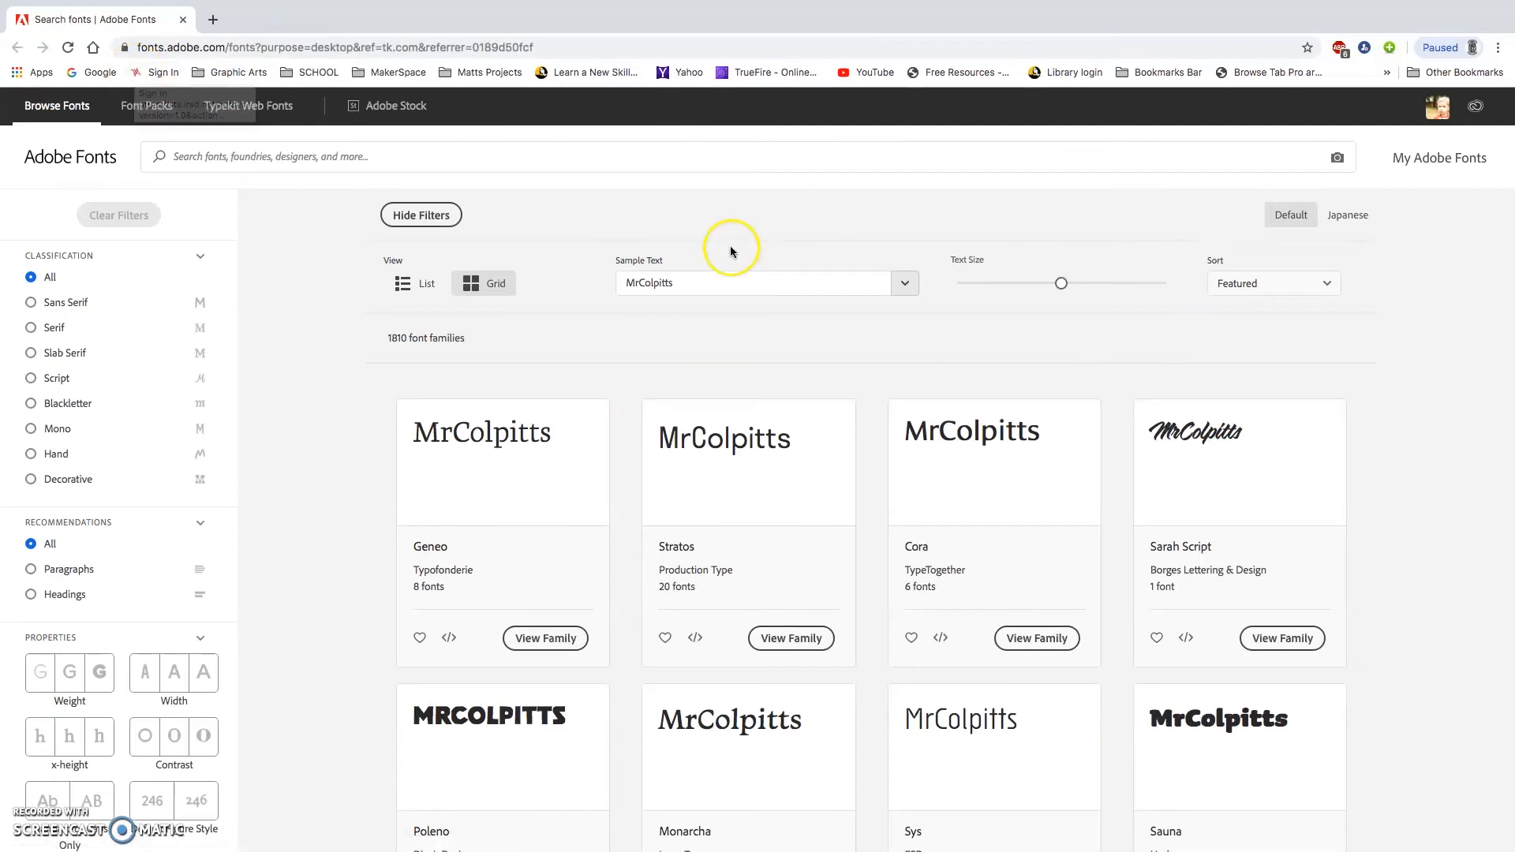
pyautogui.moveTo(714, 223)
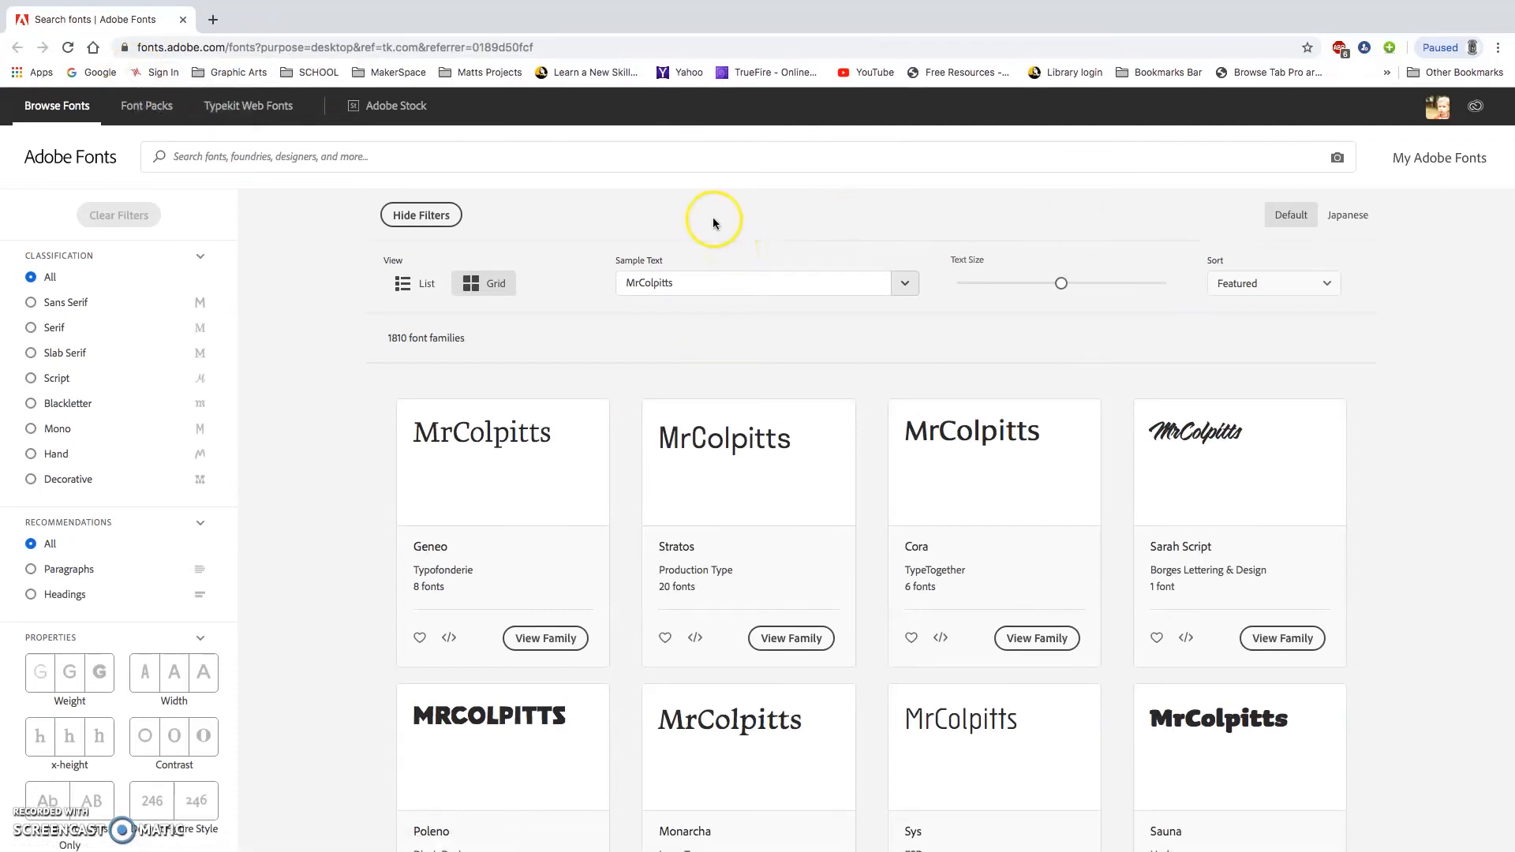
pyautogui.moveTo(1338, 345)
pyautogui.write('.')
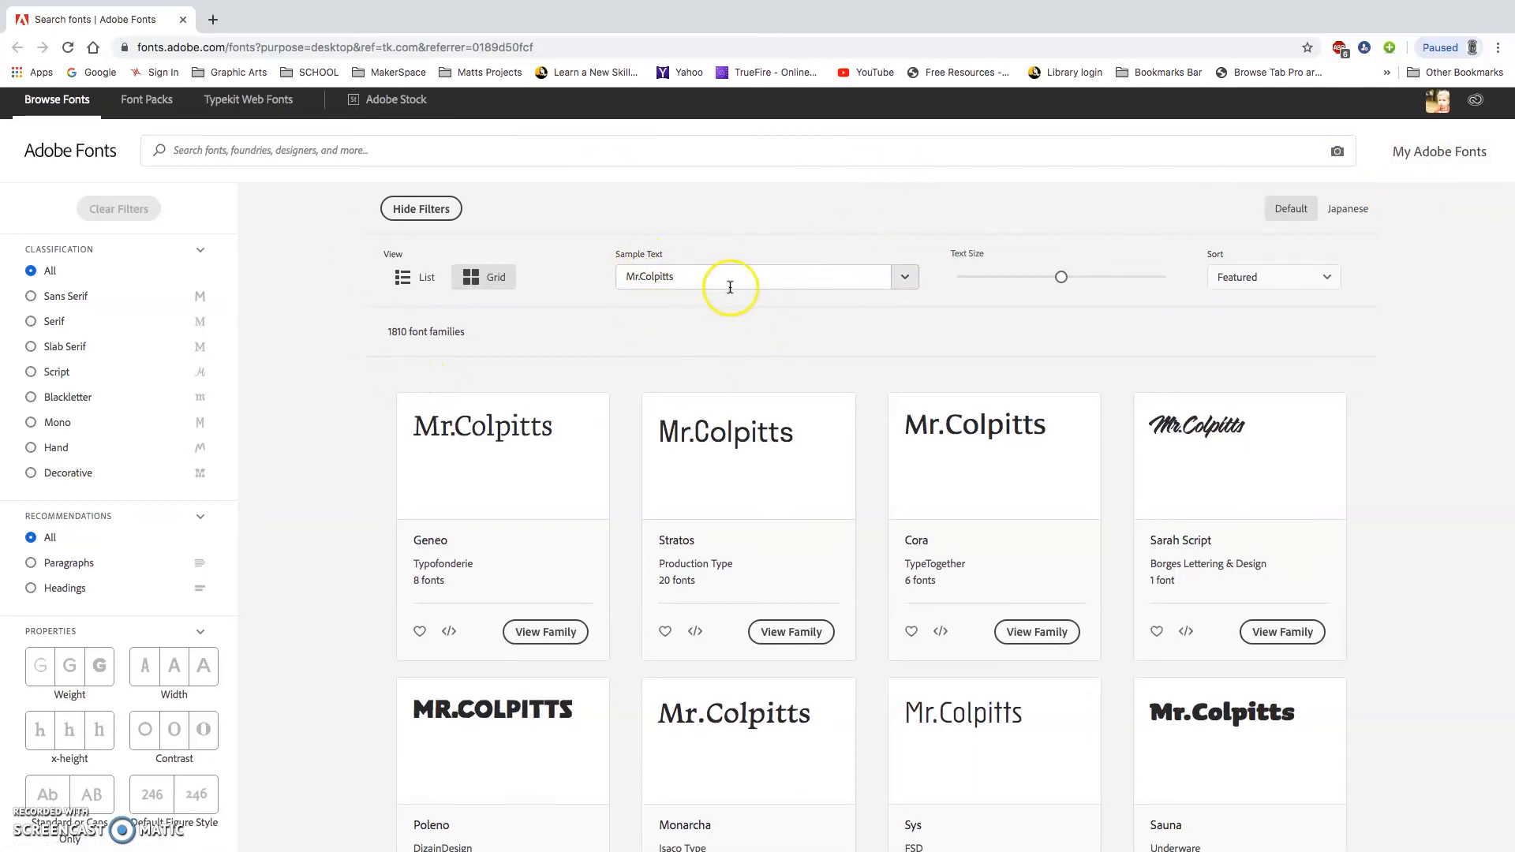
pyautogui.moveTo(75, 266)
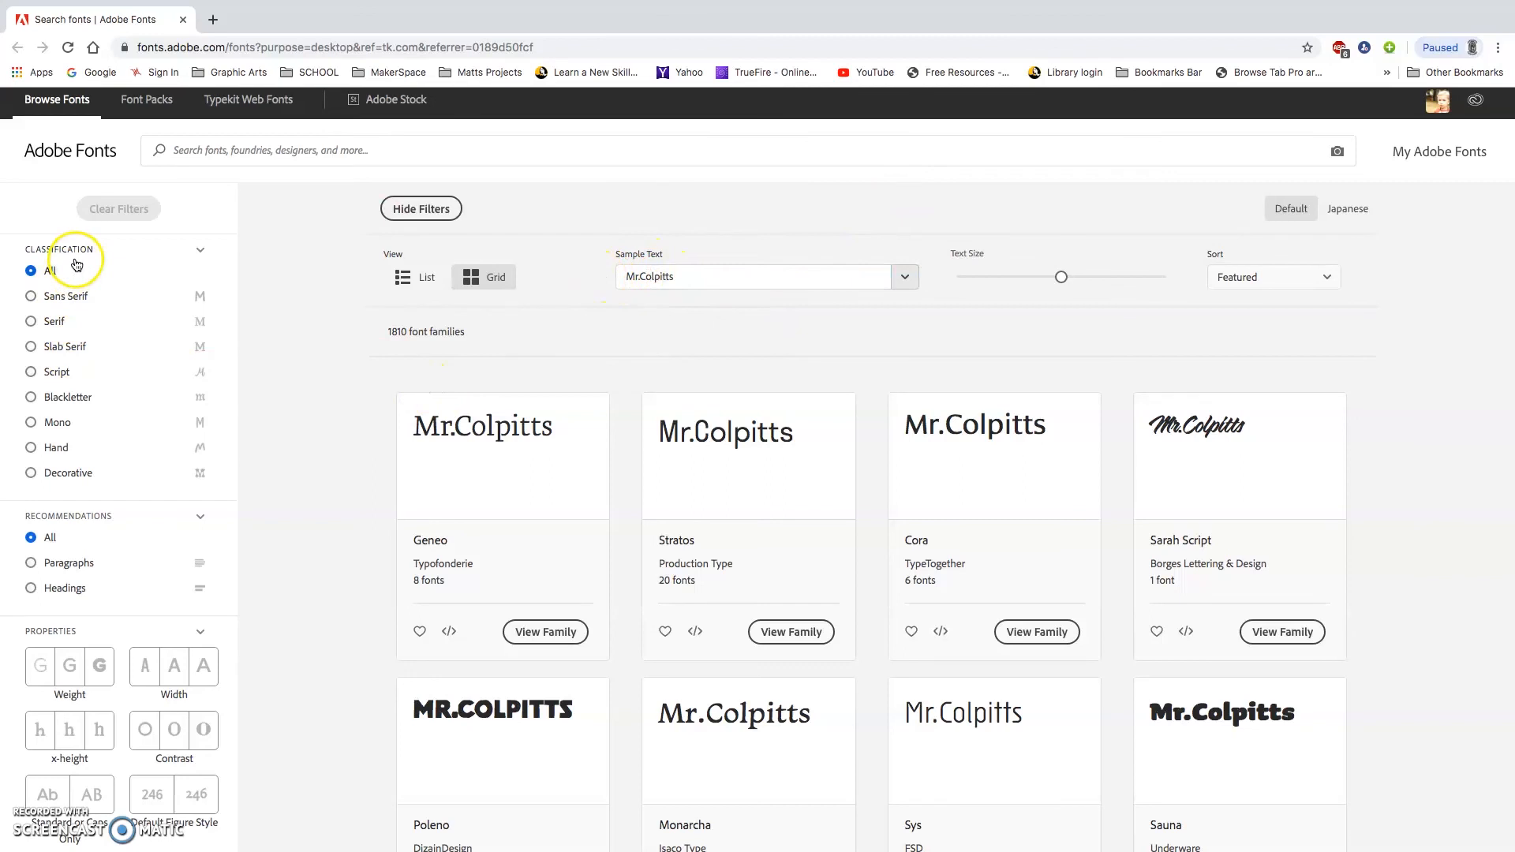
pyautogui.moveTo(37, 423)
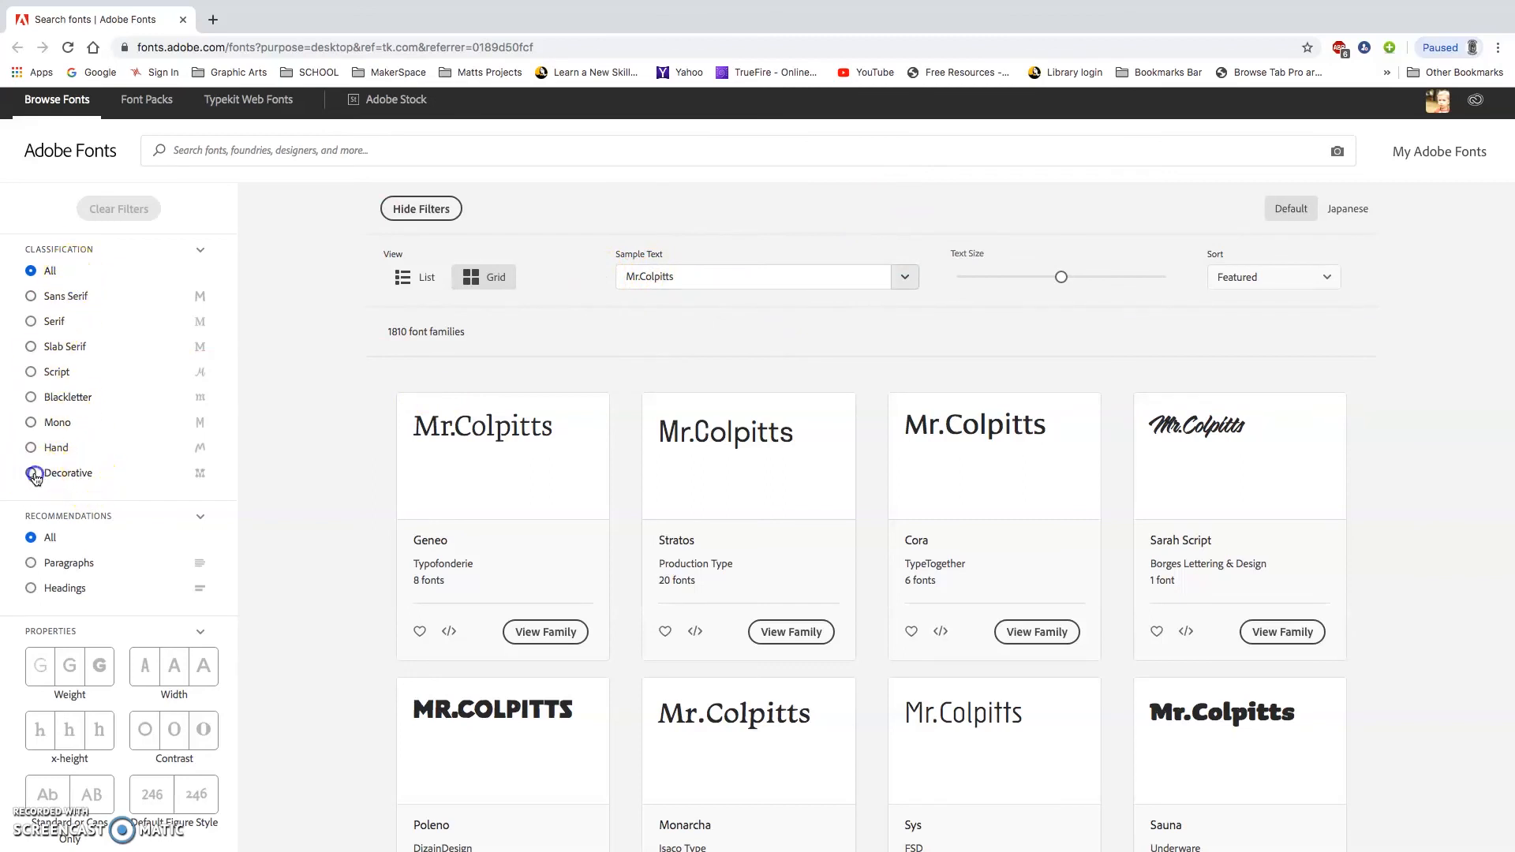
# - Filter Adobe Fonts to Blackletter, then Decorative families, and scroll the results
pyautogui.click(32, 472)
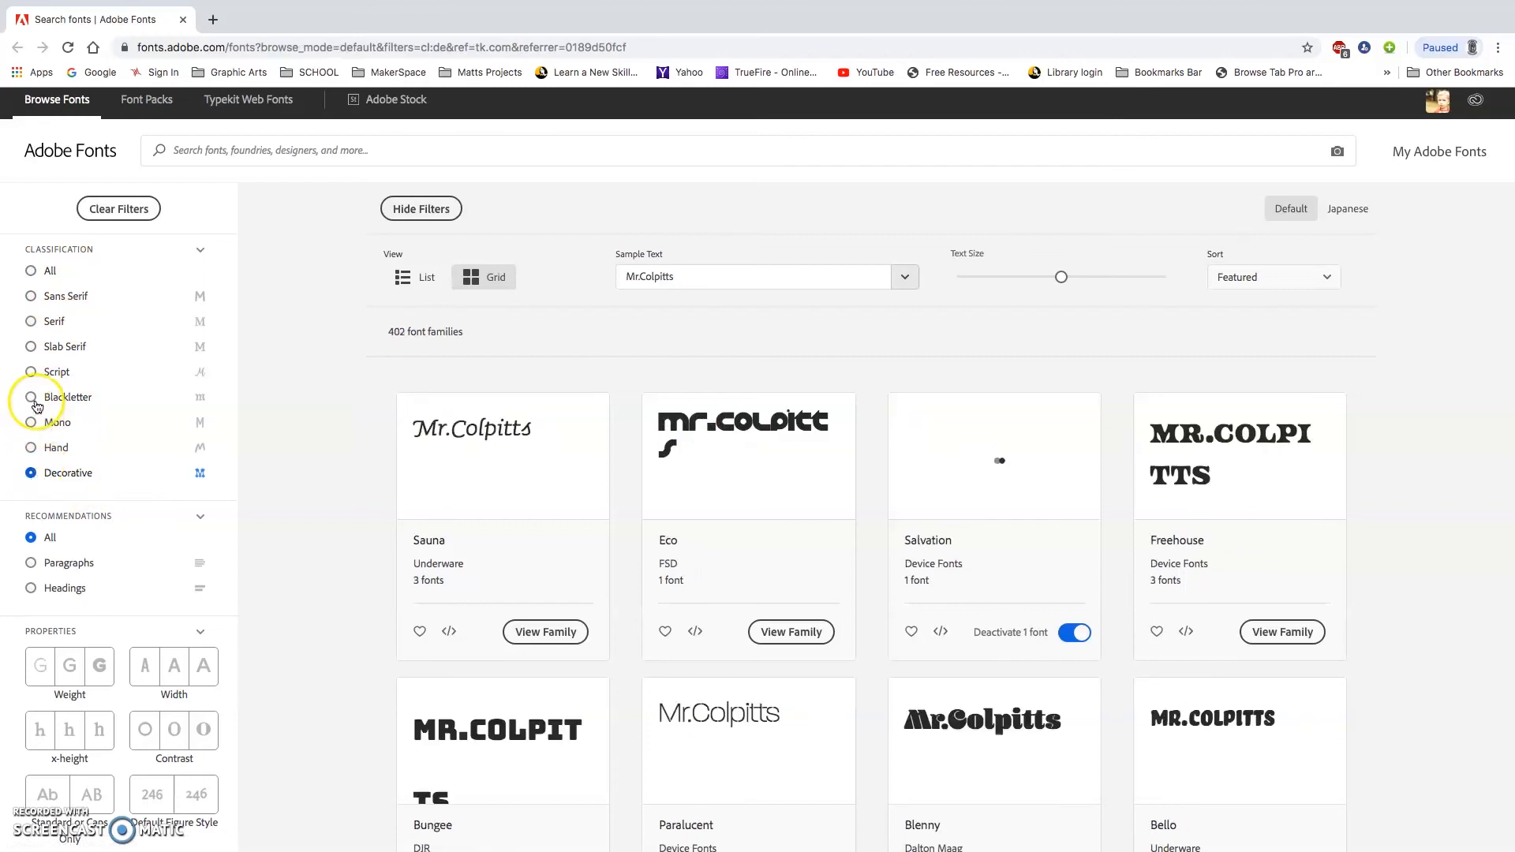
pyautogui.click(31, 398)
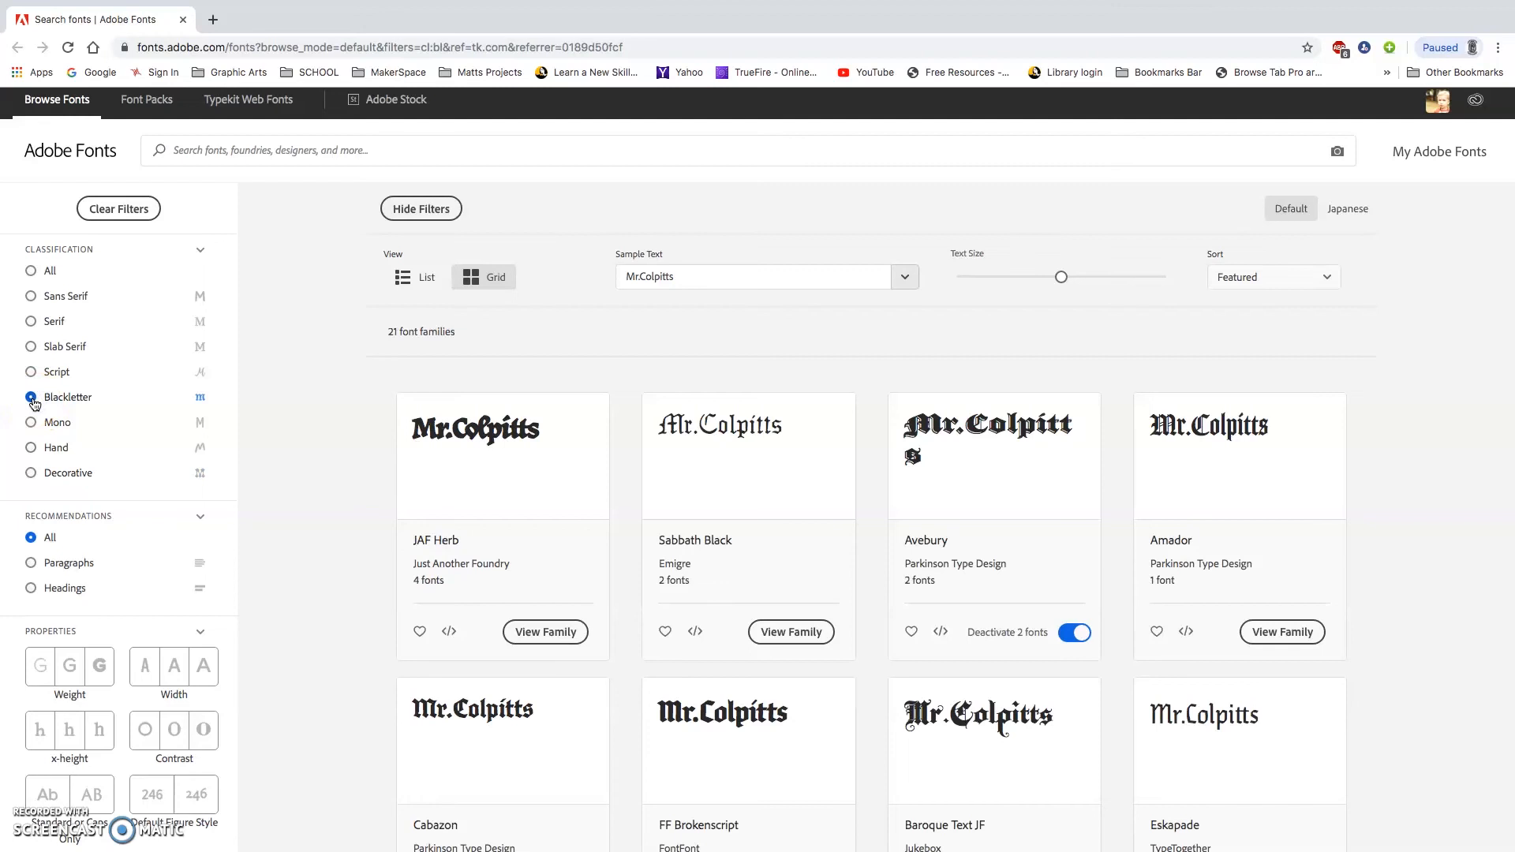
pyautogui.scroll(-3)
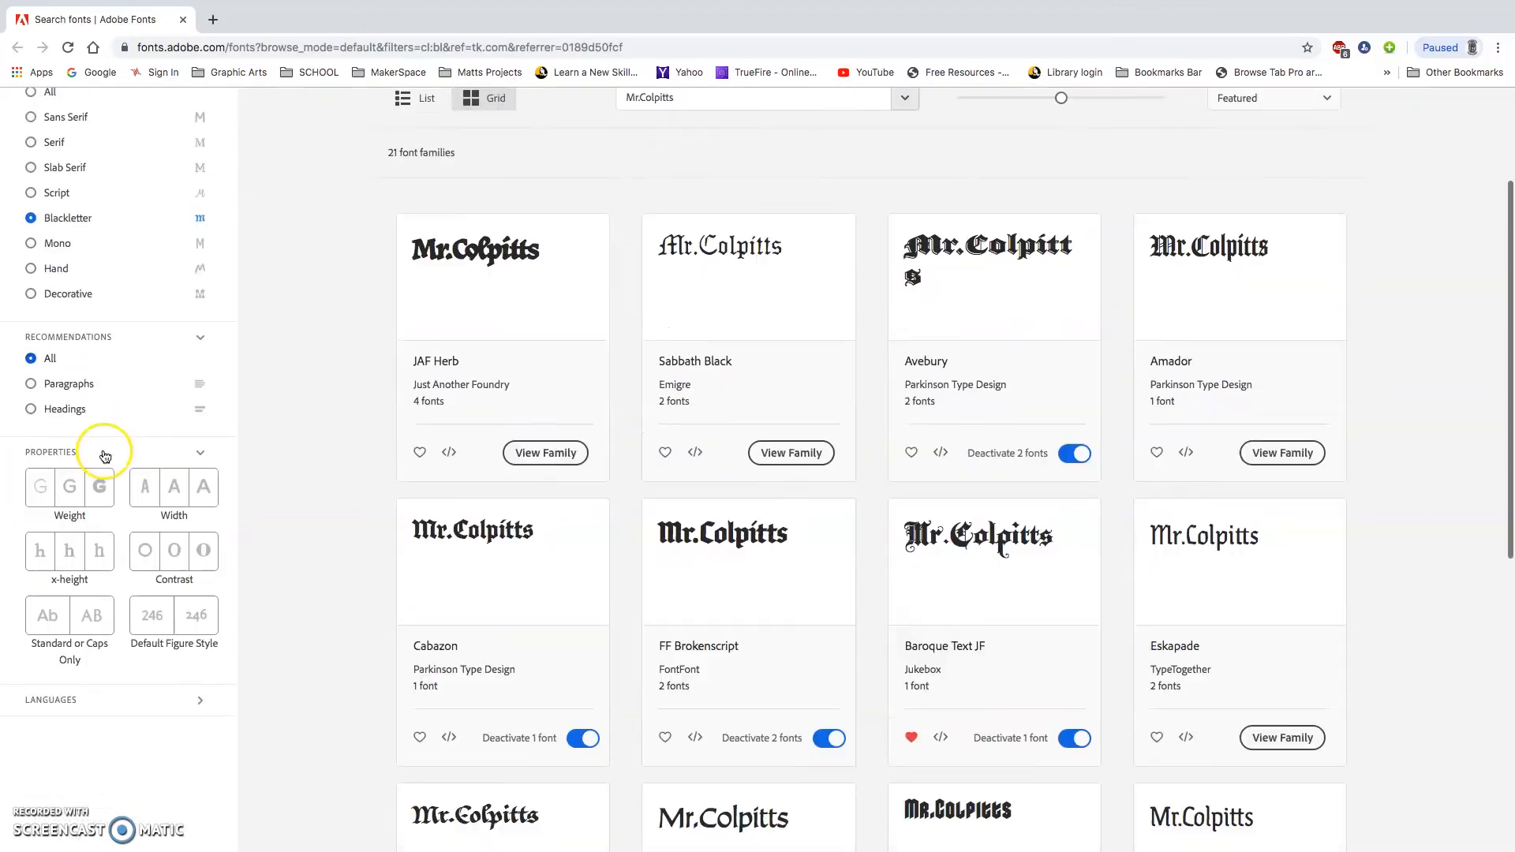
pyautogui.scroll(3)
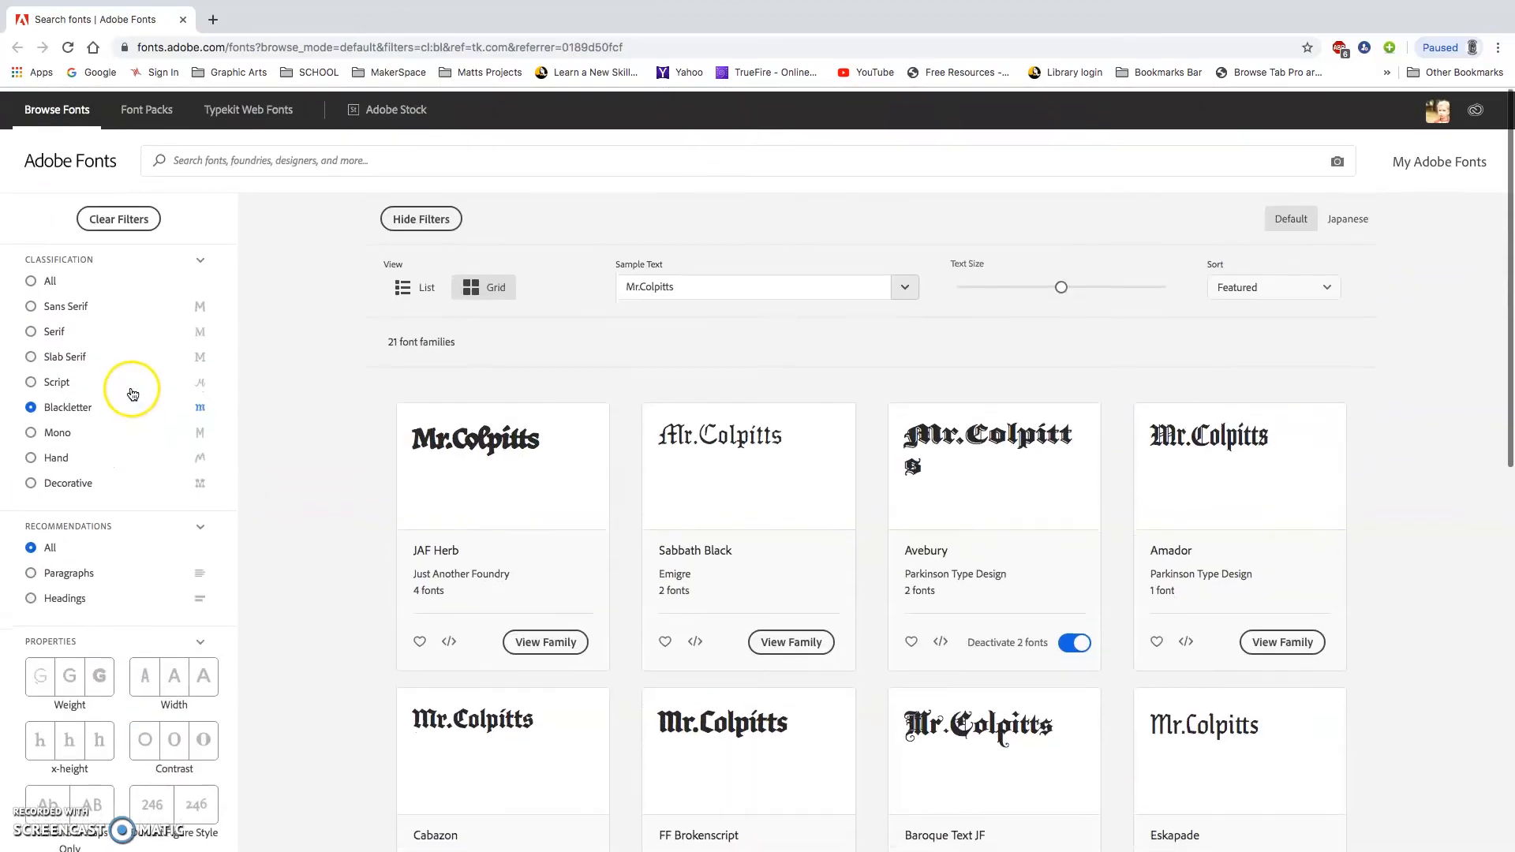
pyautogui.click(31, 483)
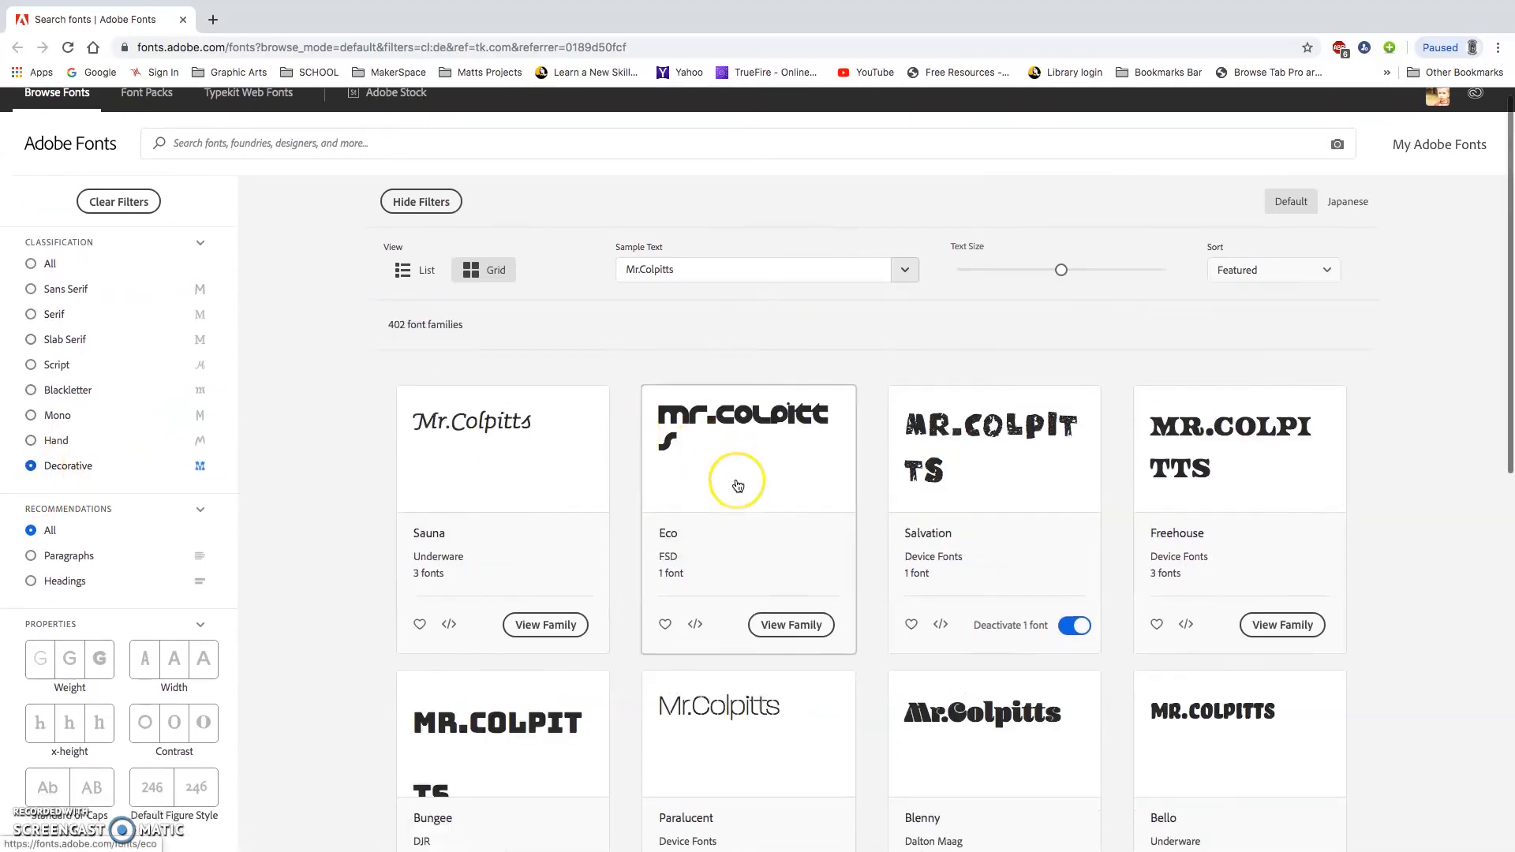
pyautogui.scroll(-3)
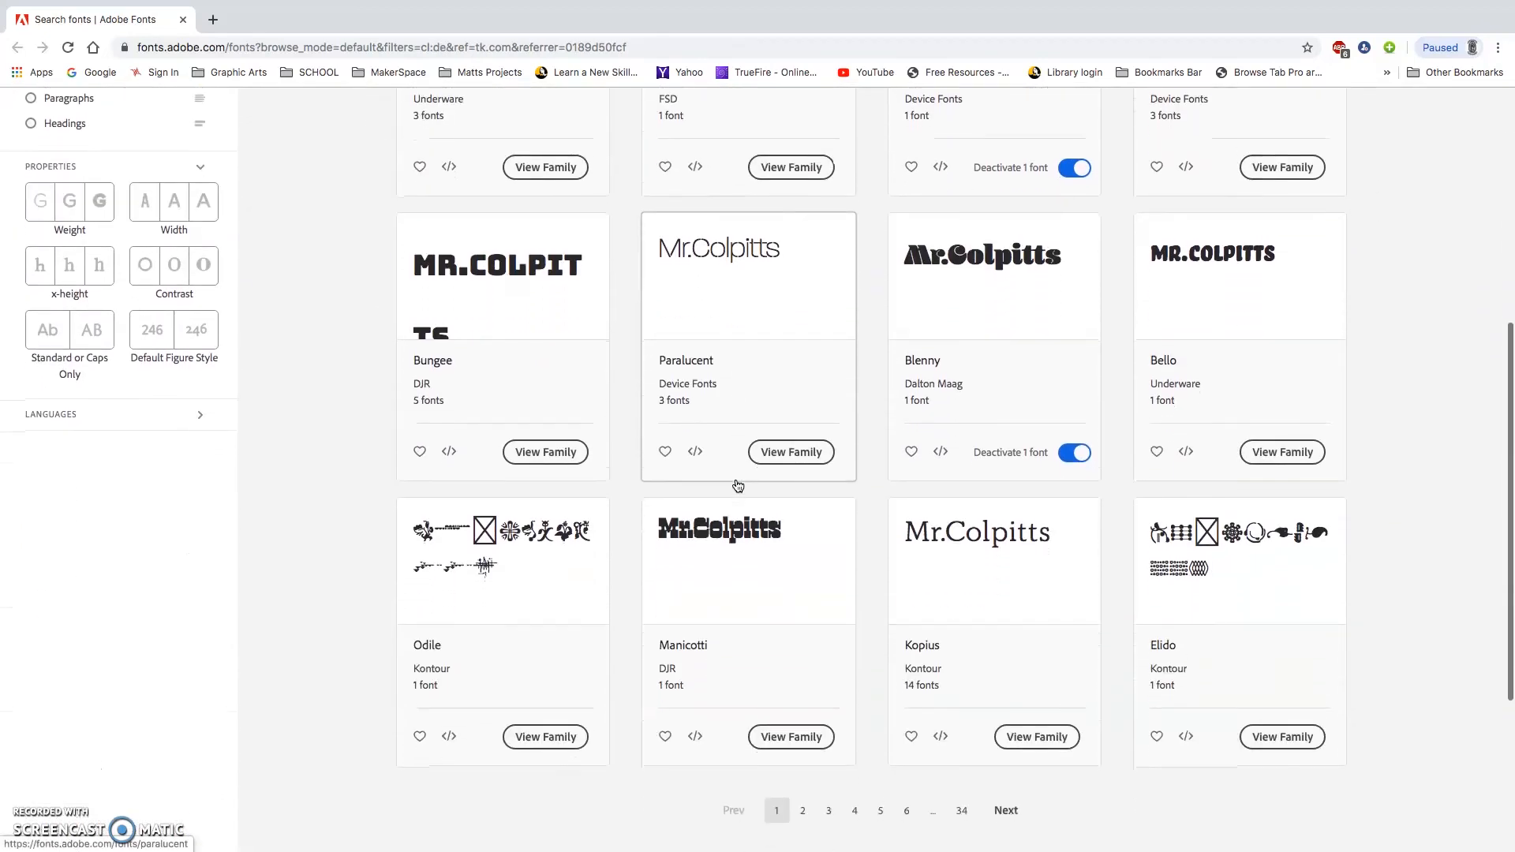
pyautogui.scroll(3)
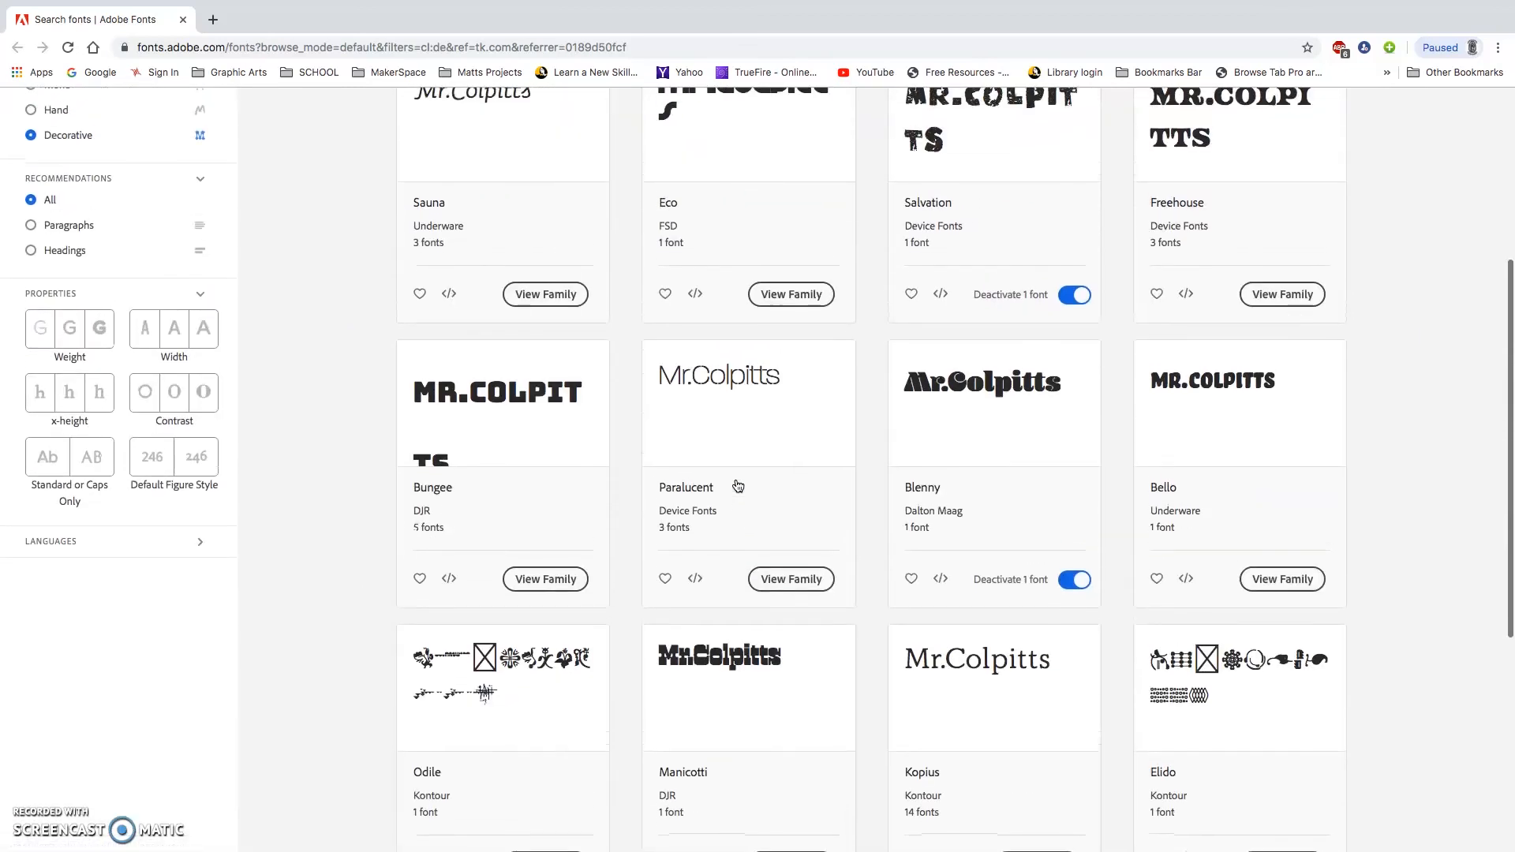
pyautogui.scroll(3)
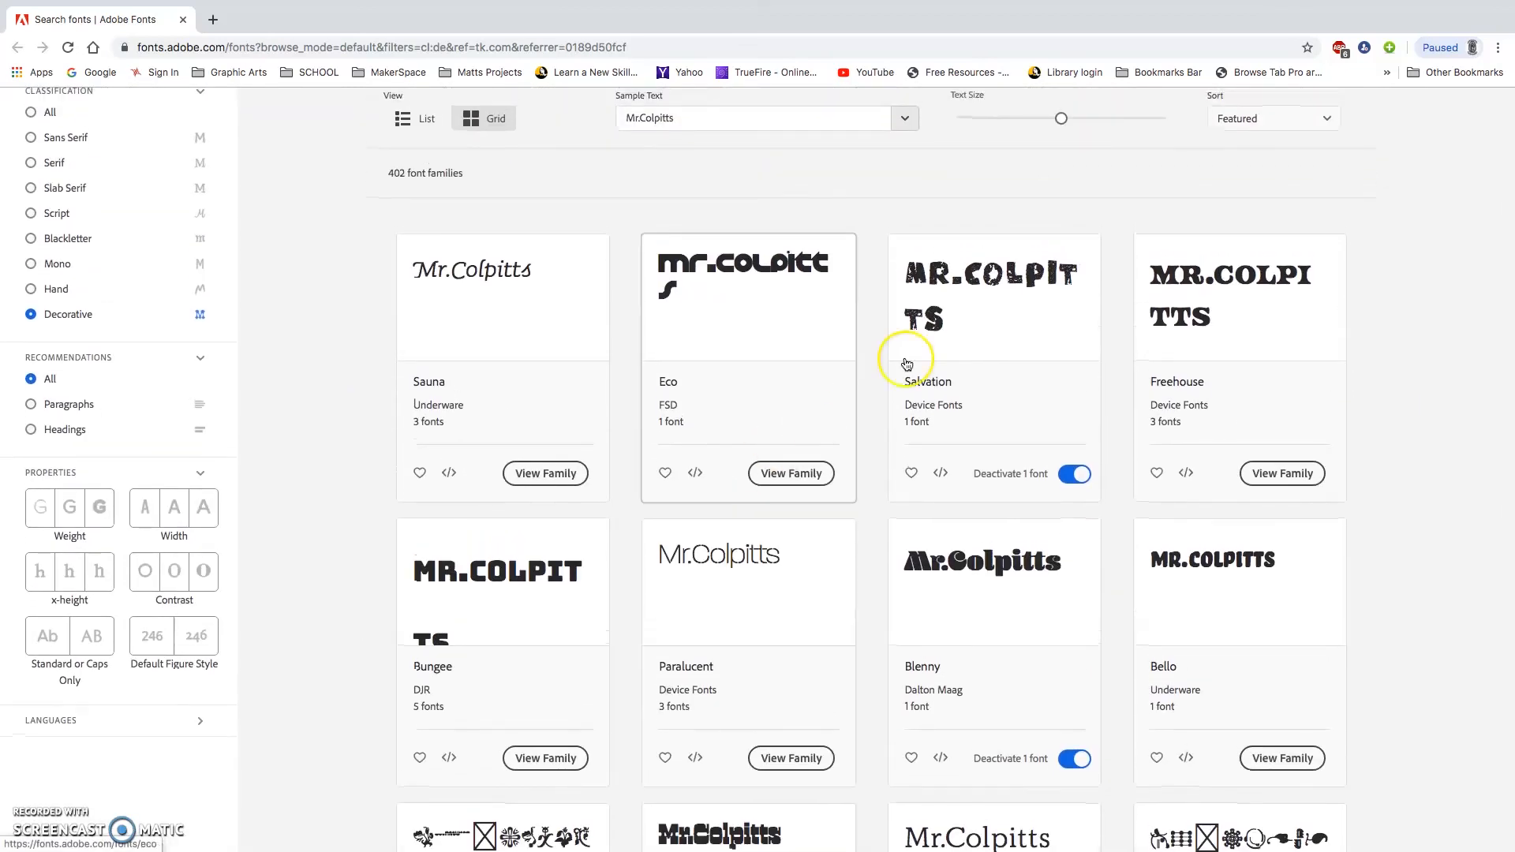
pyautogui.moveTo(742, 386)
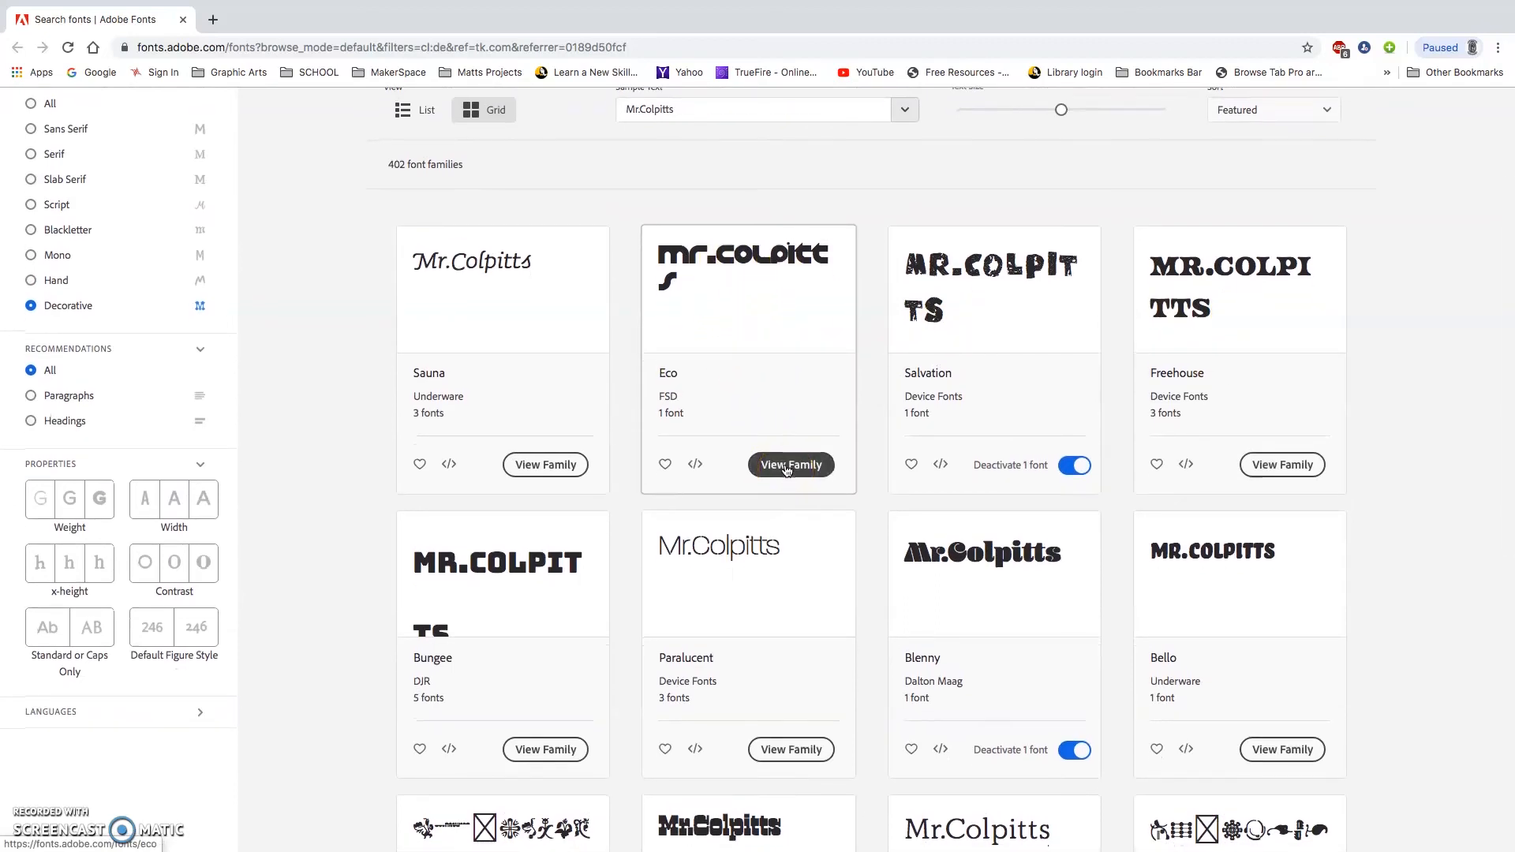
# - Activate the Eco font family and dismiss the activation confirmation
pyautogui.click(789, 464)
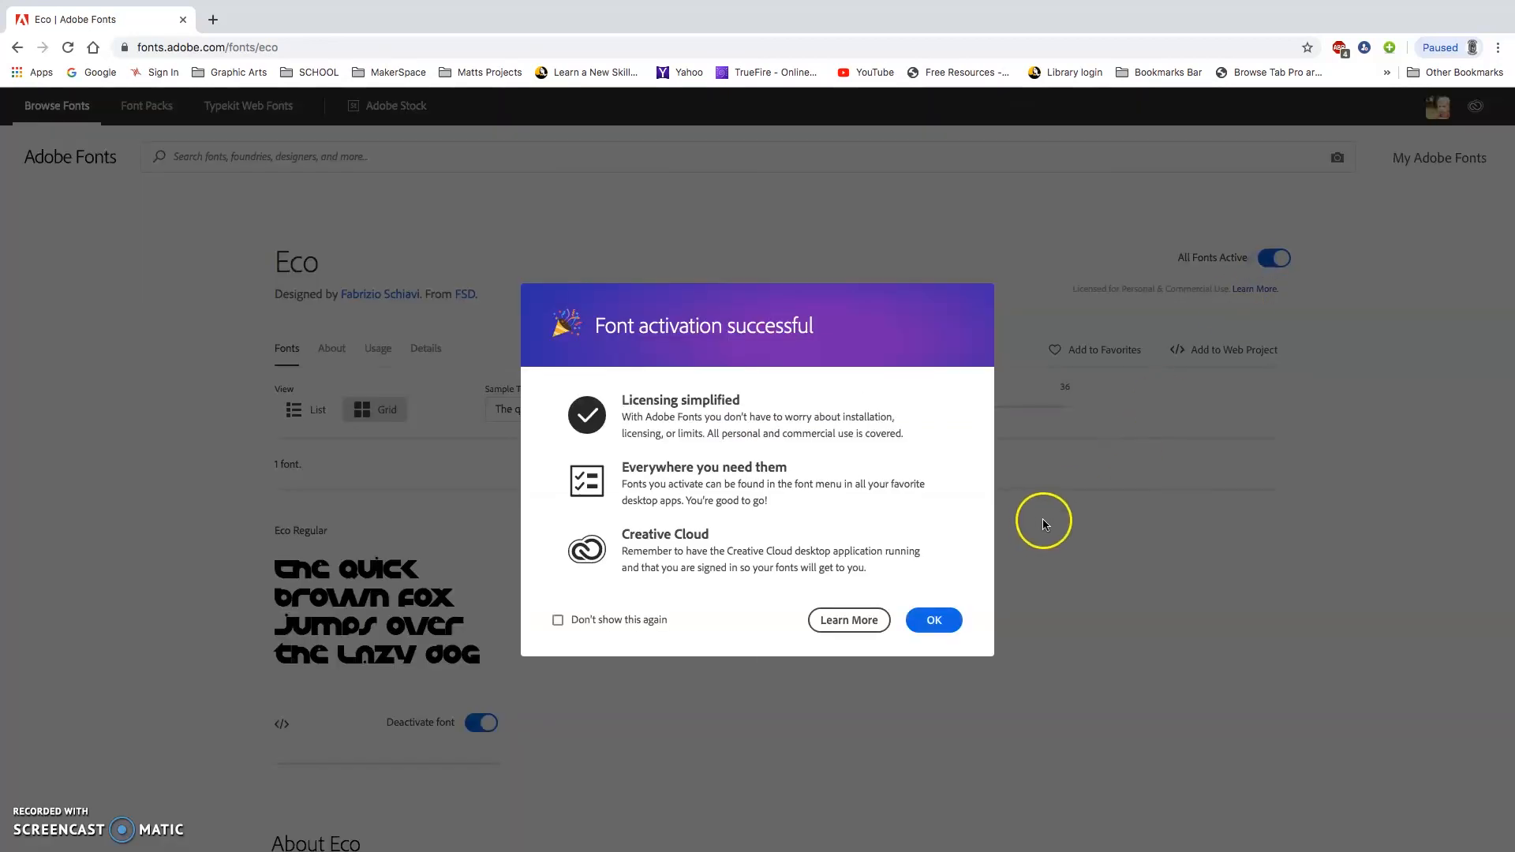
pyautogui.click(931, 619)
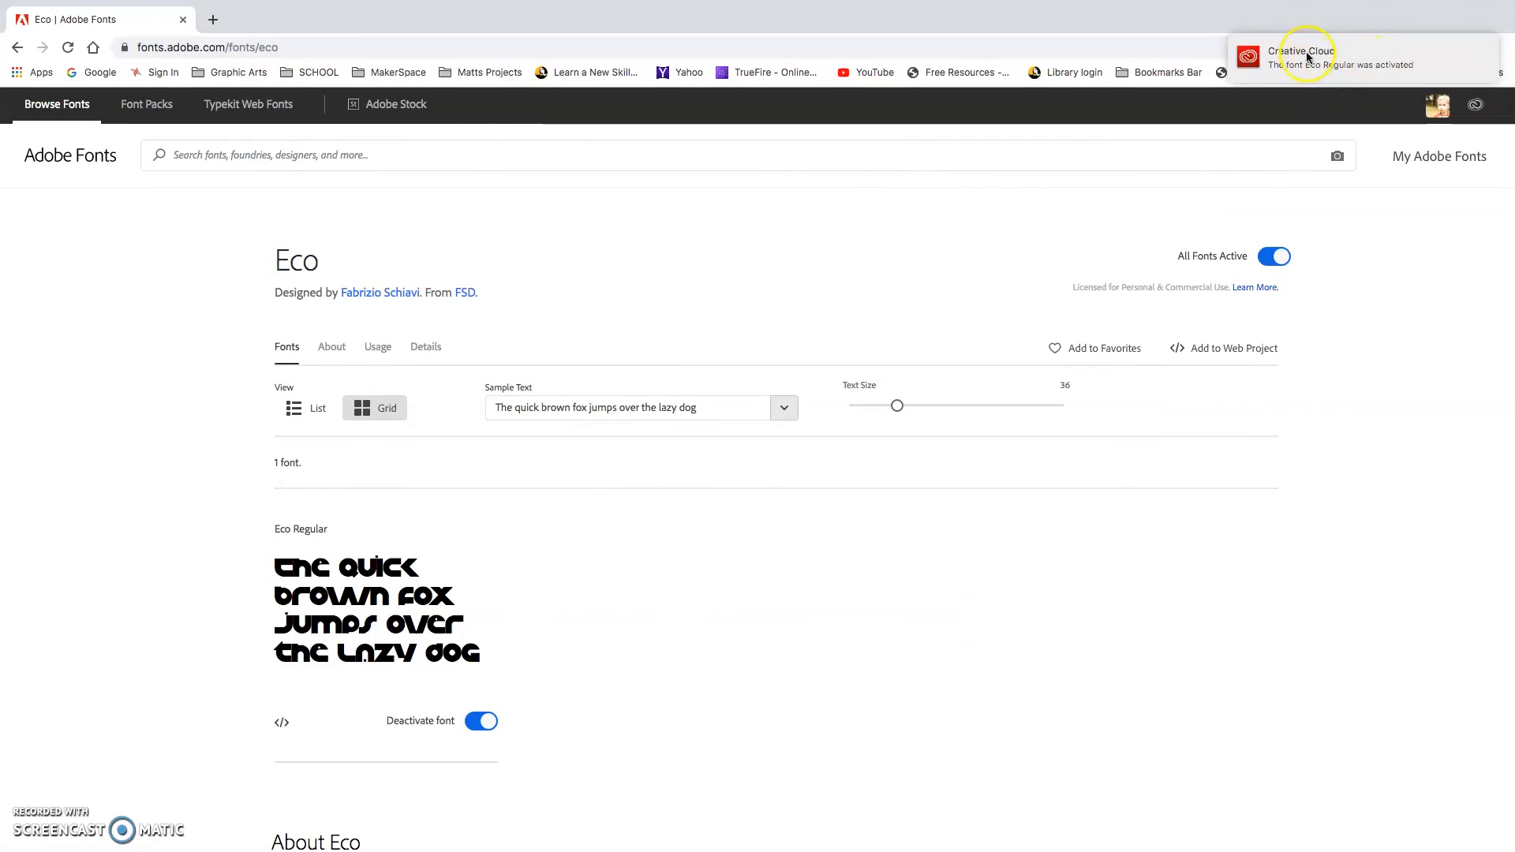
pyautogui.moveTo(1310, 57)
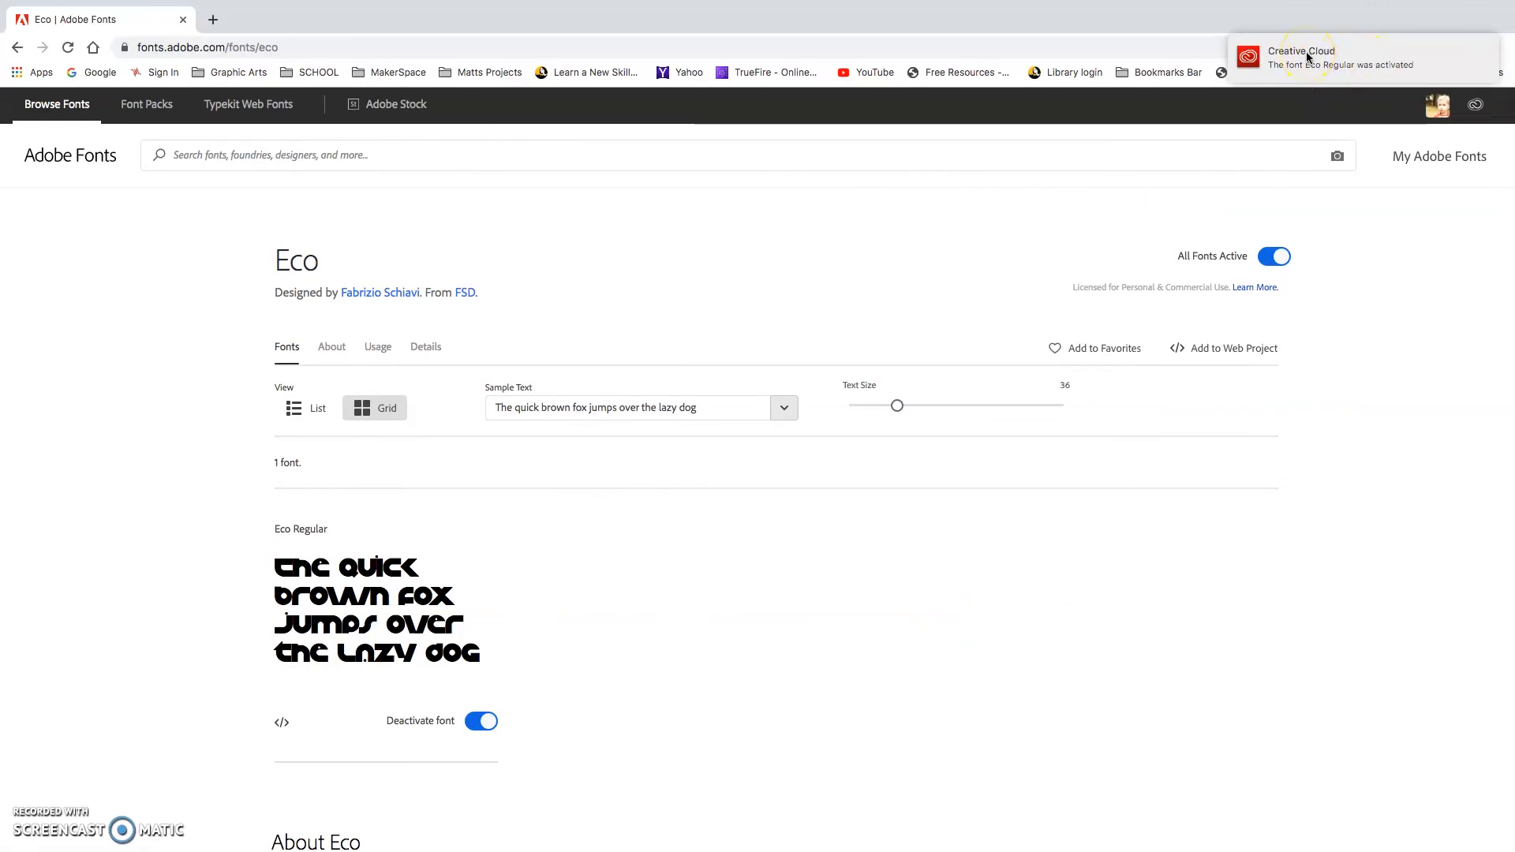
pyautogui.moveTo(295, 264)
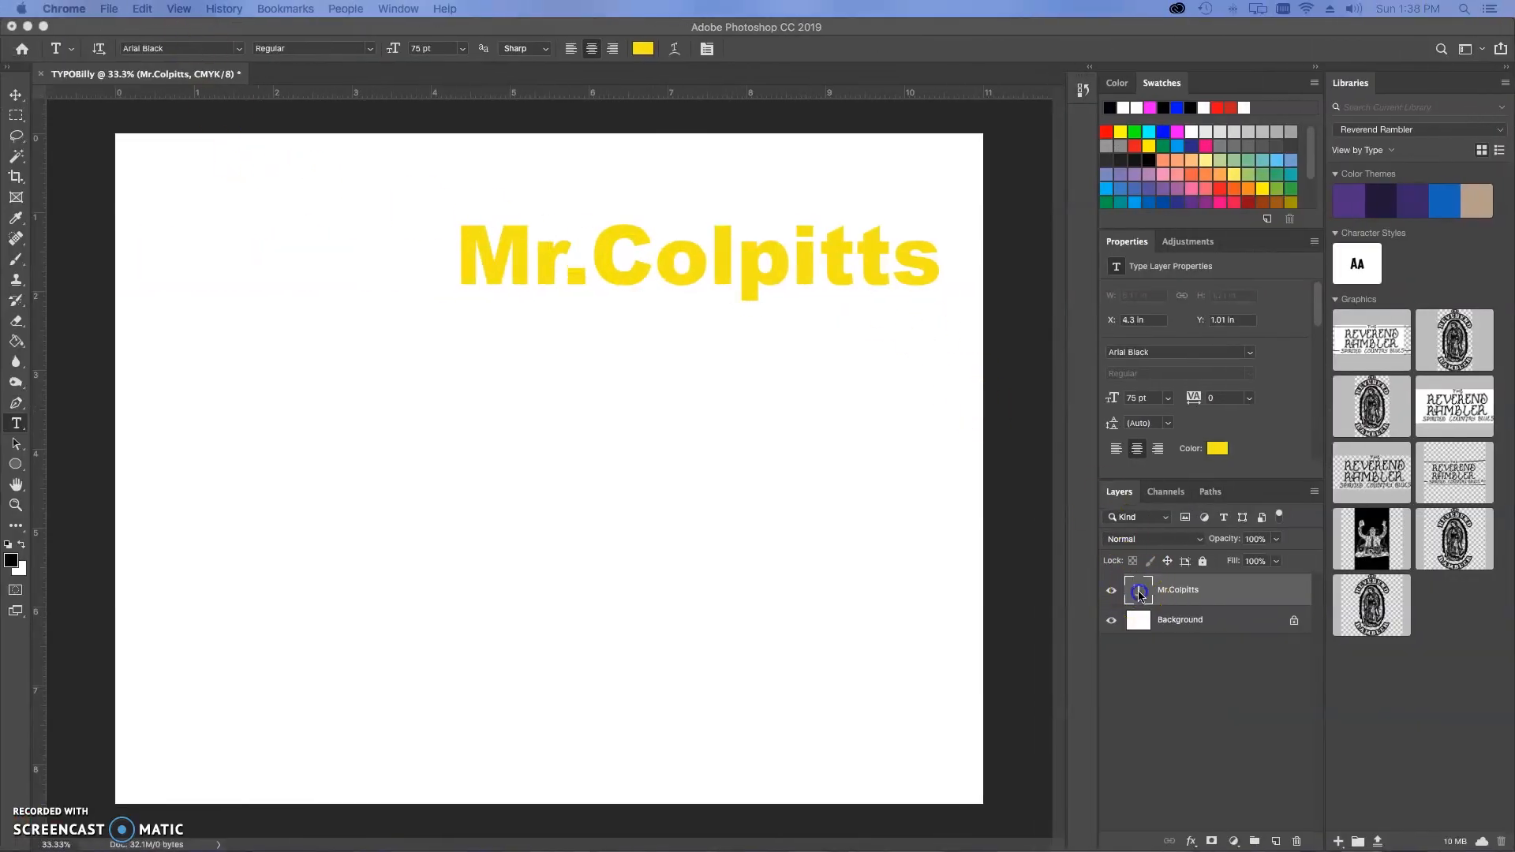
# - Apply the Eco font at 98 pt to the selected 'Mr.Colpitts' headline text
pyautogui.doubleClick(1138, 589)
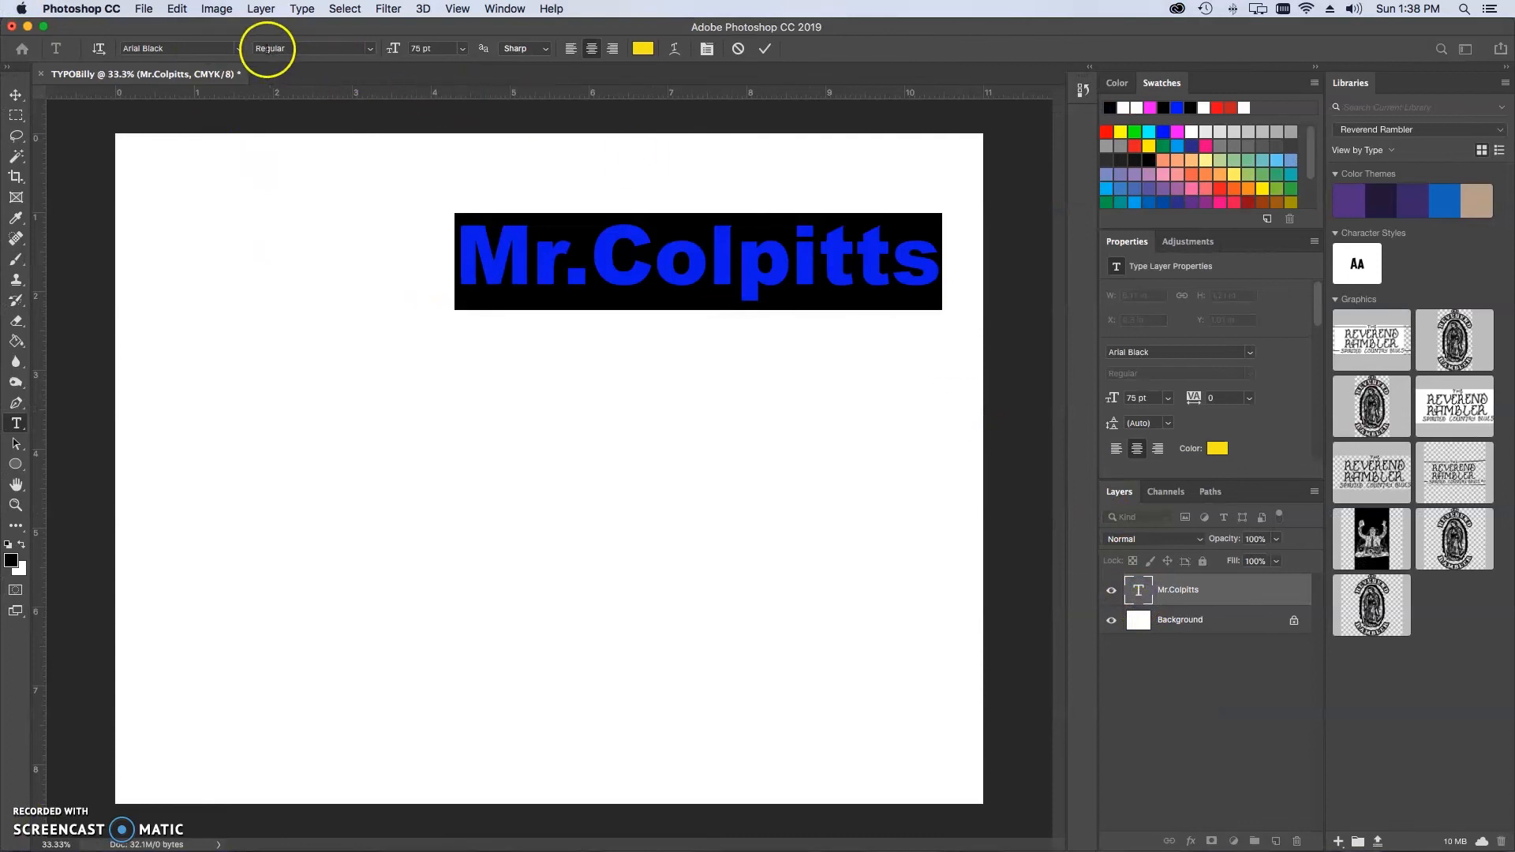
pyautogui.click(177, 49)
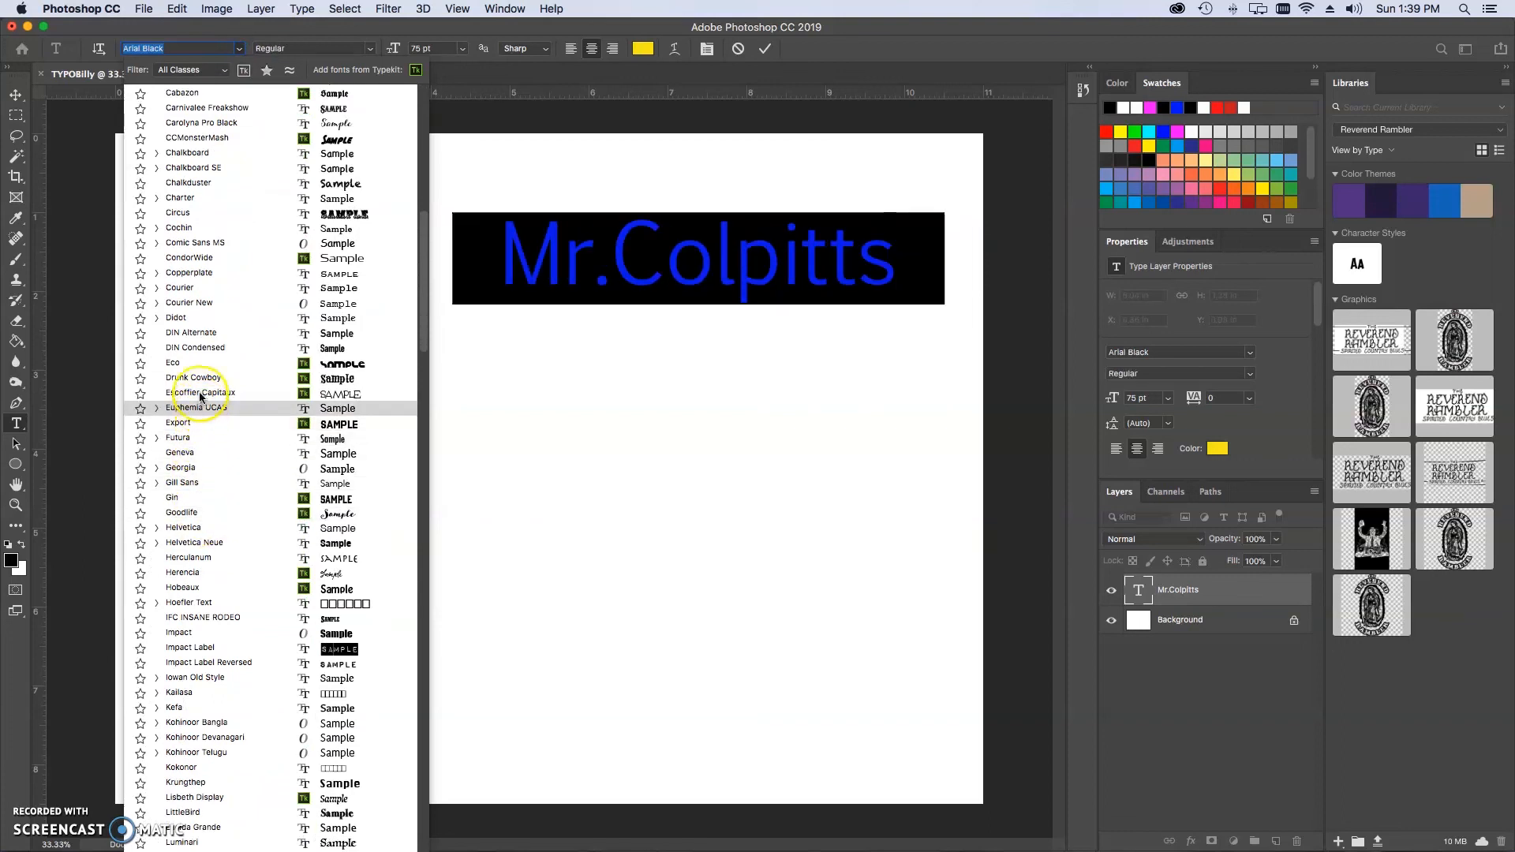
pyautogui.click(172, 363)
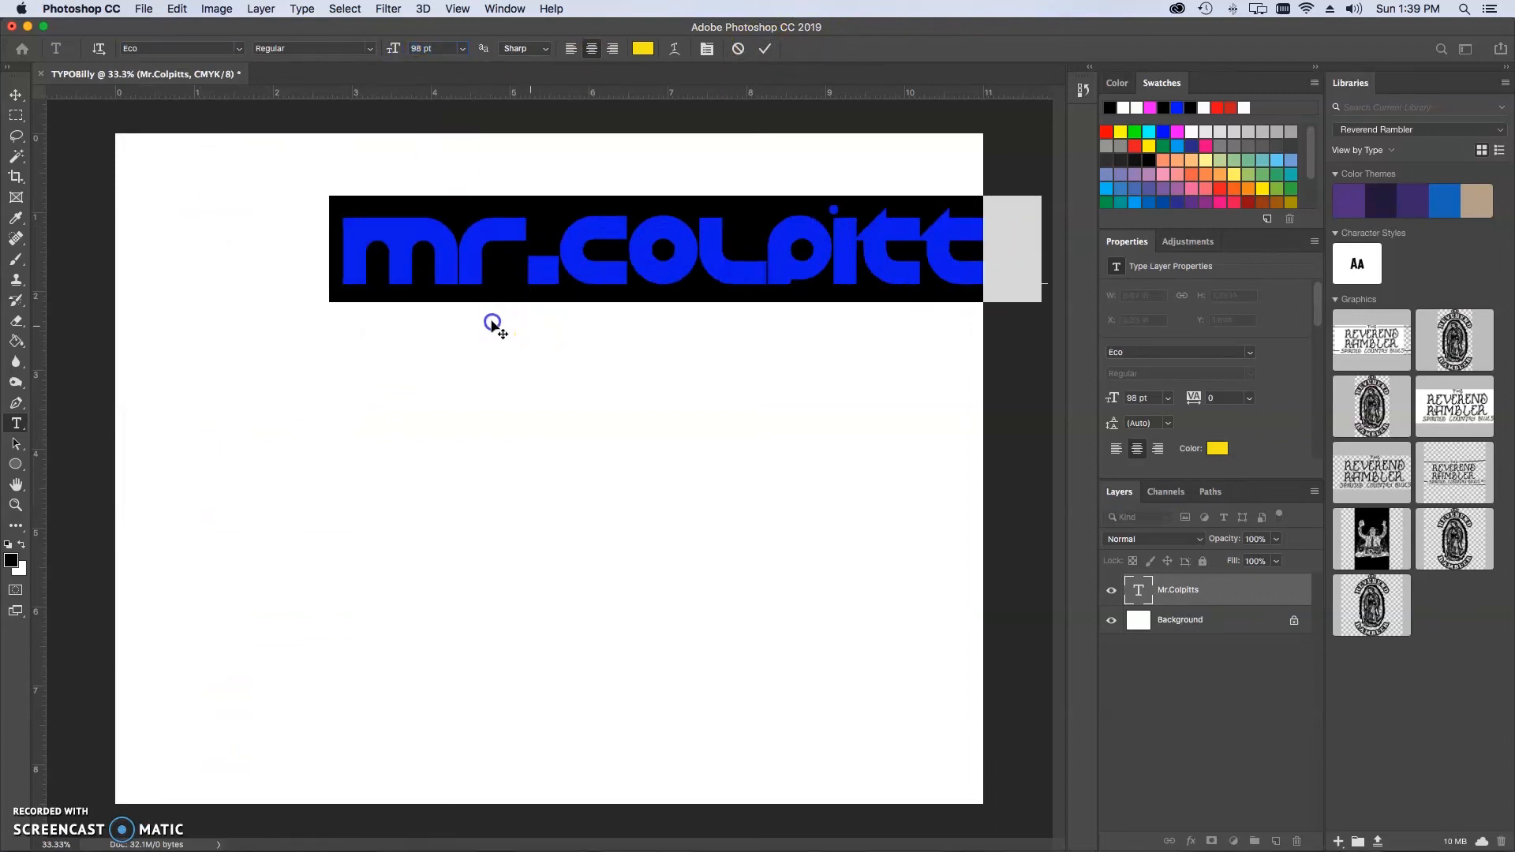
pyautogui.click(764, 49)
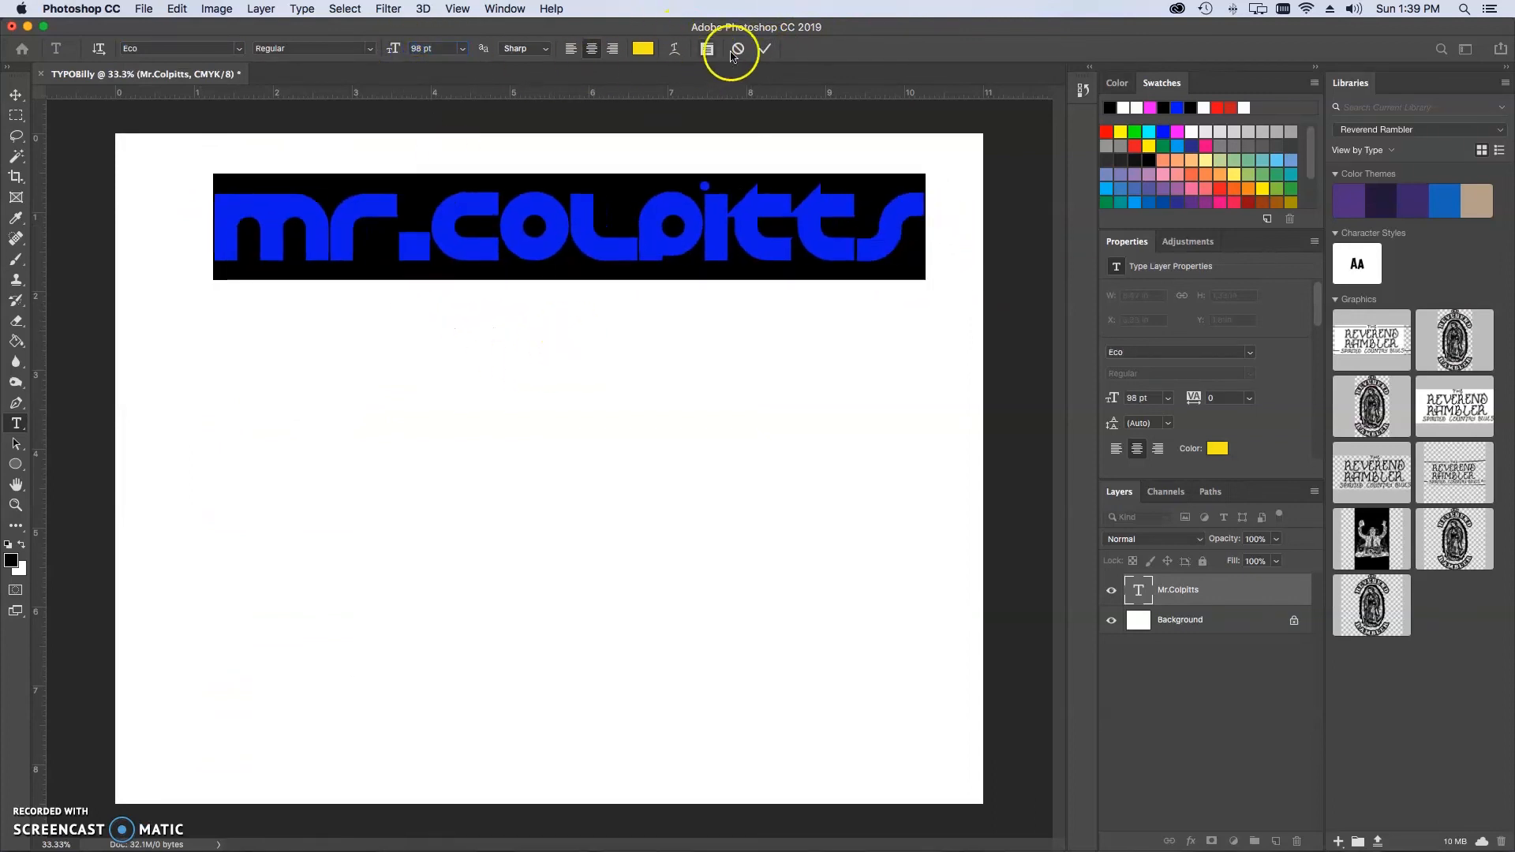